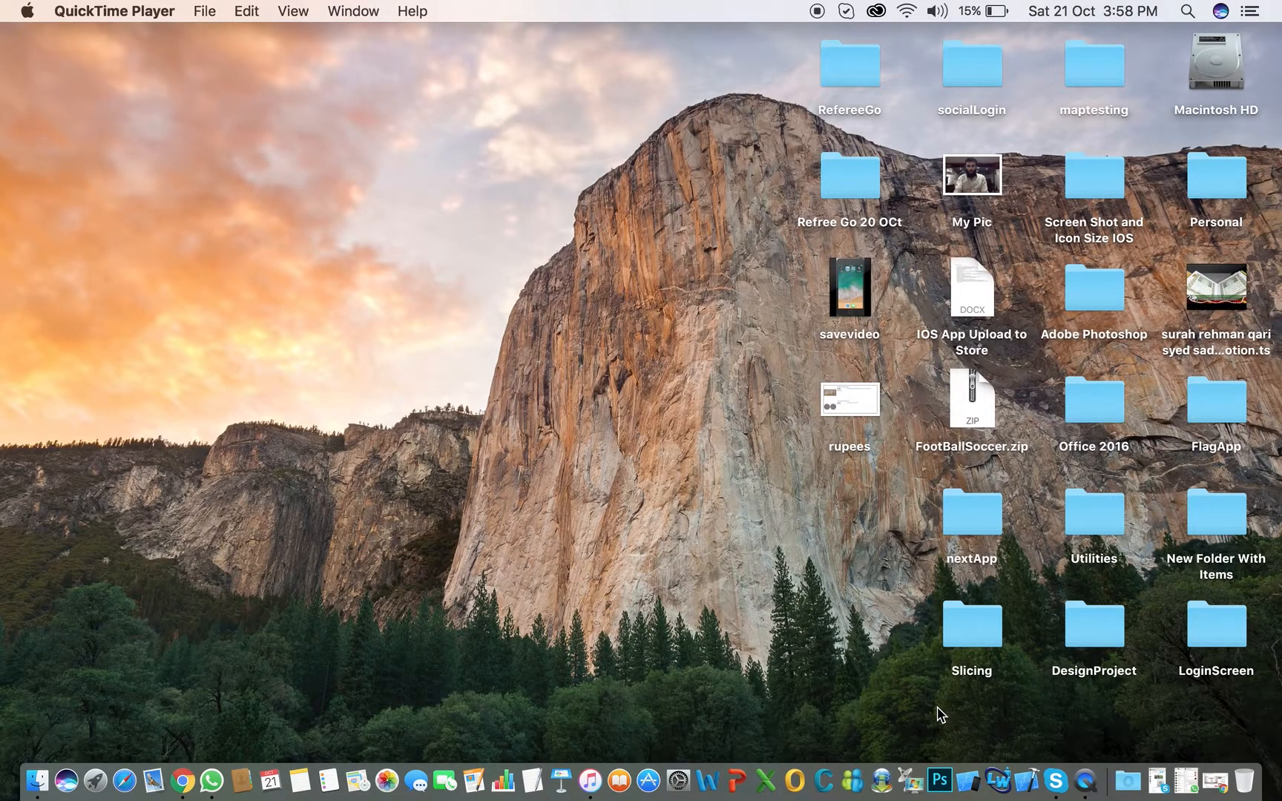
mouse_move(932, 769)
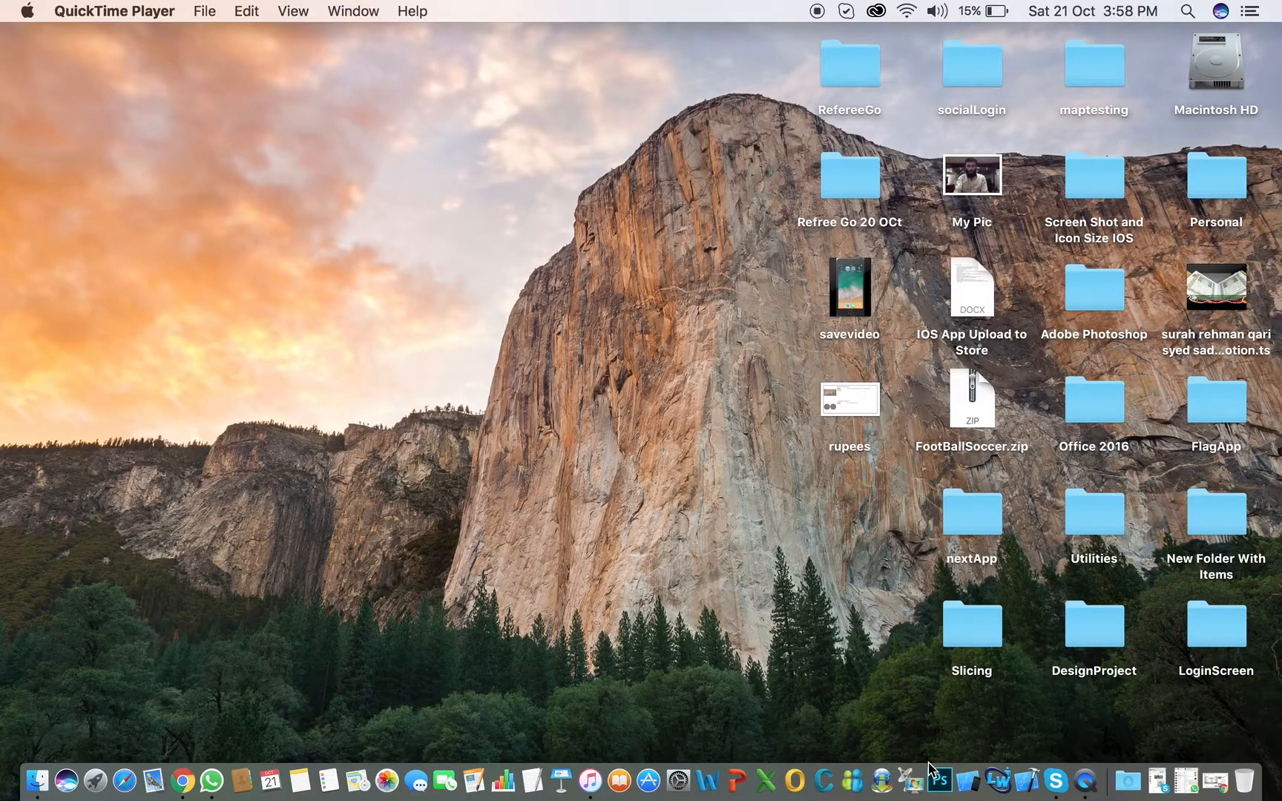
mouse_move(860, 699)
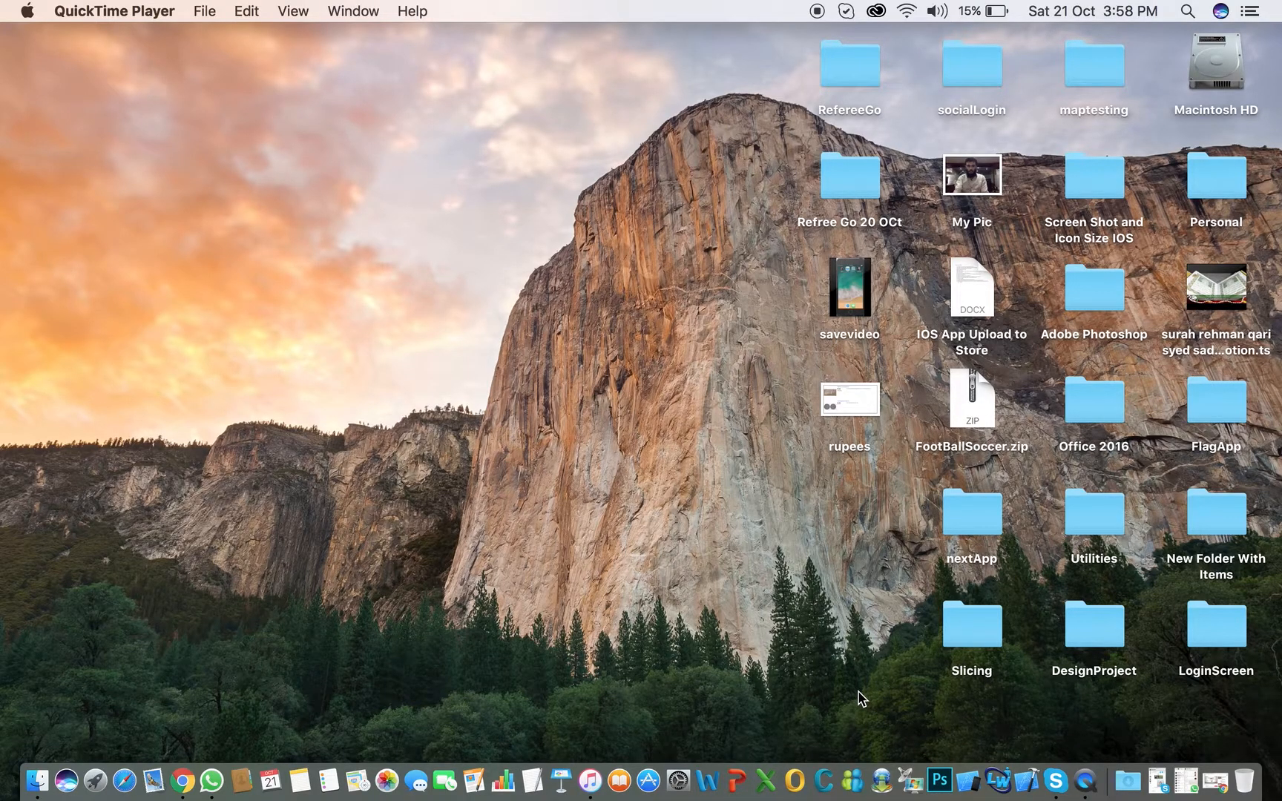
mouse_move(972, 723)
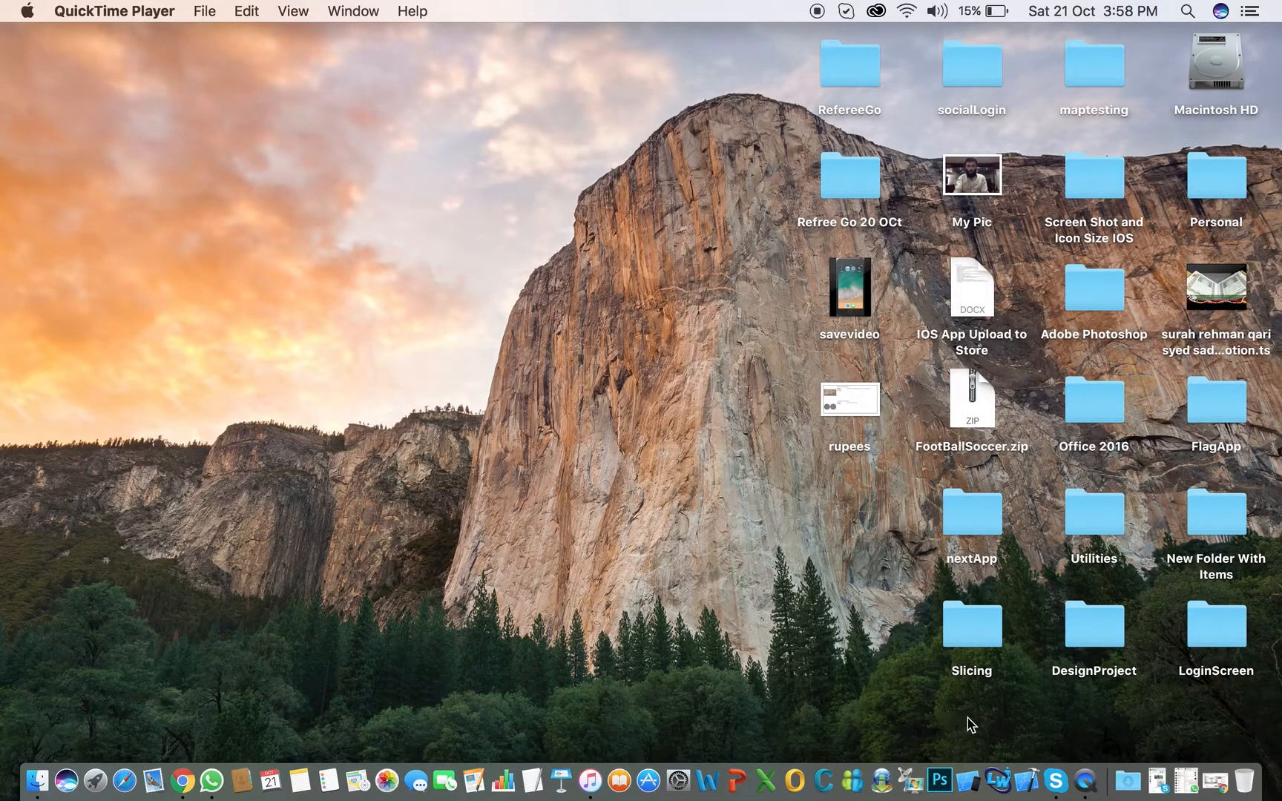
mouse_move(1028, 782)
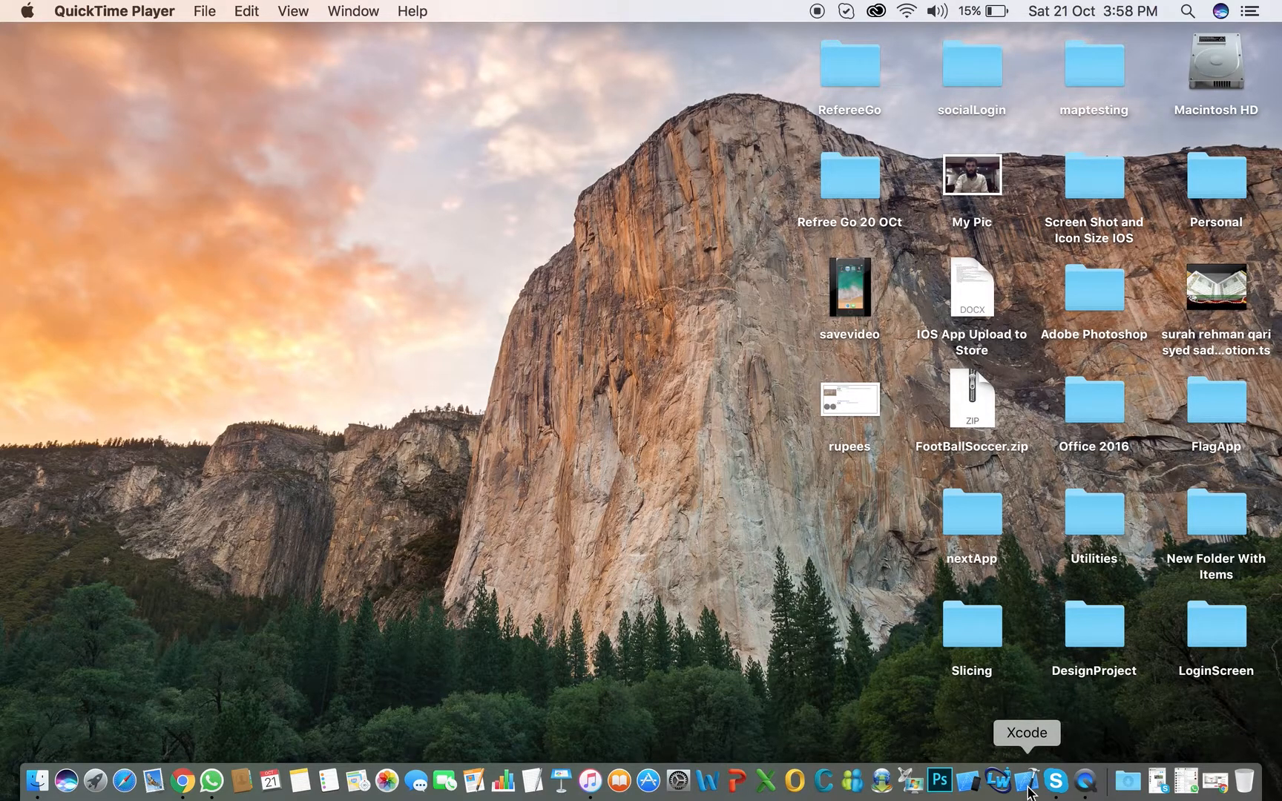
mouse_move(523, 569)
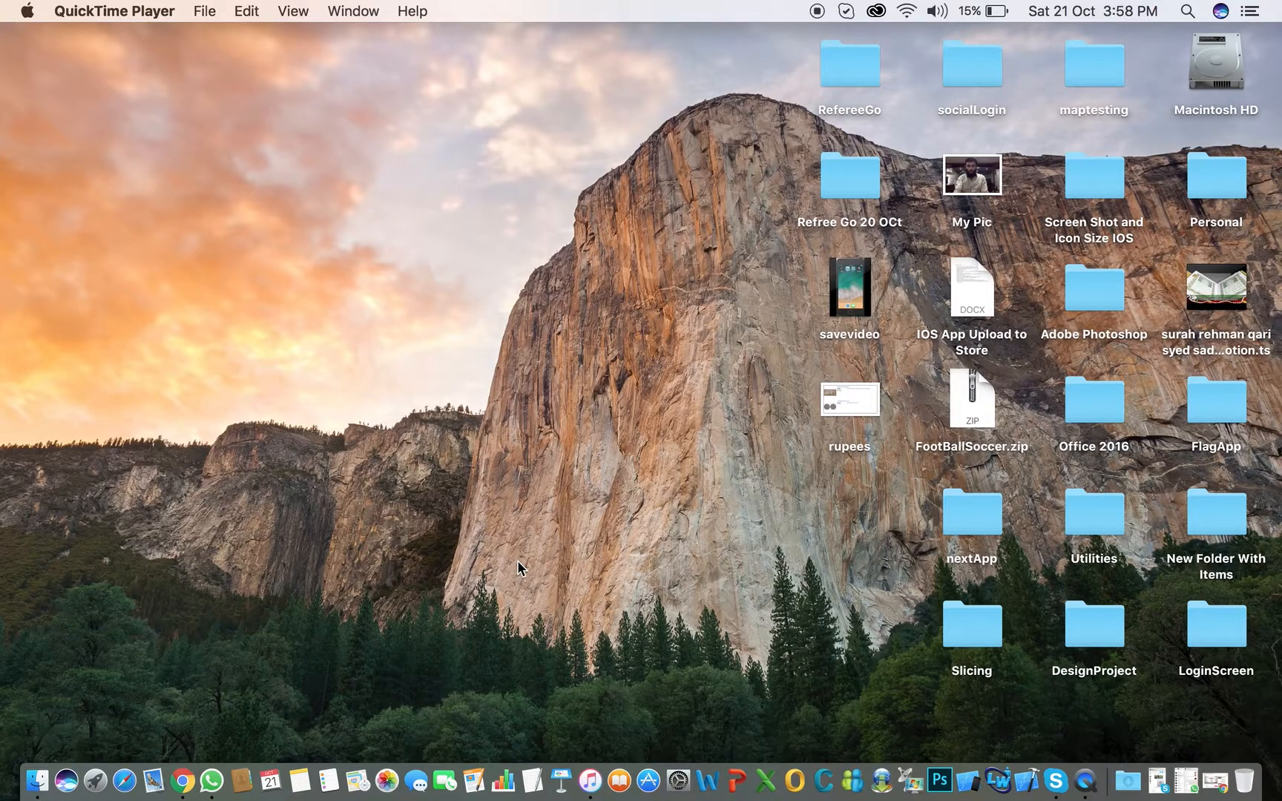
mouse_move(662, 624)
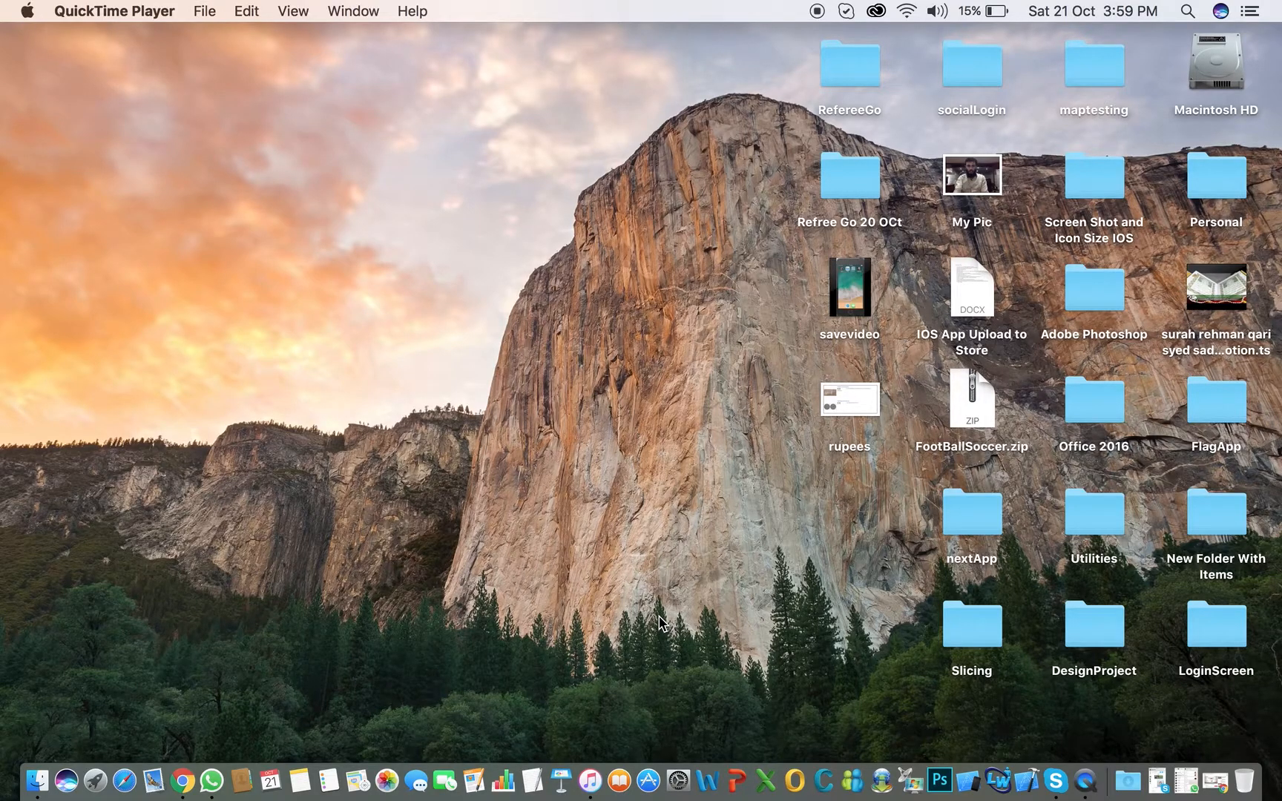
mouse_move(791, 703)
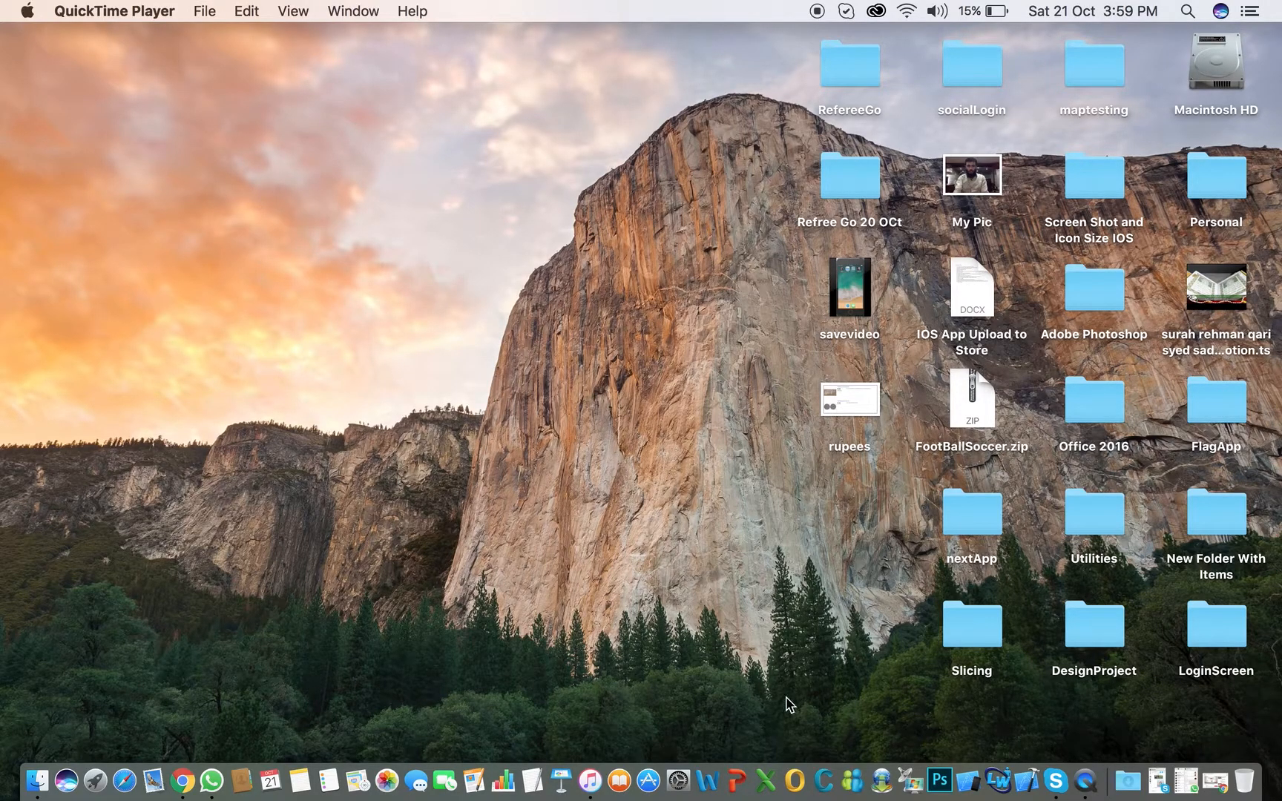
mouse_move(1027, 790)
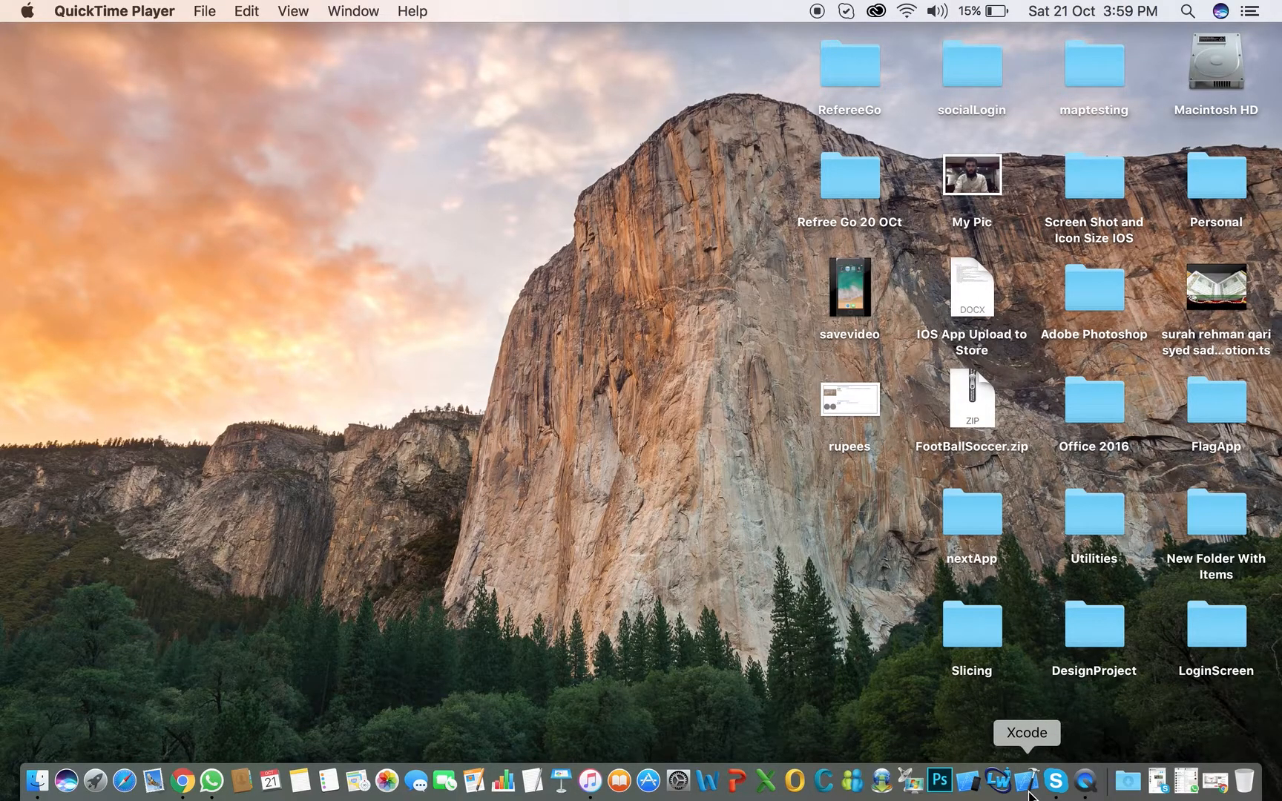
Launch Xcode from the Dock so its welcome window with recent projects appears.
left_click(1029, 781)
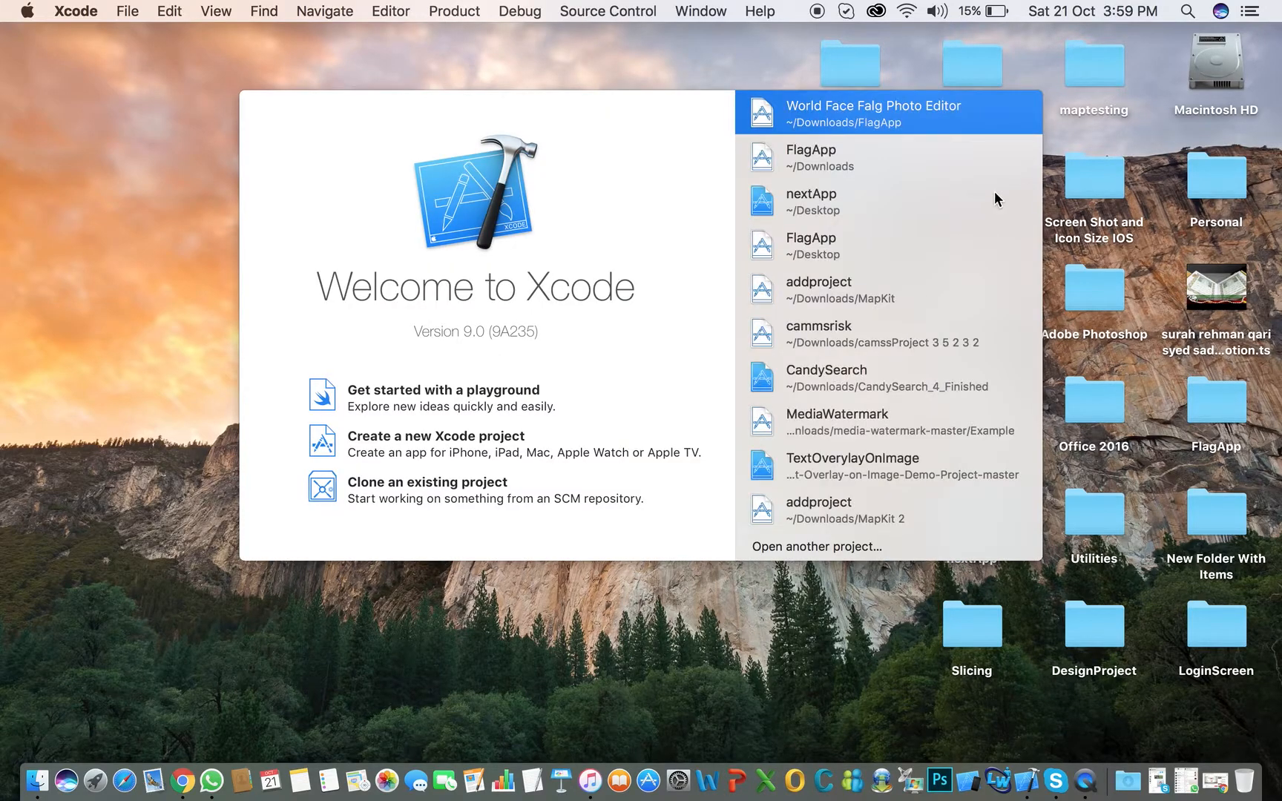
mouse_move(404, 447)
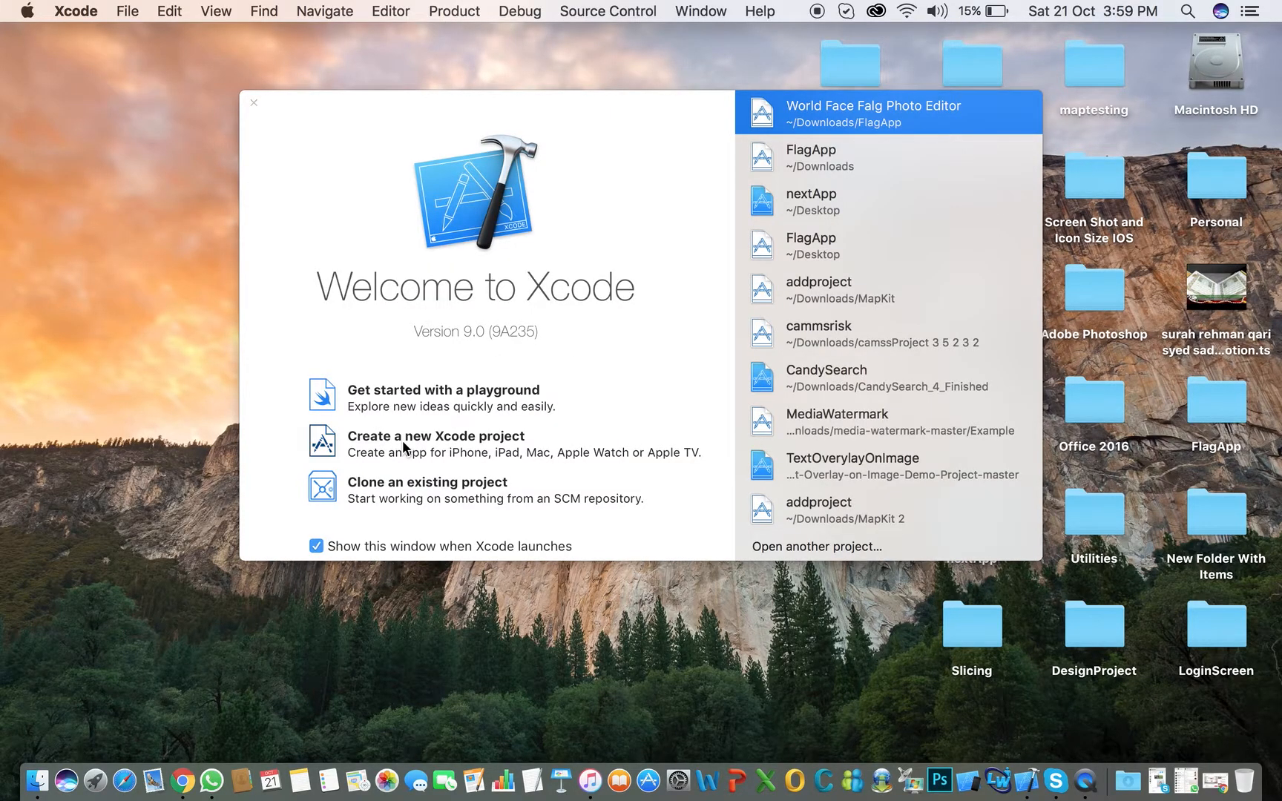
Start a new Xcode project, reaching the iOS template chooser with Single View App.
left_click(437, 437)
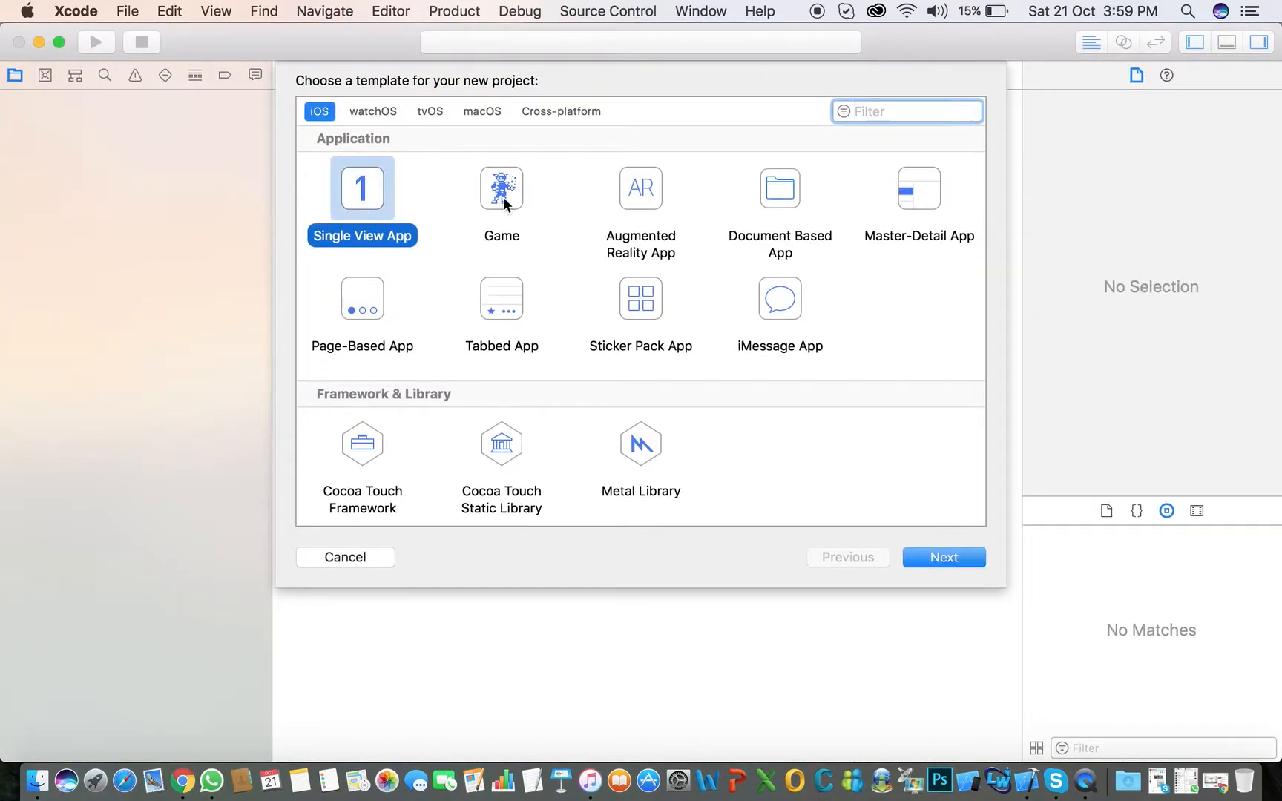
mouse_move(733, 239)
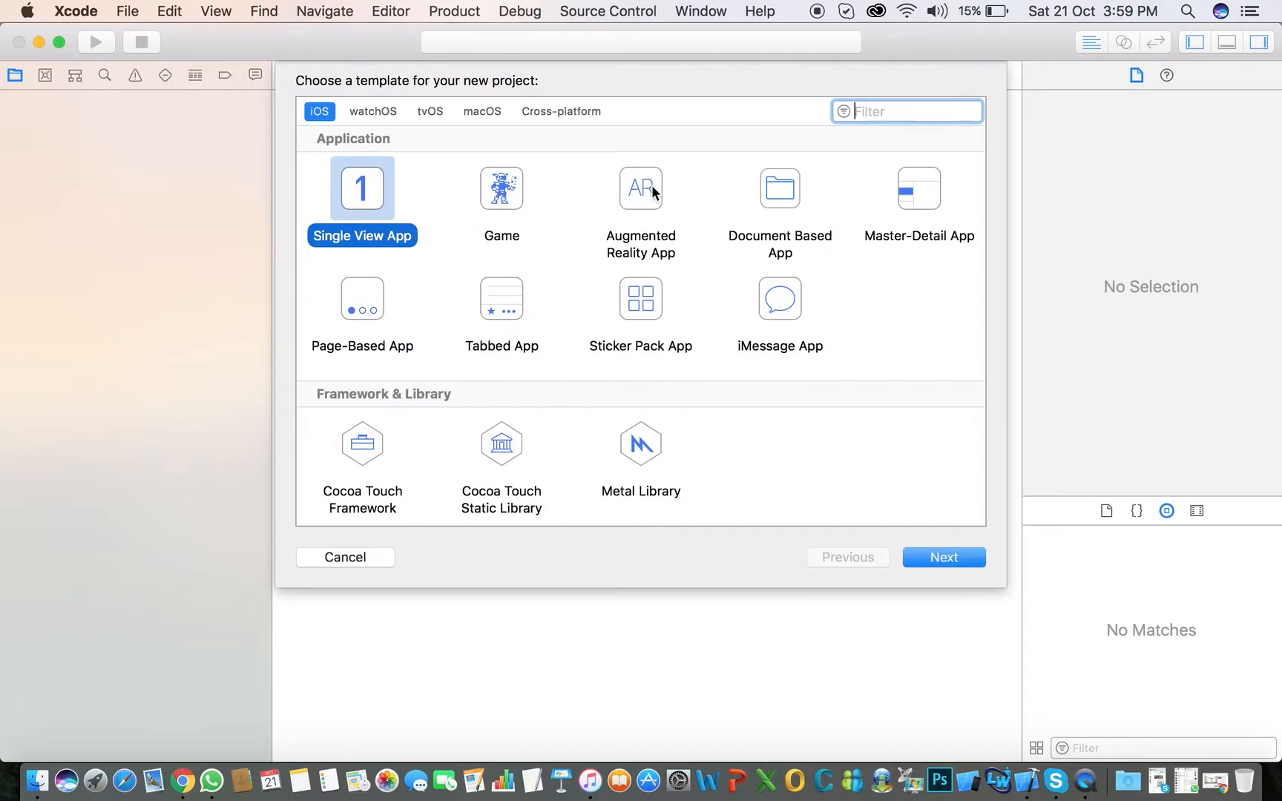
mouse_move(752, 225)
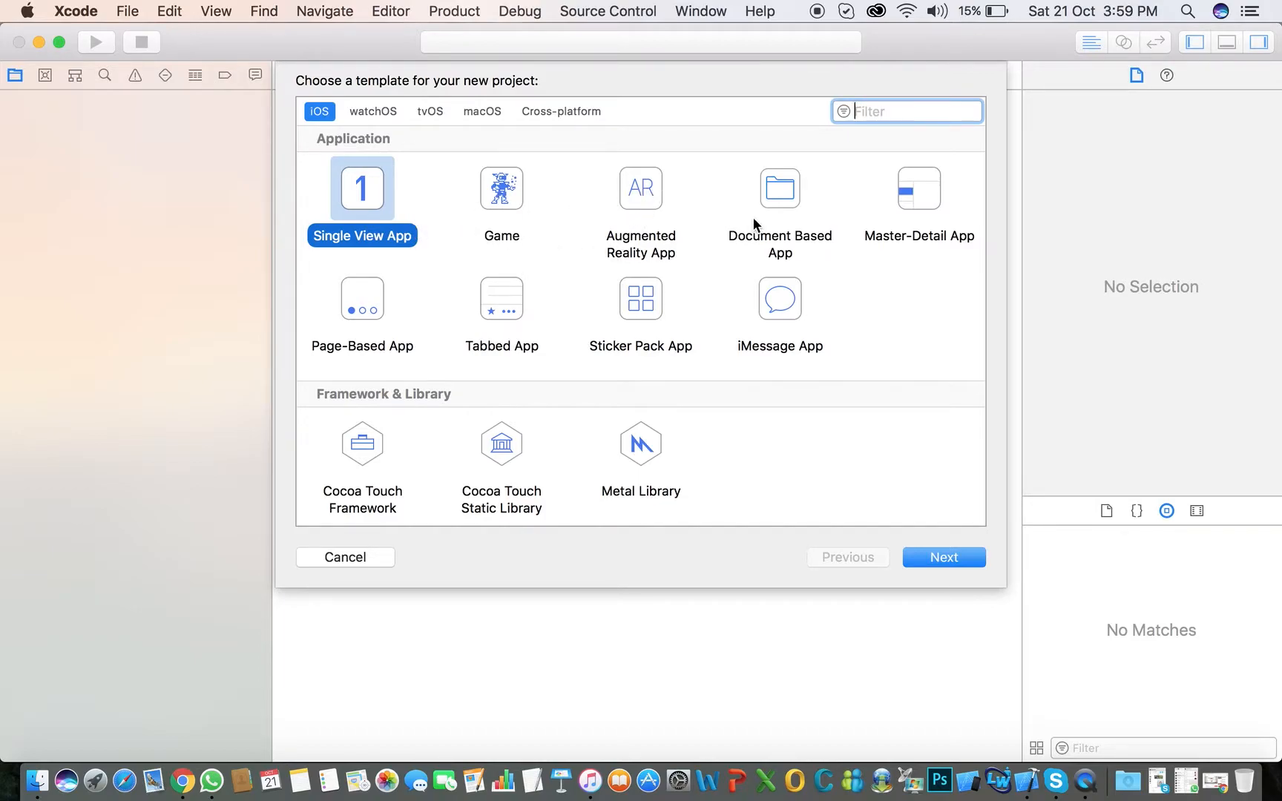
mouse_move(458, 262)
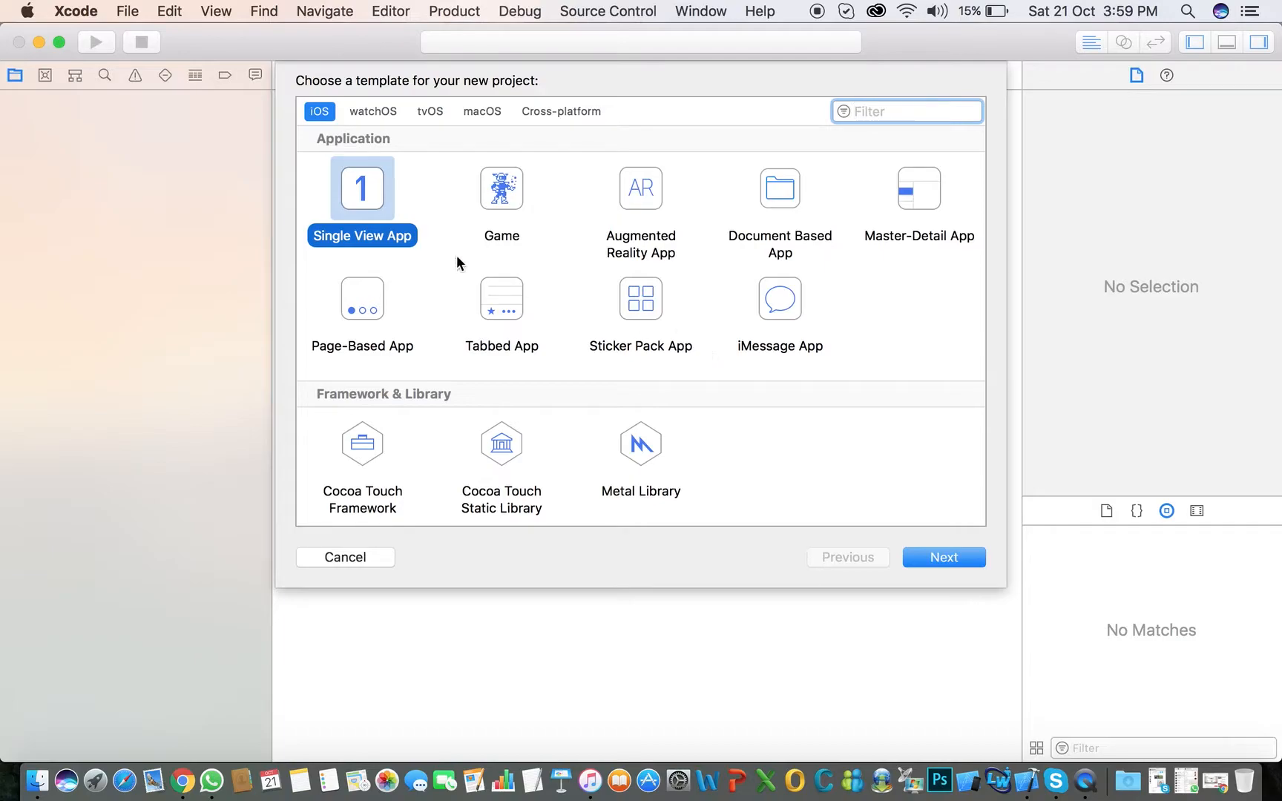
mouse_move(331, 119)
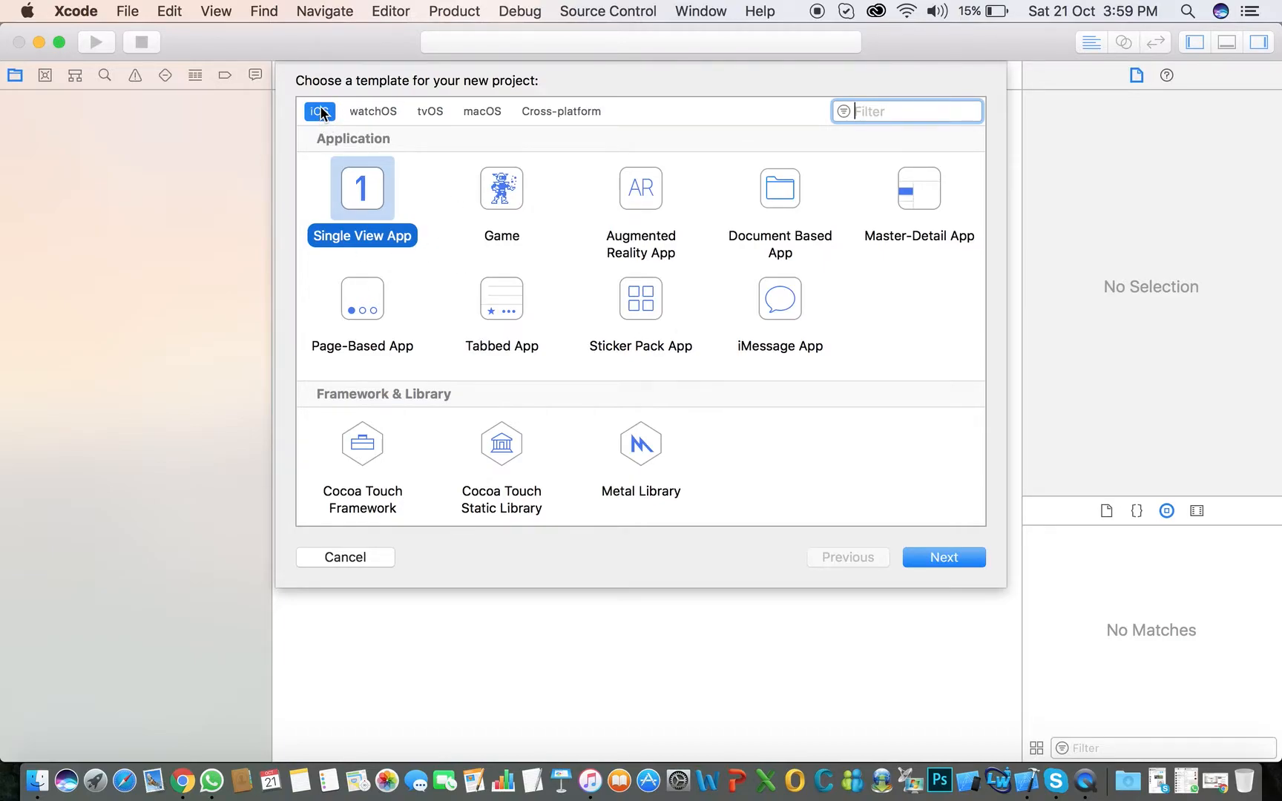
mouse_move(327, 119)
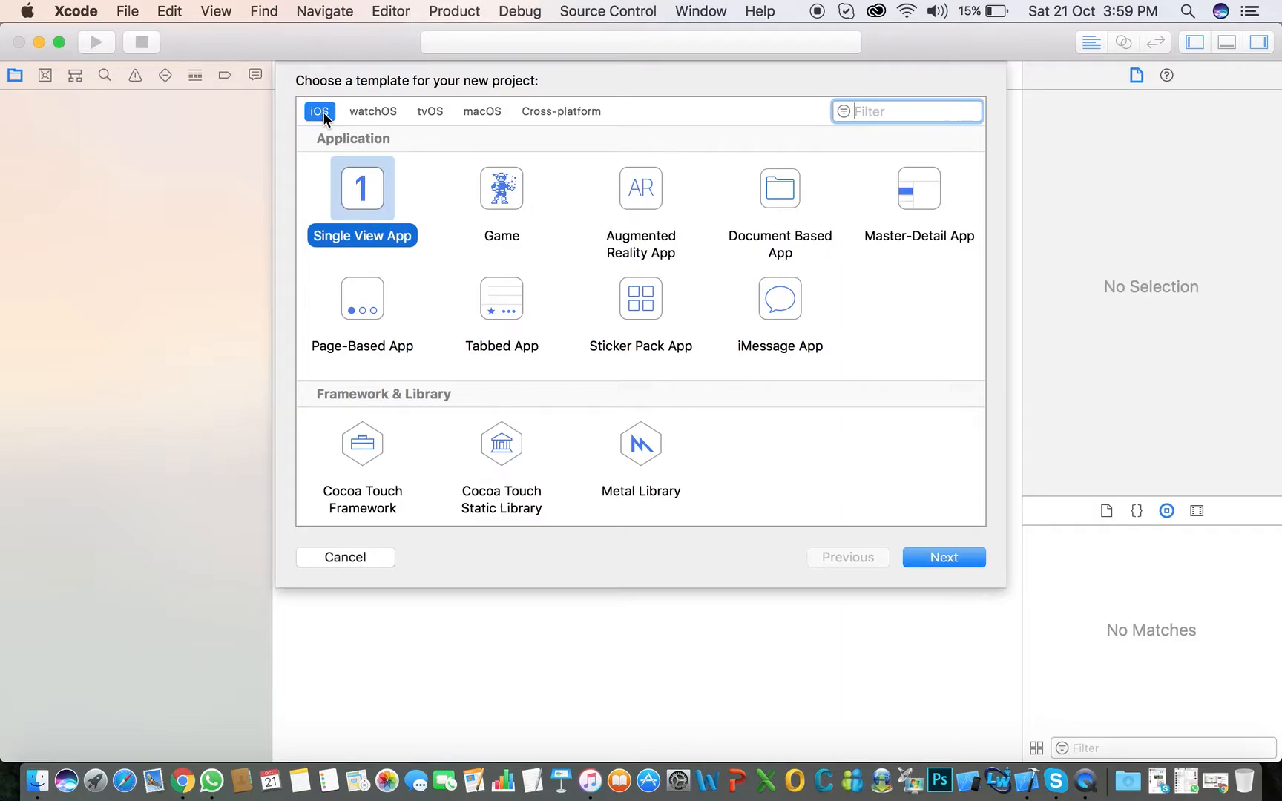
mouse_move(403, 158)
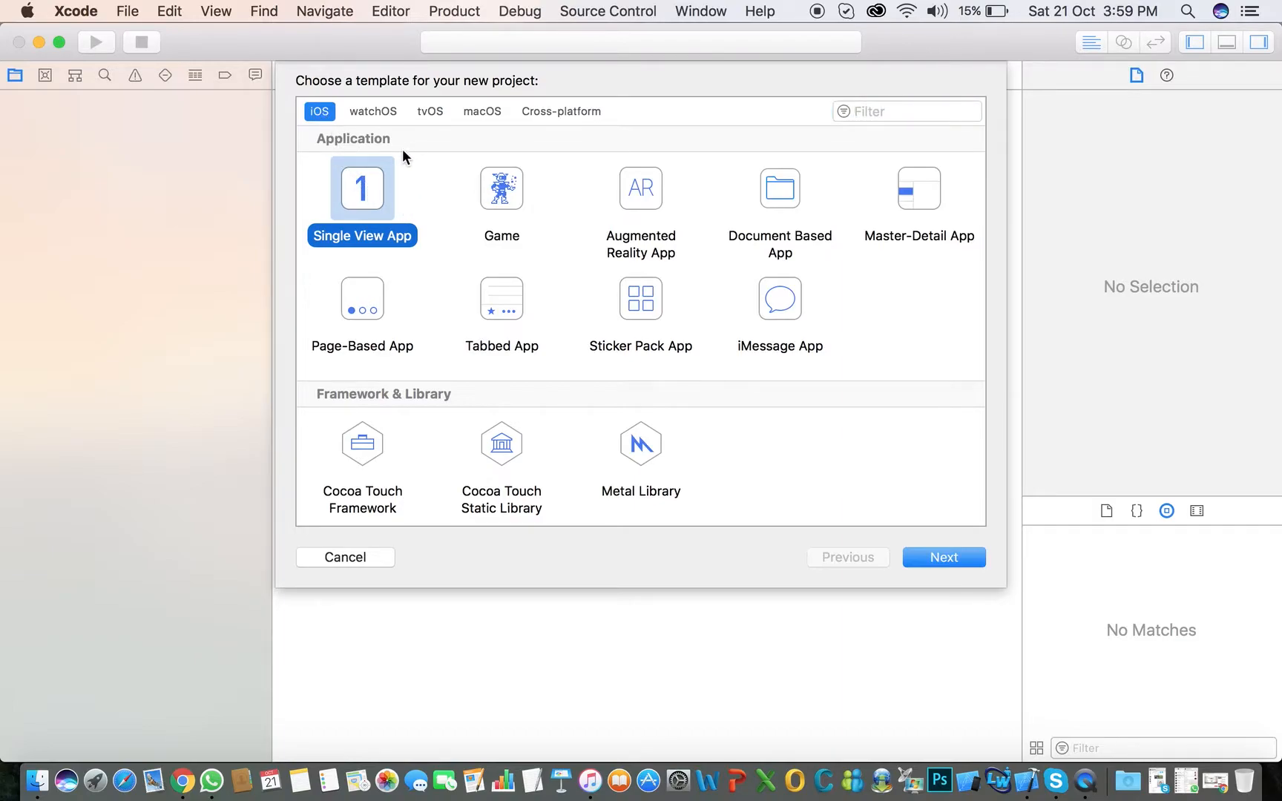
mouse_move(944, 558)
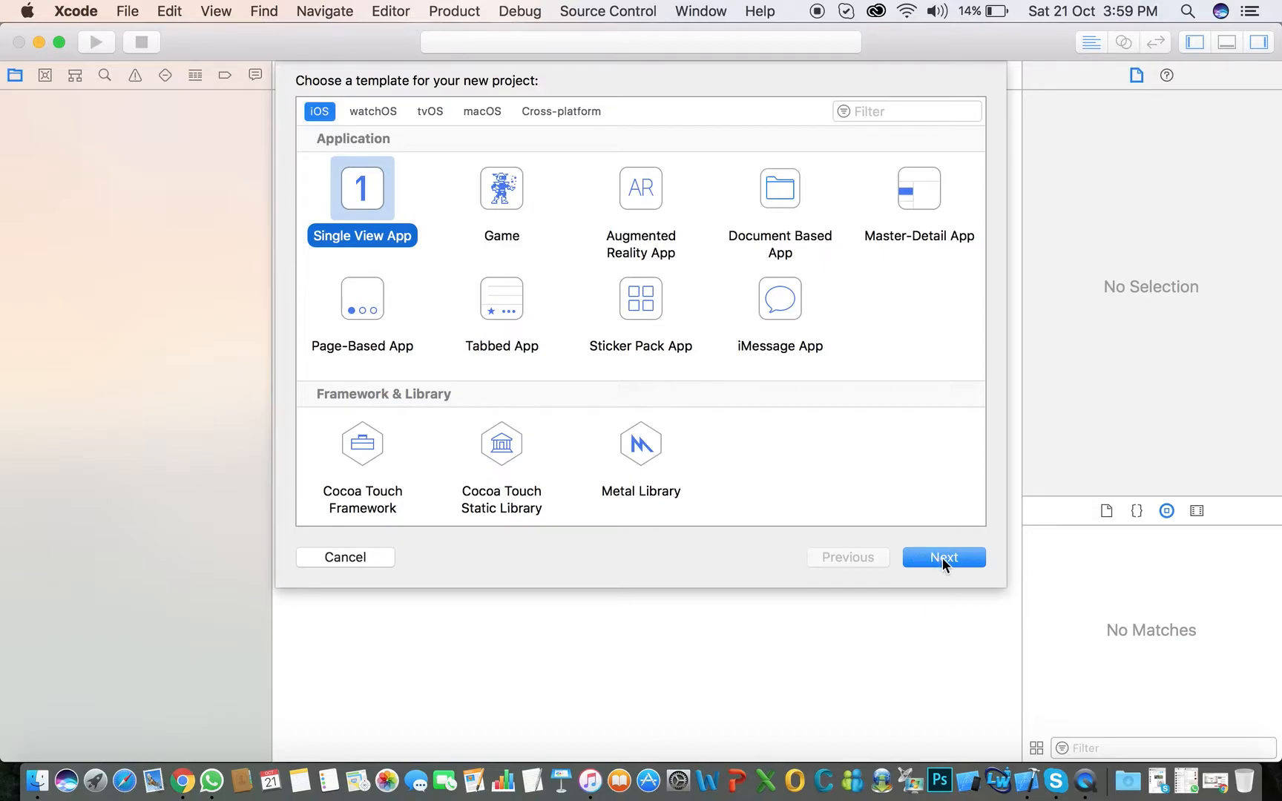
mouse_move(609, 248)
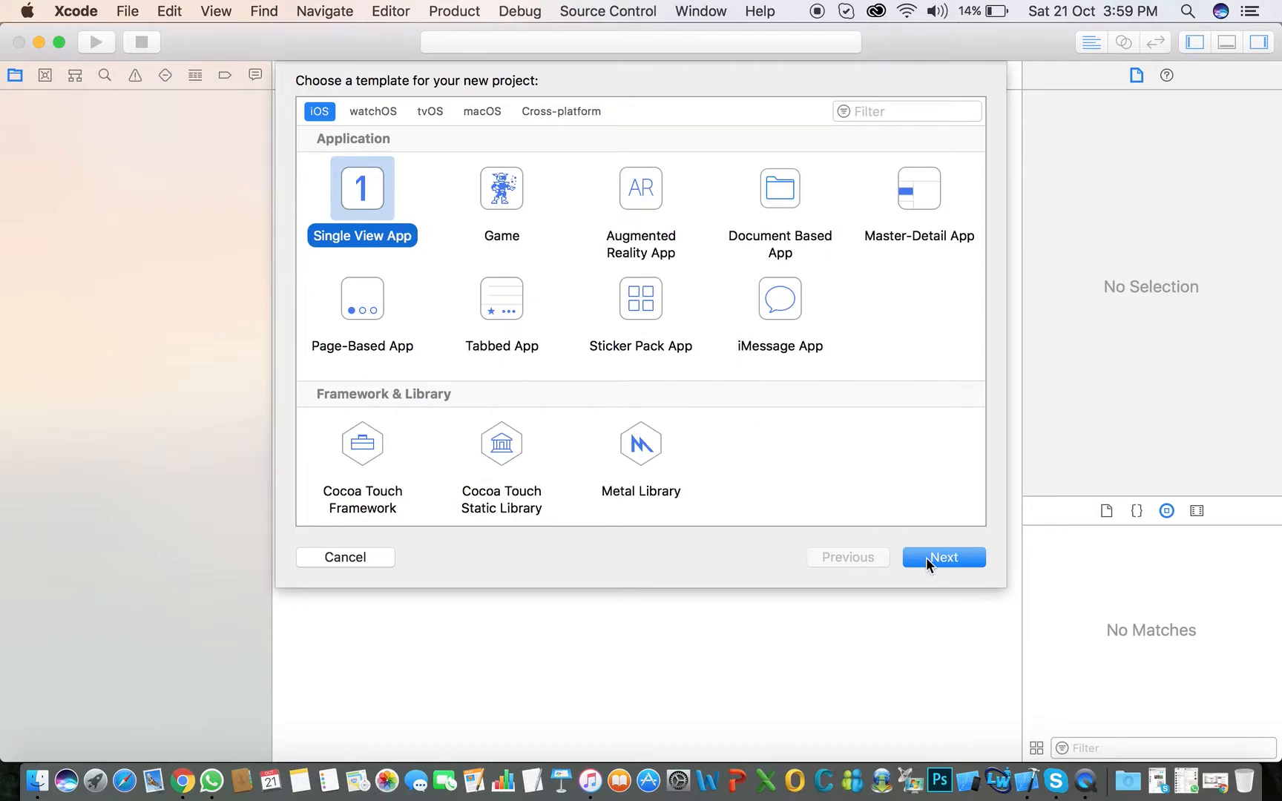
Name the new Single View App 'simpleProject' and keep the development team choice.
left_click(942, 557)
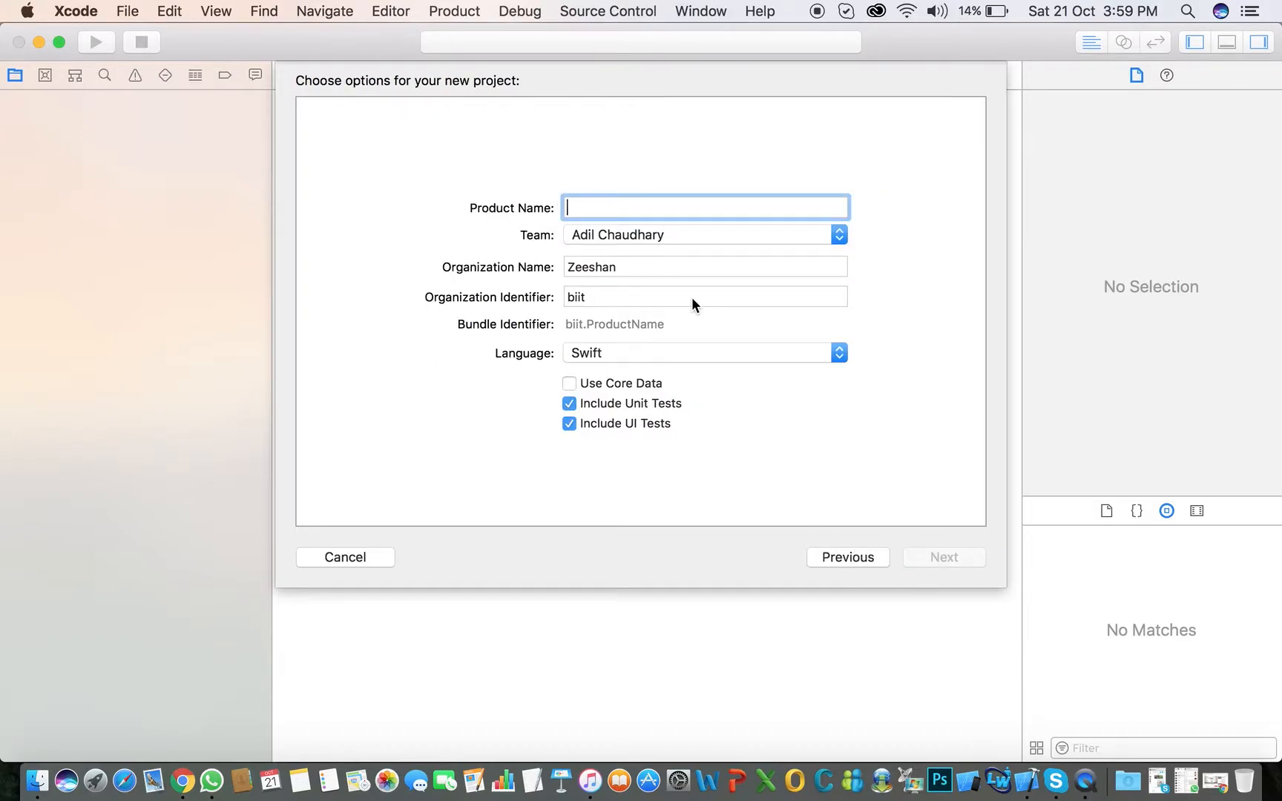
mouse_move(695, 296)
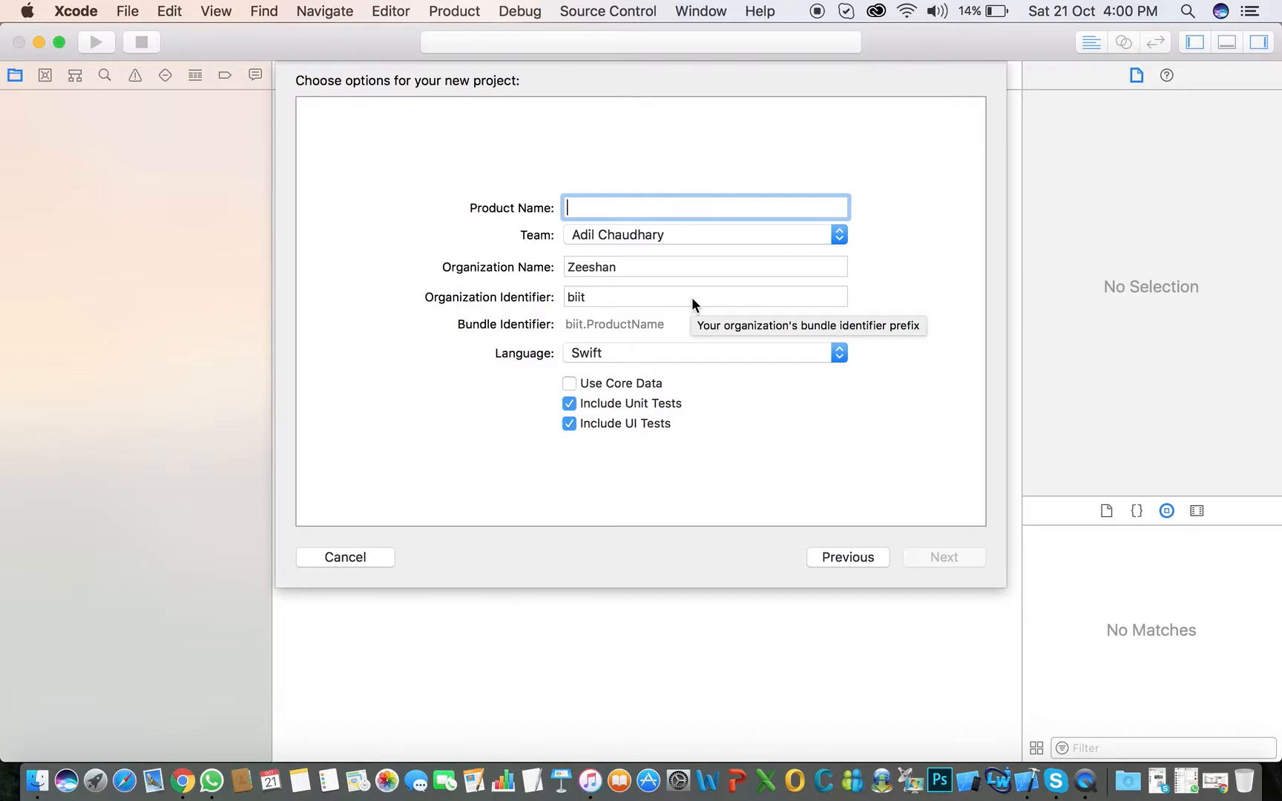
mouse_move(694, 306)
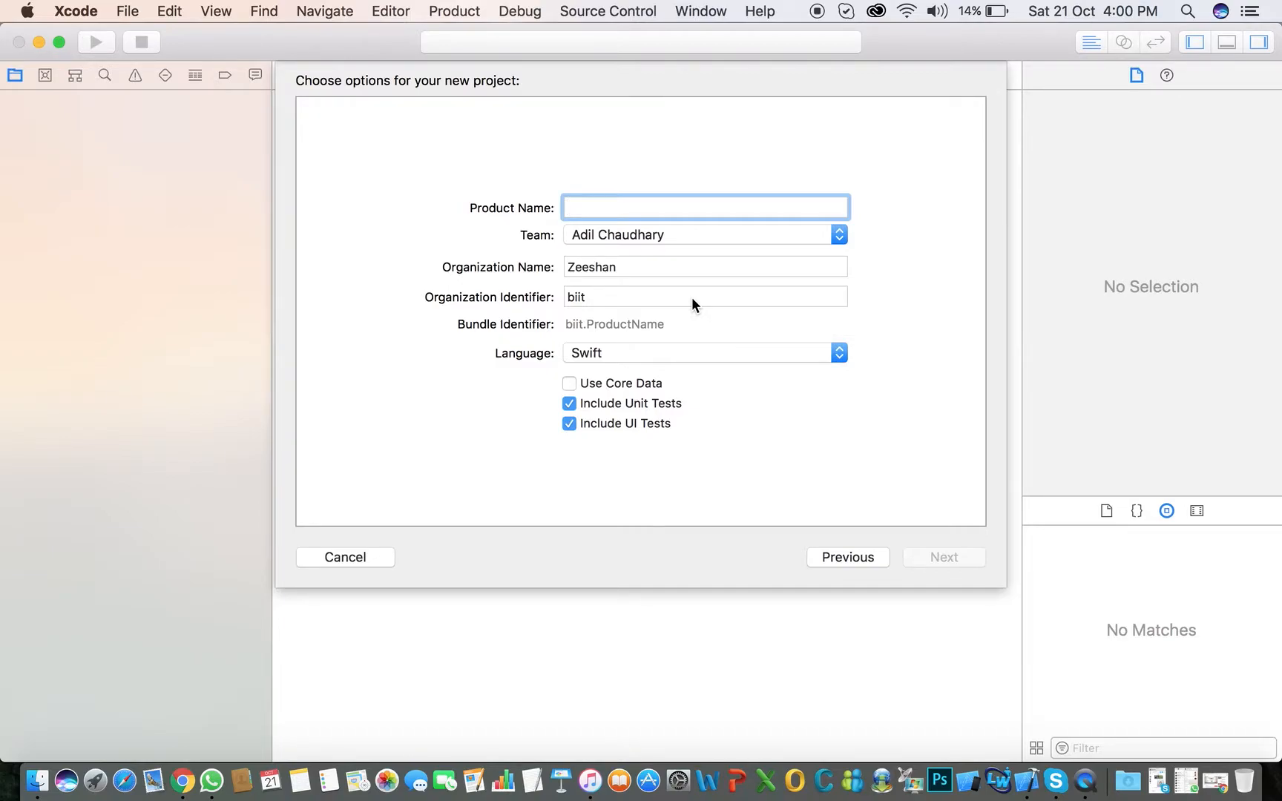
type("simplePro")
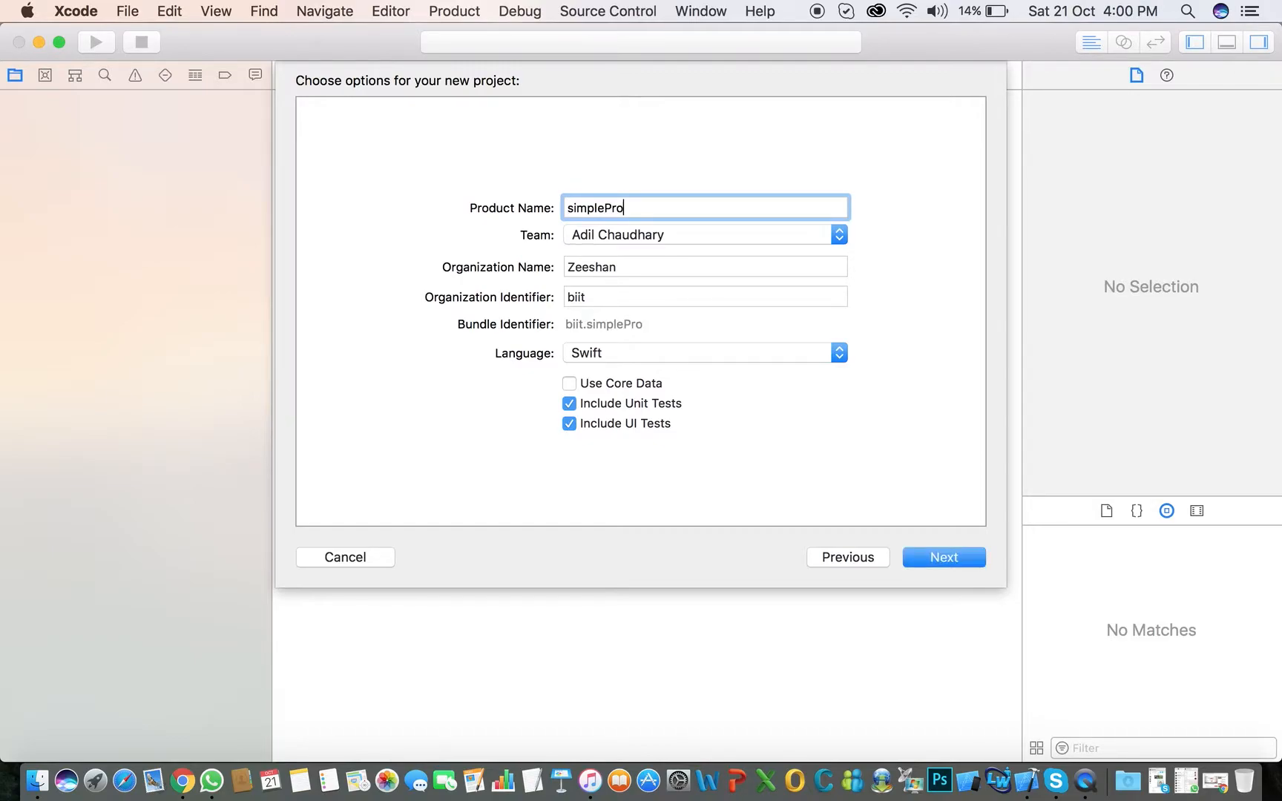
type("ject")
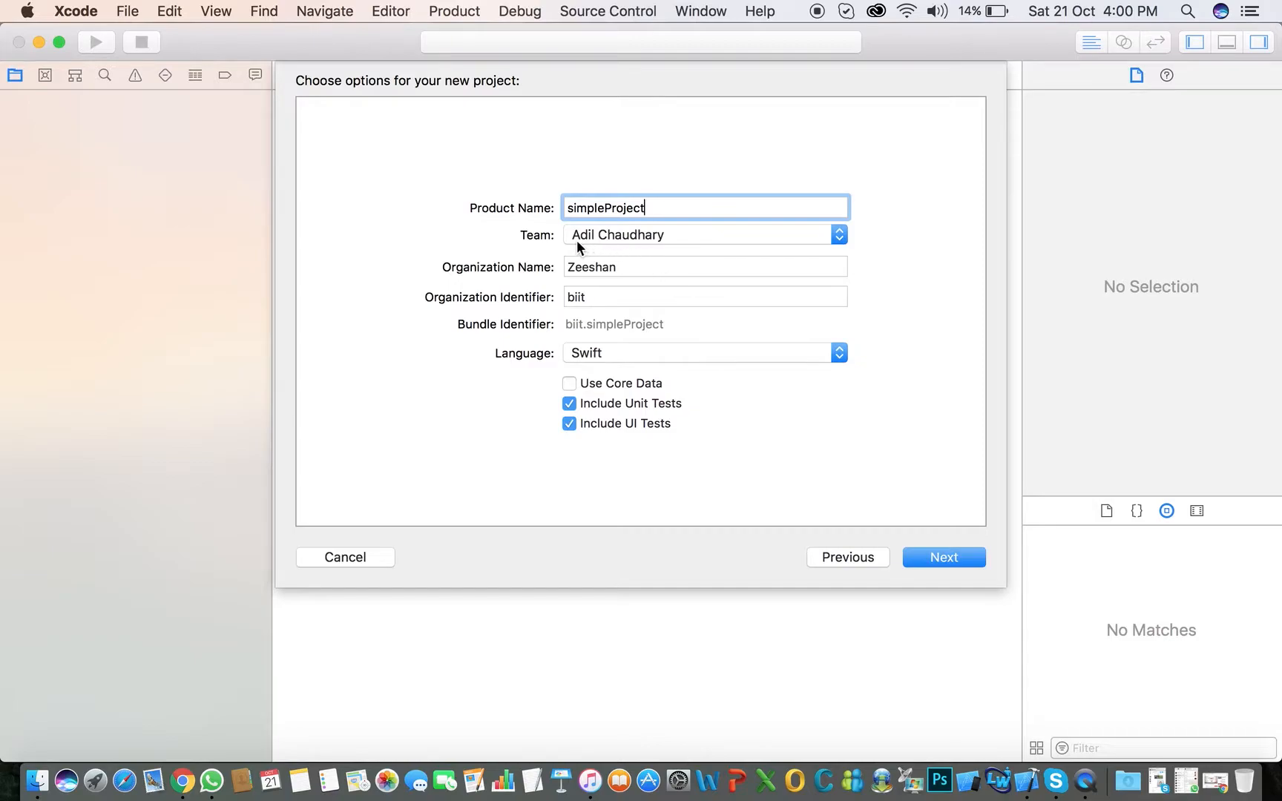
left_click(836, 234)
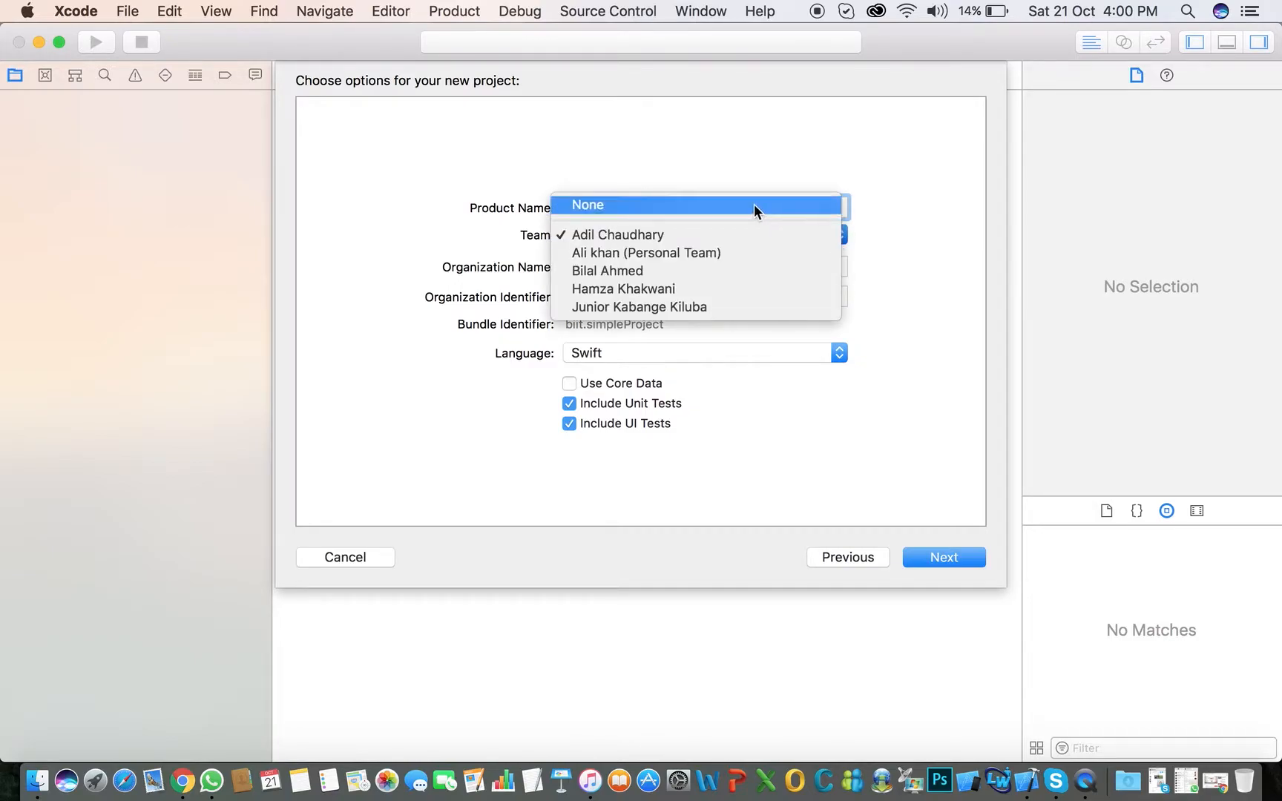
left_click(618, 235)
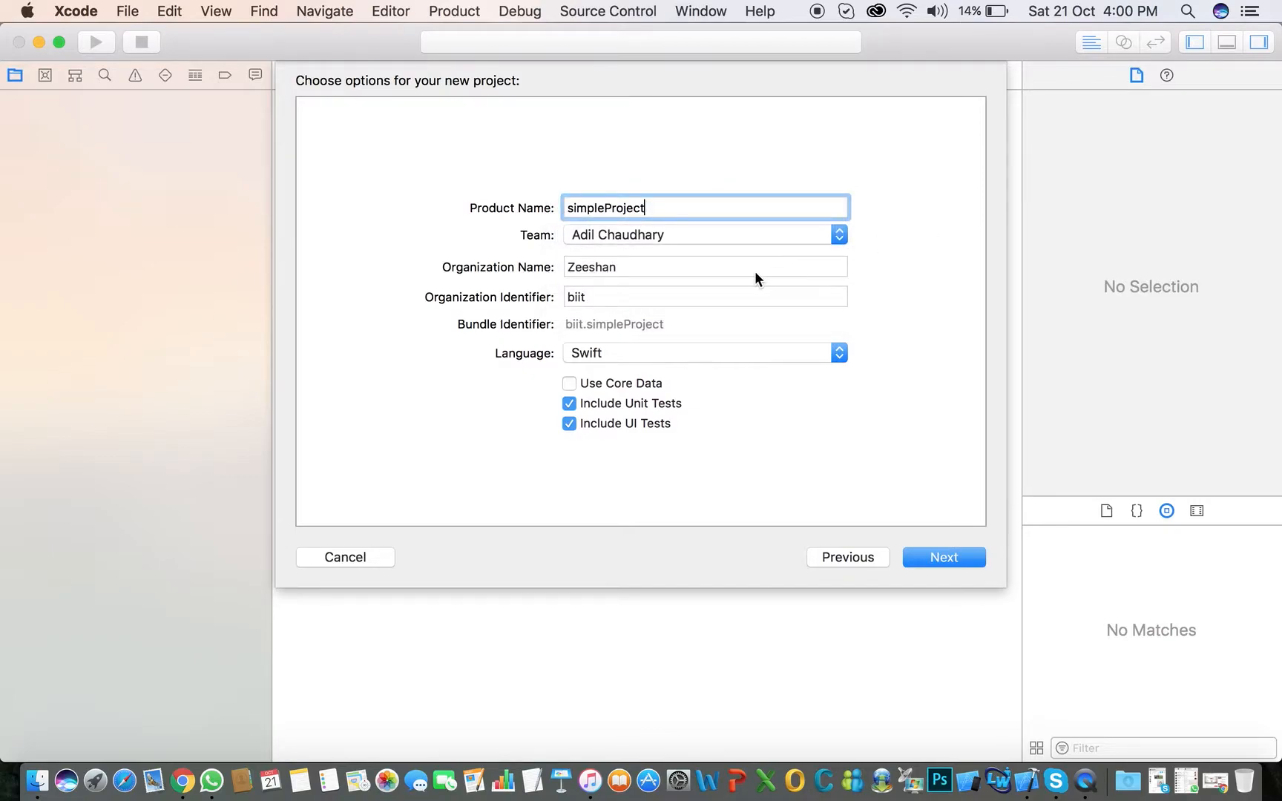
mouse_move(510, 307)
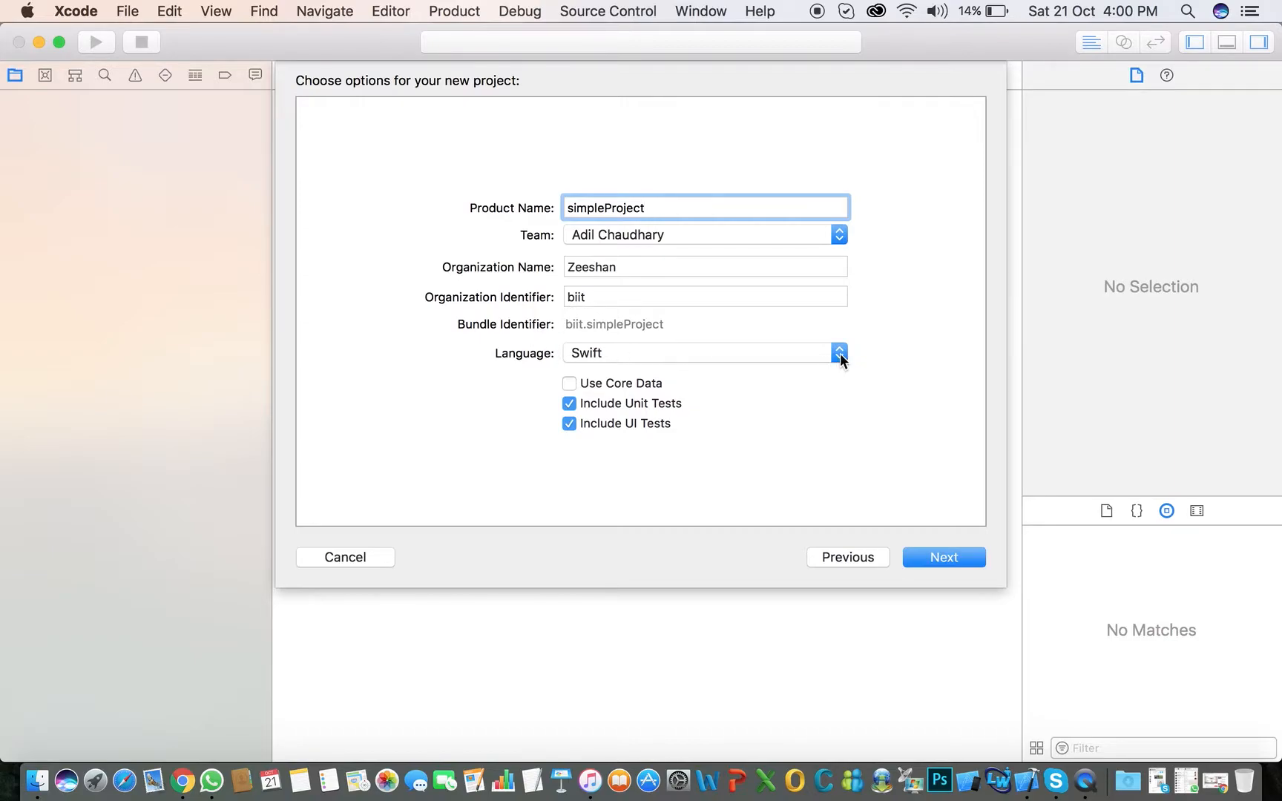
Keep Swift as the language and turn off Include Unit Tests.
left_click(838, 352)
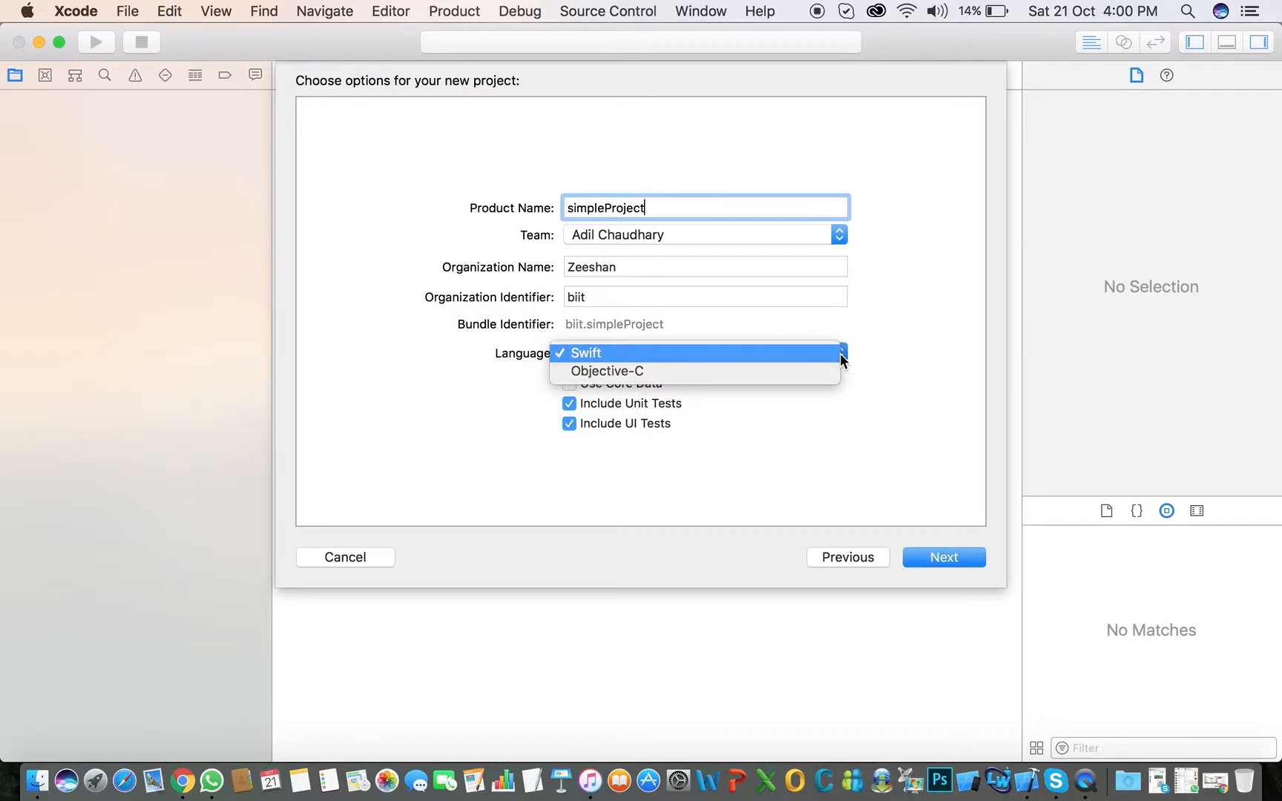
mouse_move(708, 362)
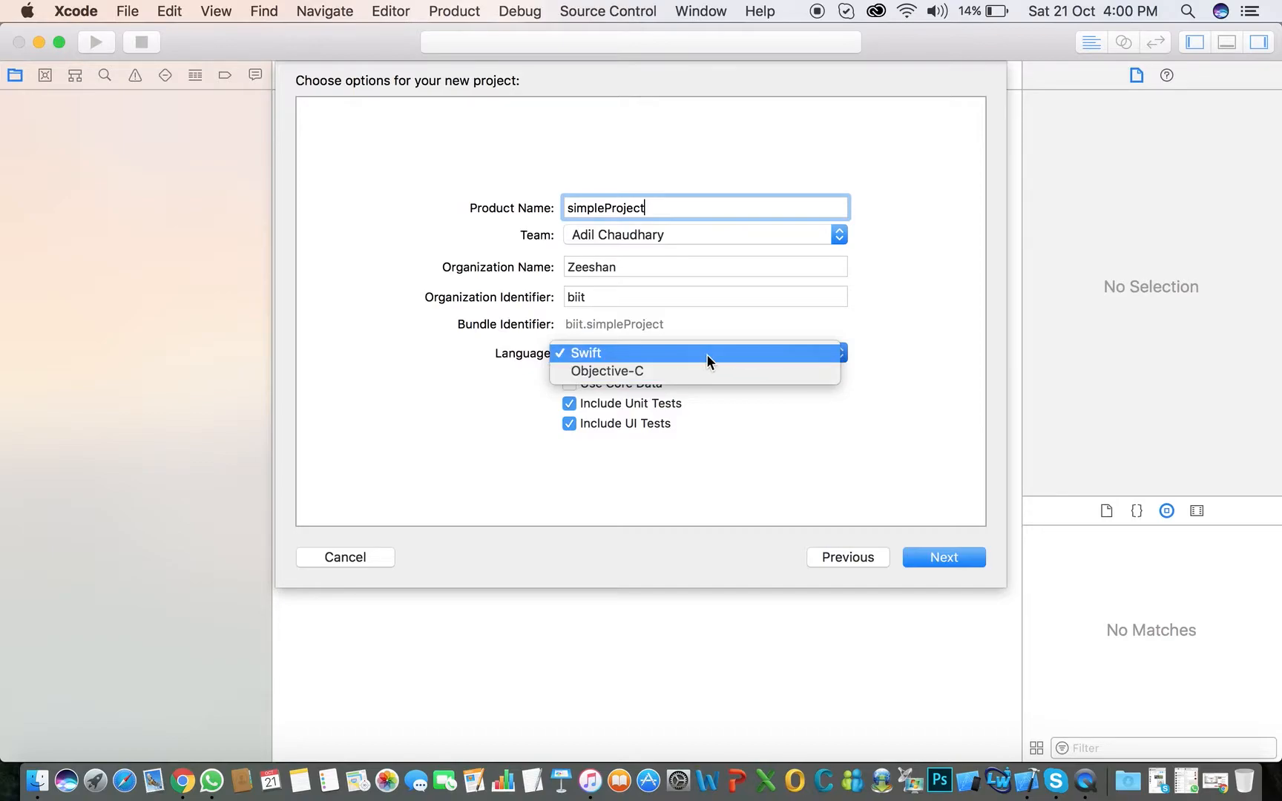
left_click(583, 352)
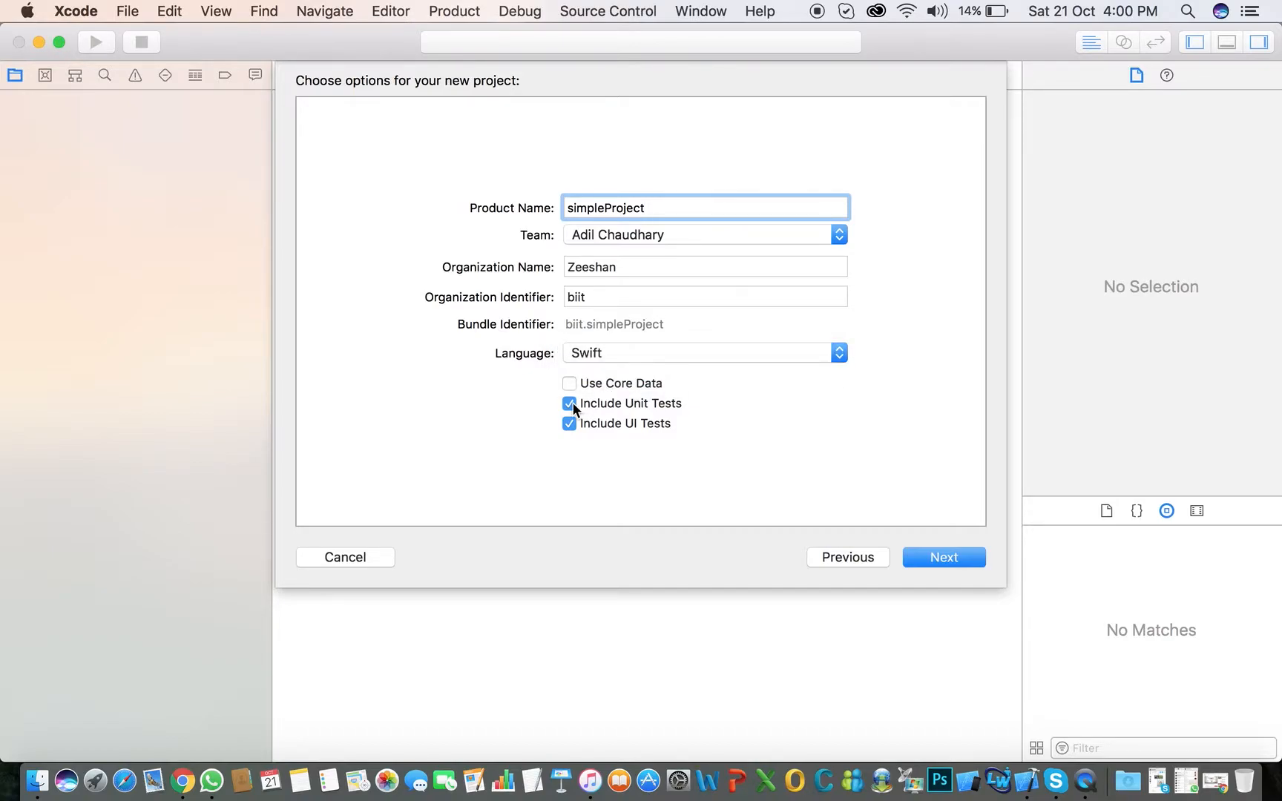
left_click(570, 403)
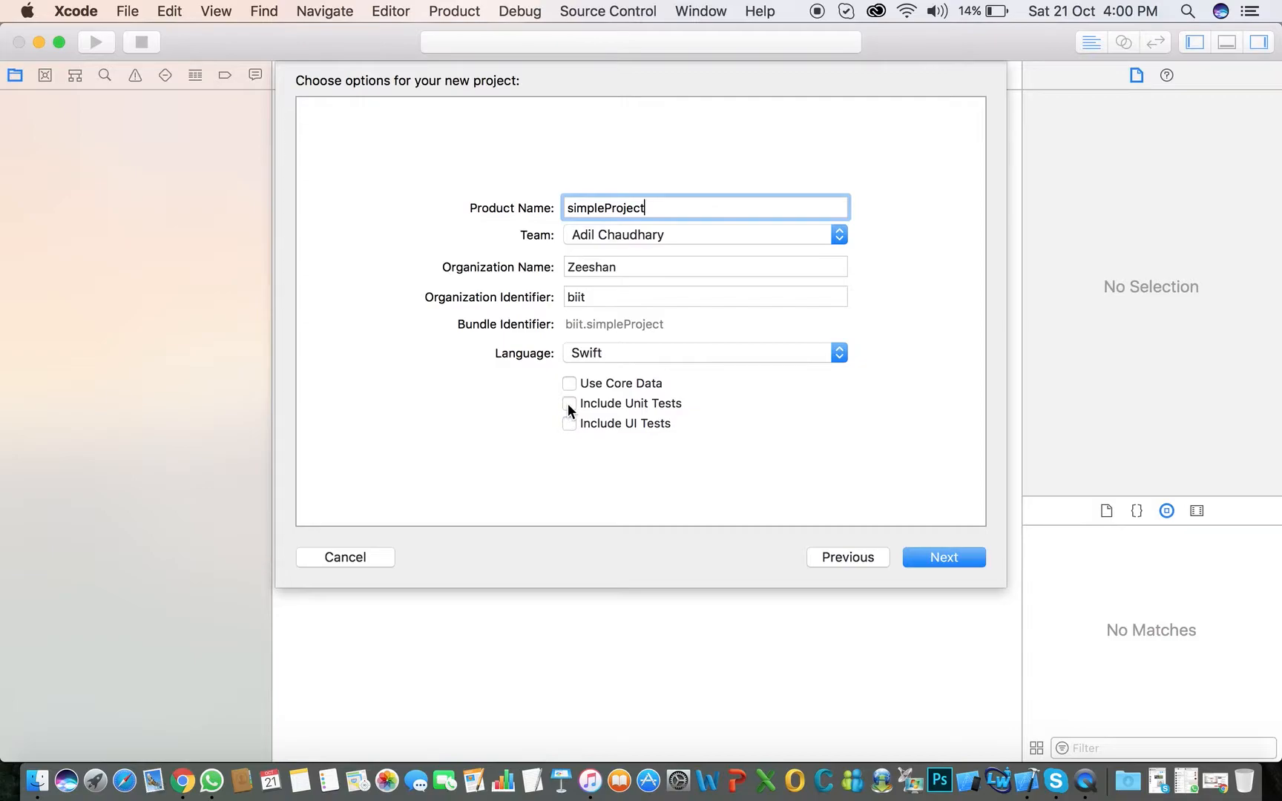
mouse_move(845, 487)
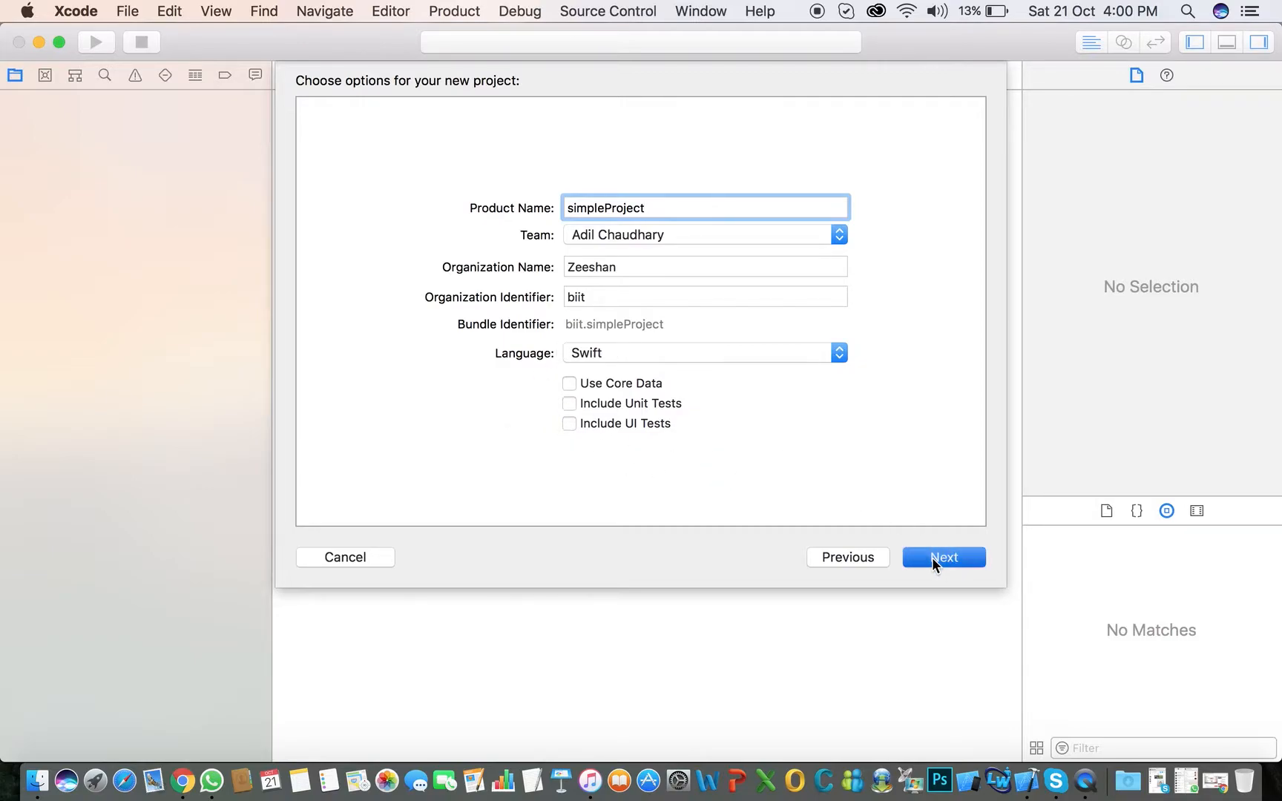
Proceed to the save sheet and choose the Desktop as the project location.
left_click(943, 558)
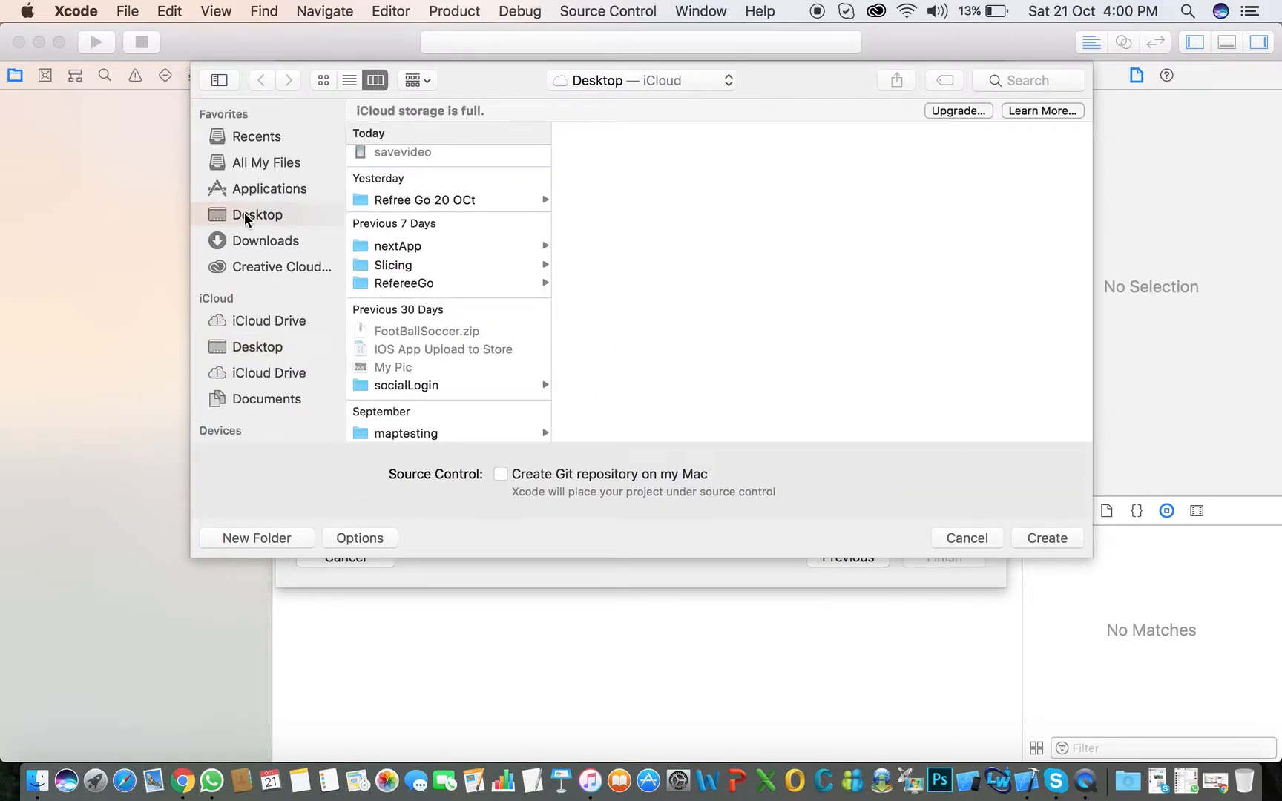
scroll("up", 3)
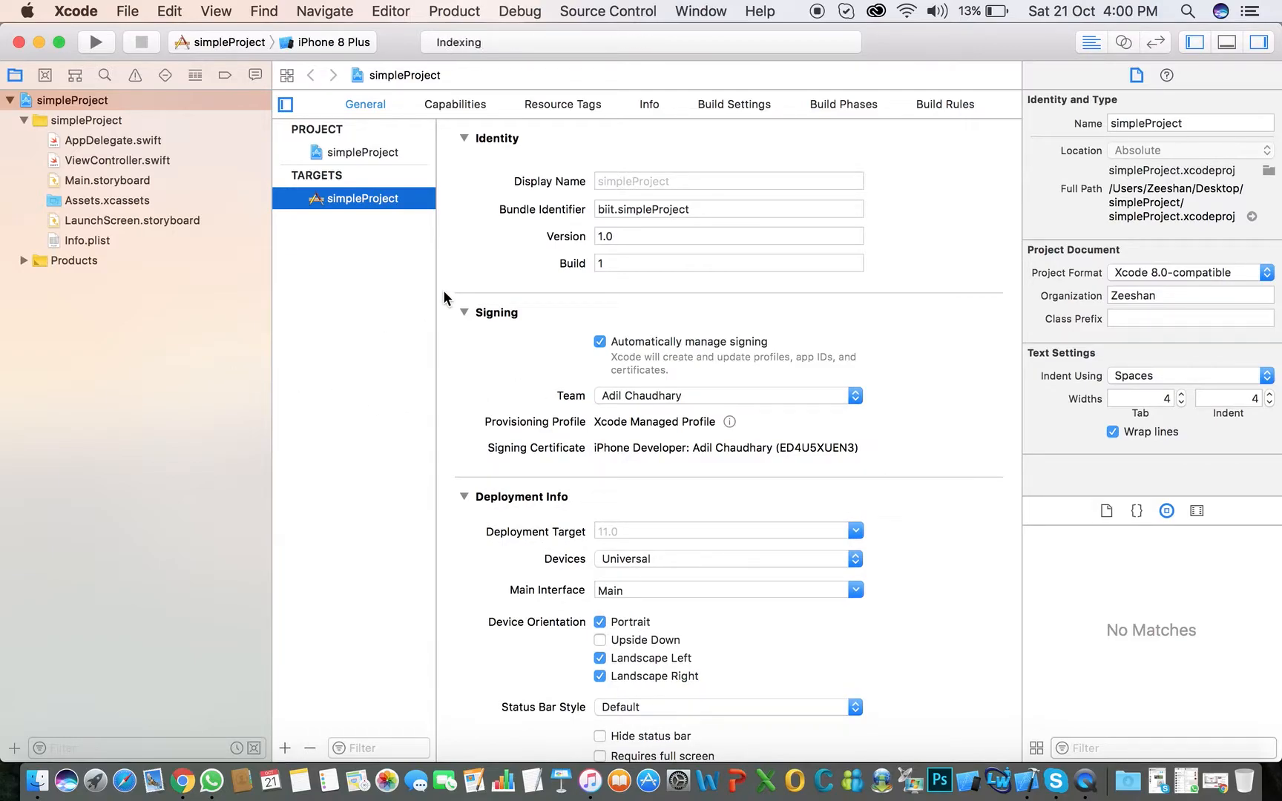
mouse_move(294, 330)
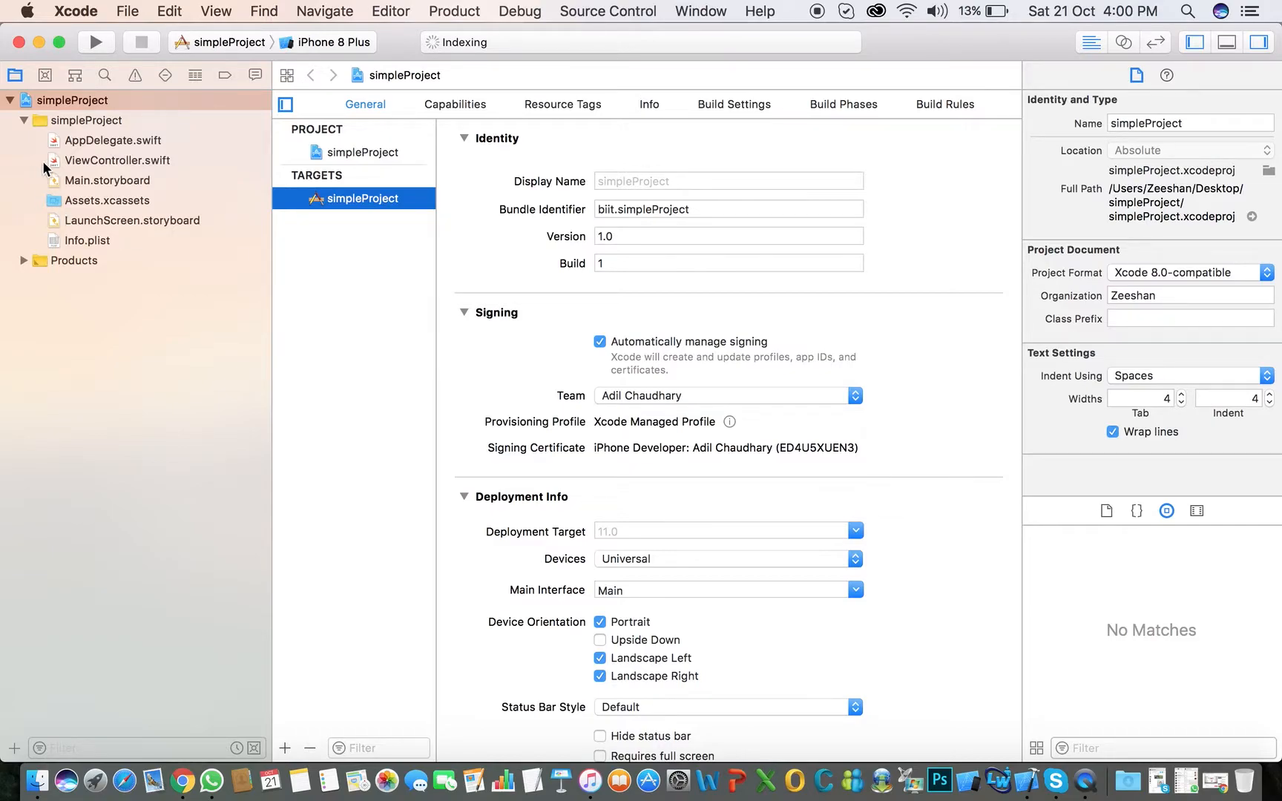
mouse_move(75, 186)
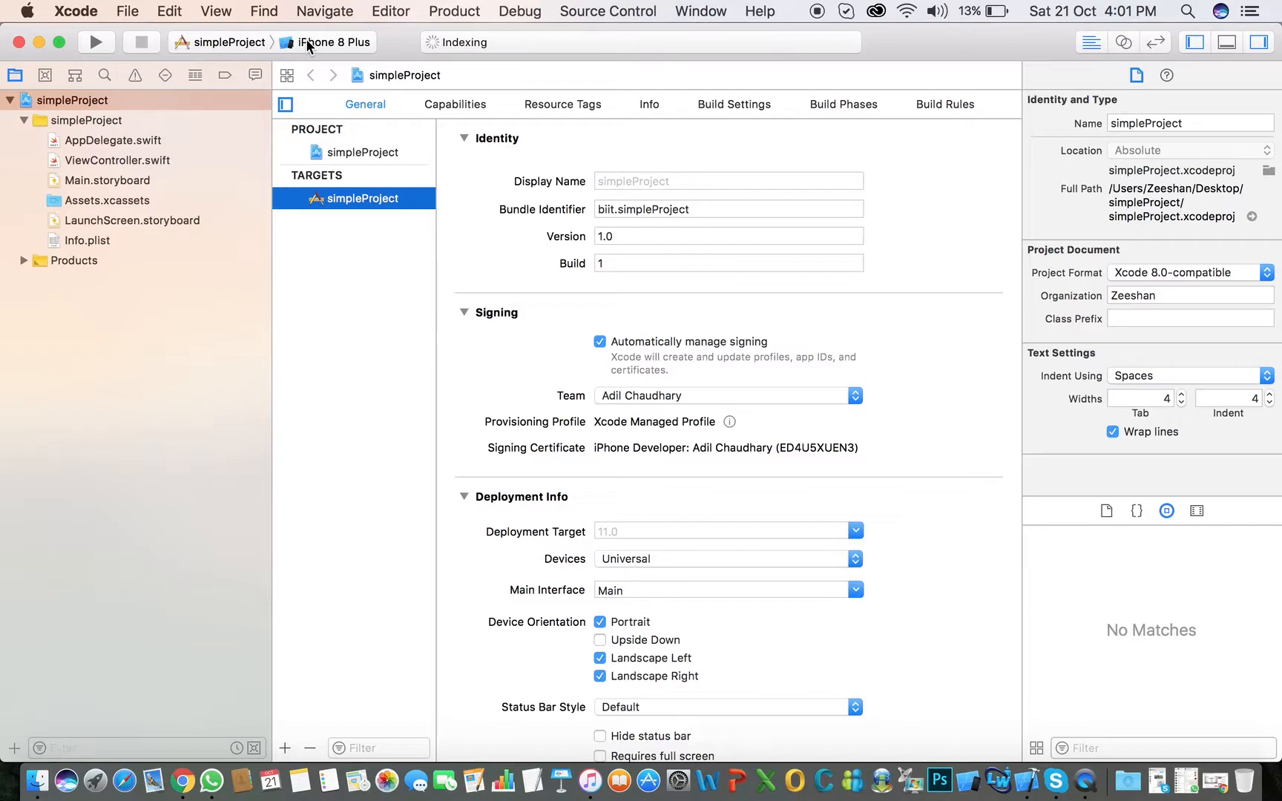
Set the run destination to the iPhone 8 simulator.
left_click(334, 42)
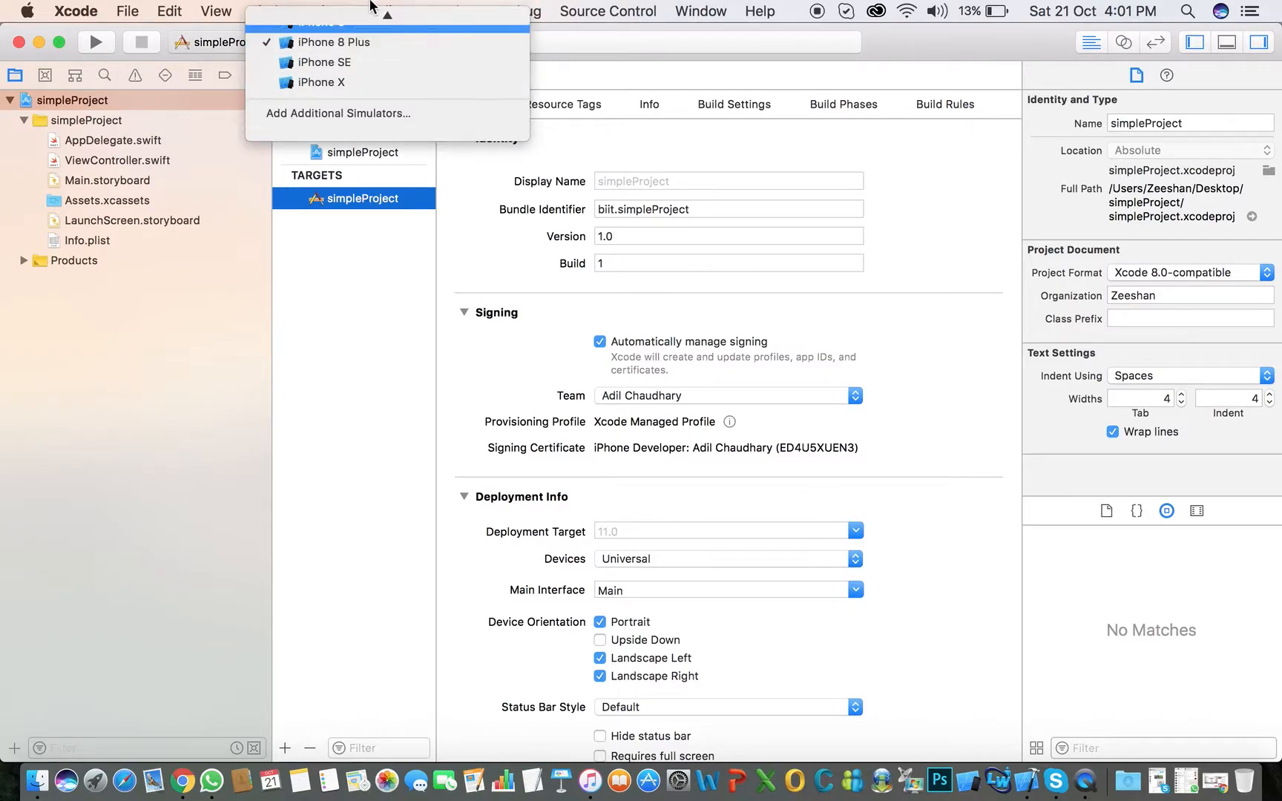
scroll("up", 3)
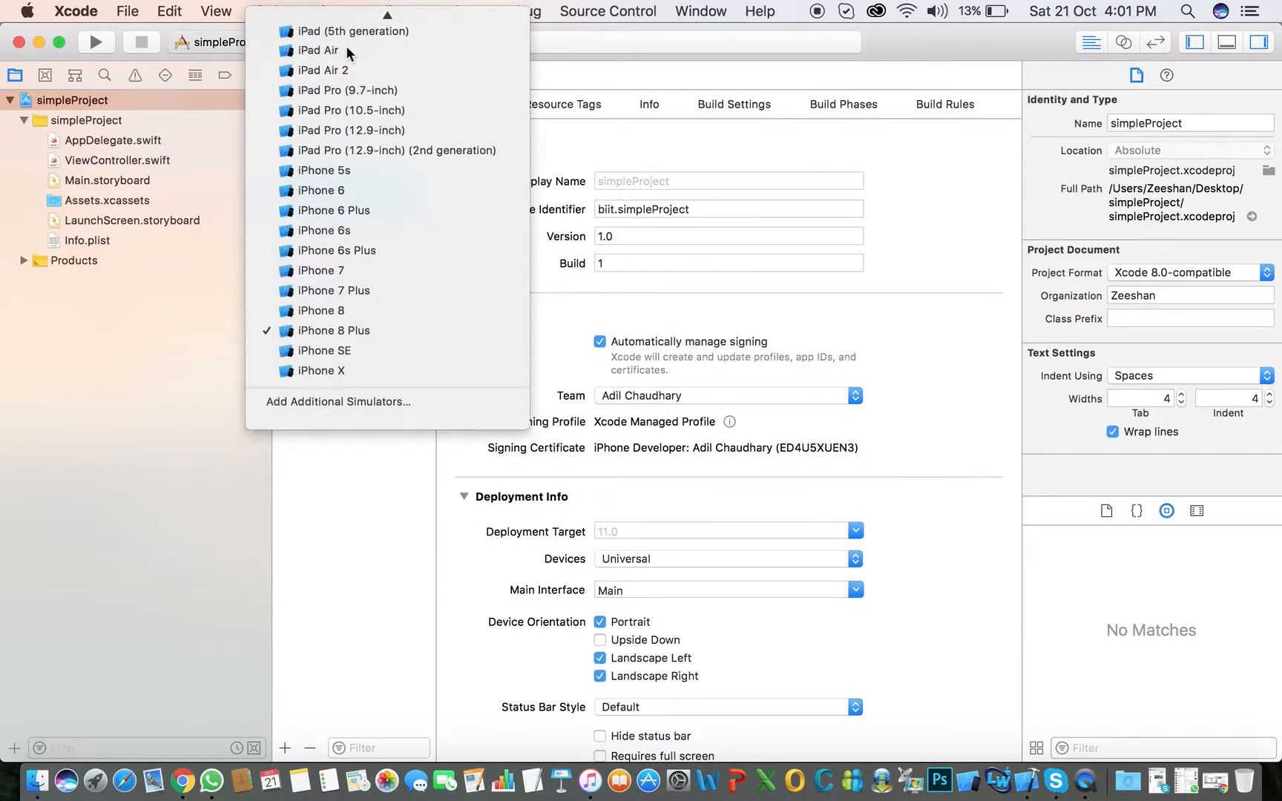
mouse_move(365, 366)
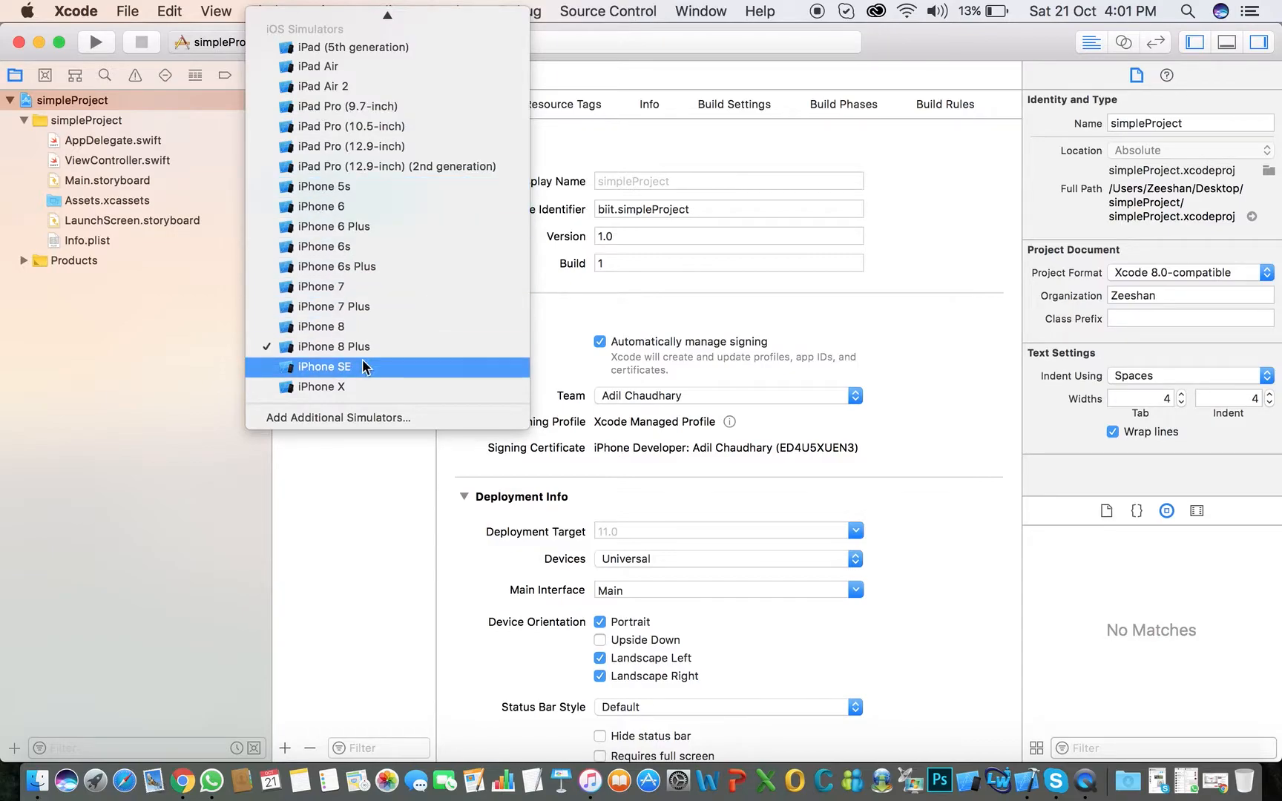
mouse_move(331, 387)
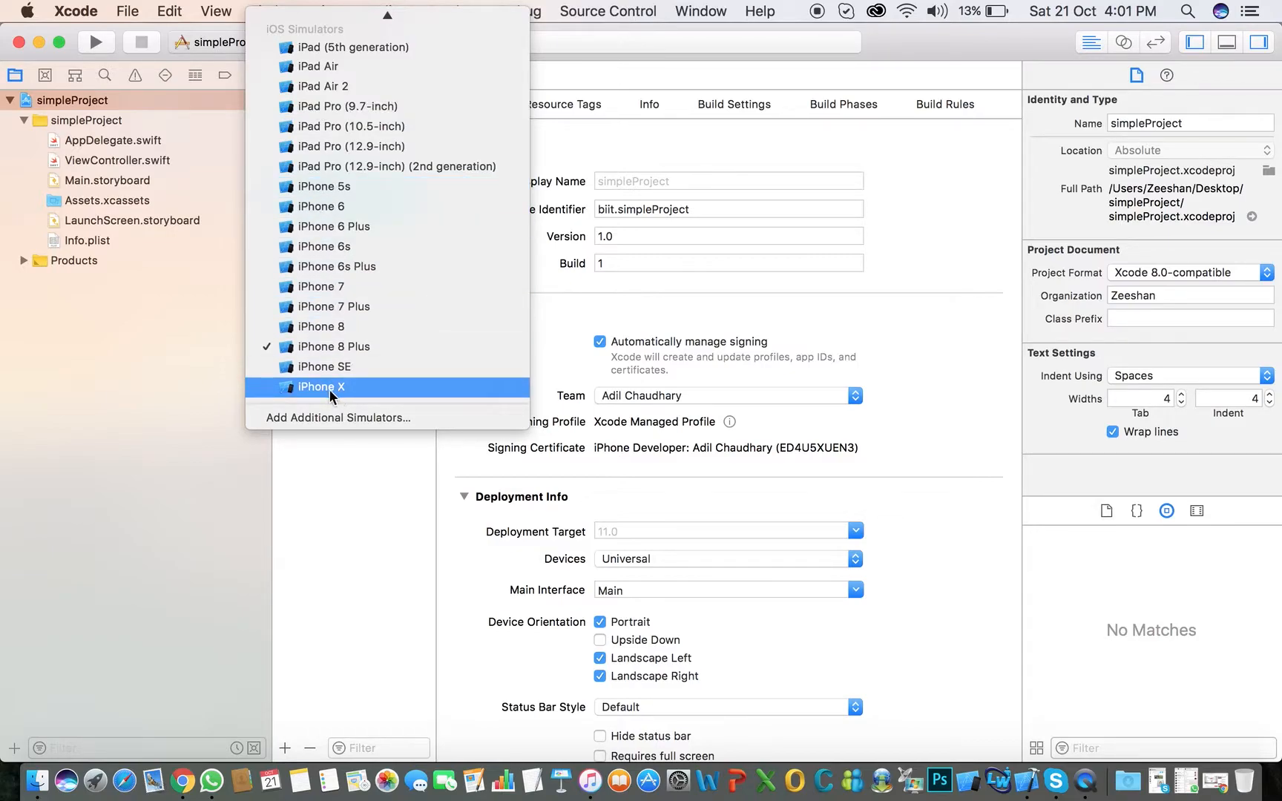
mouse_move(352, 367)
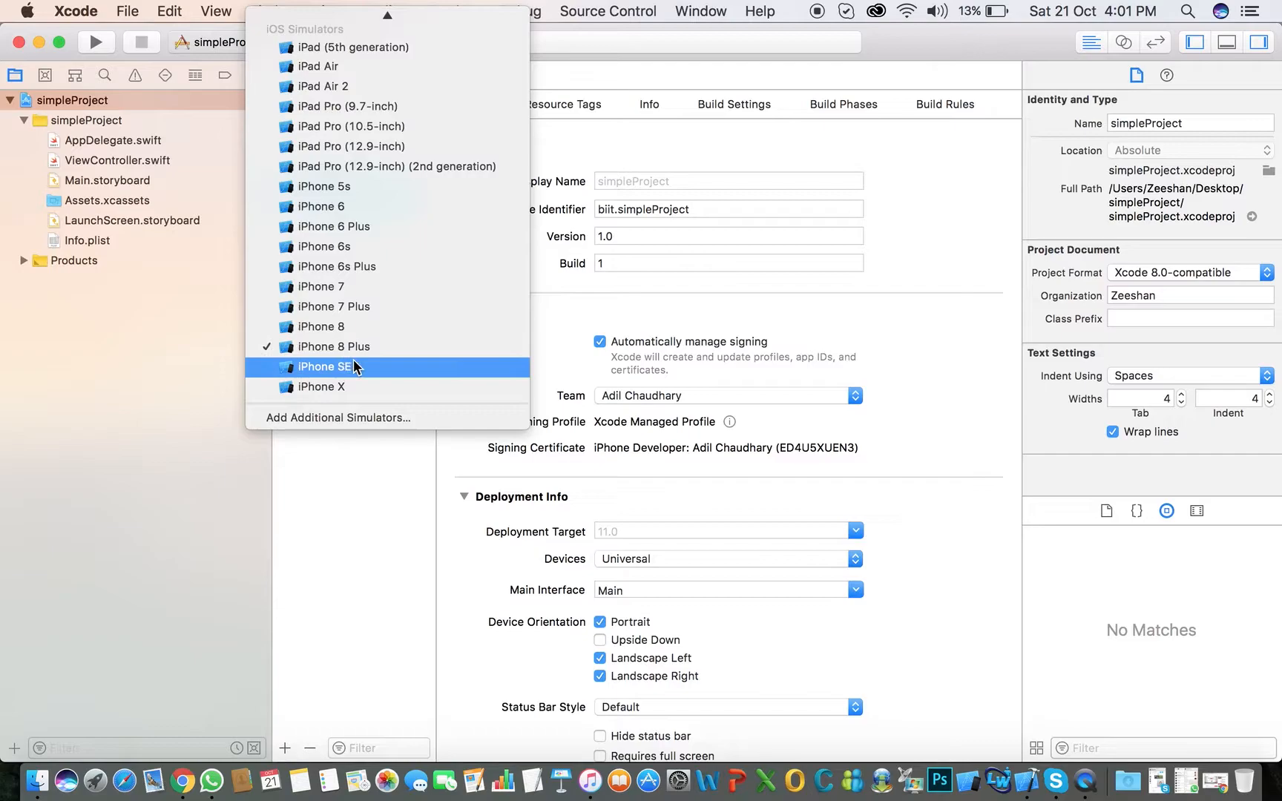
mouse_move(319, 347)
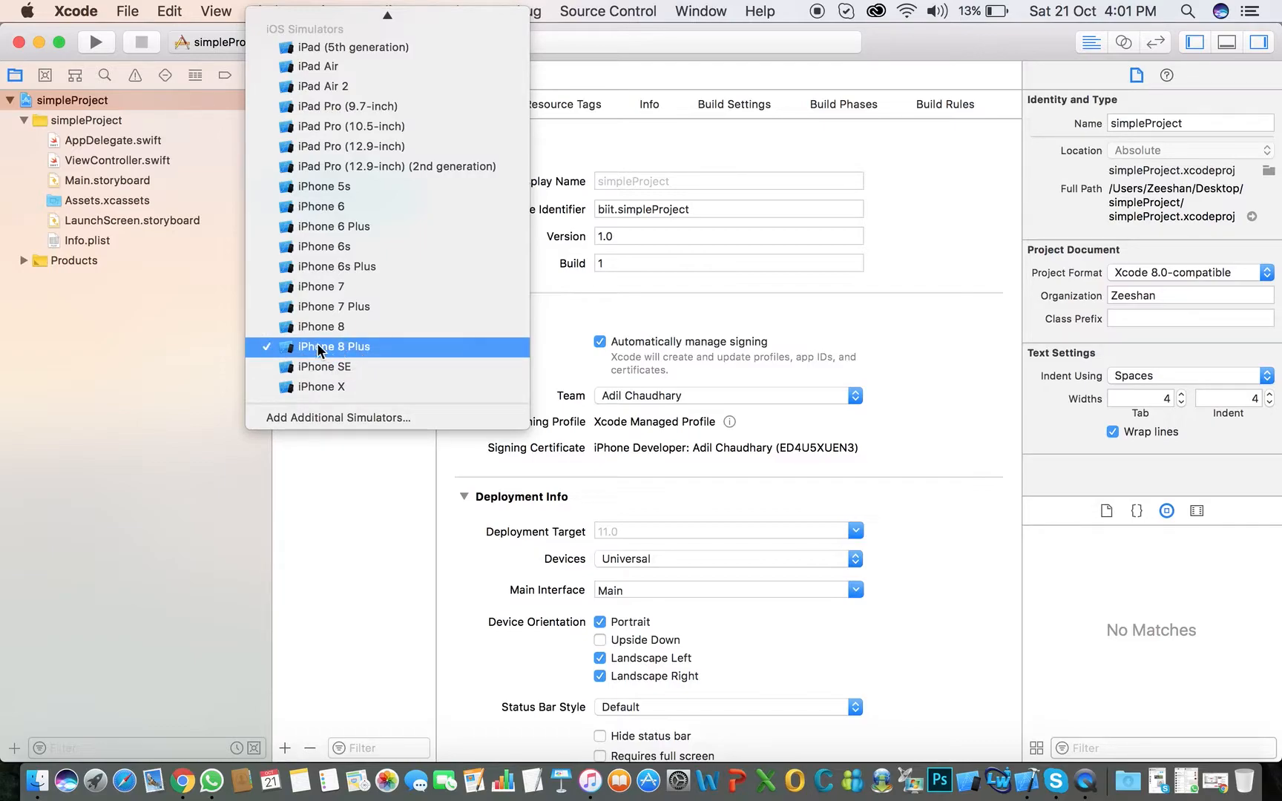
mouse_move(319, 327)
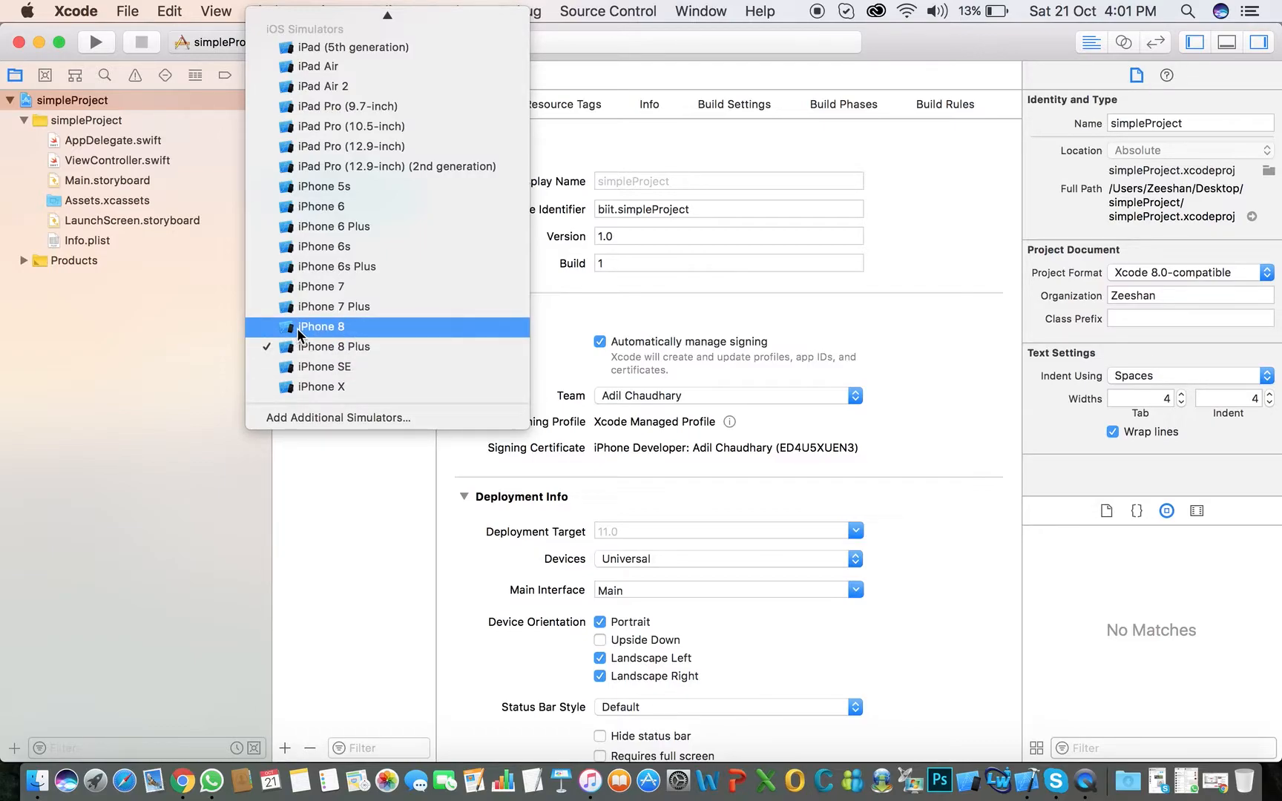
mouse_move(343, 487)
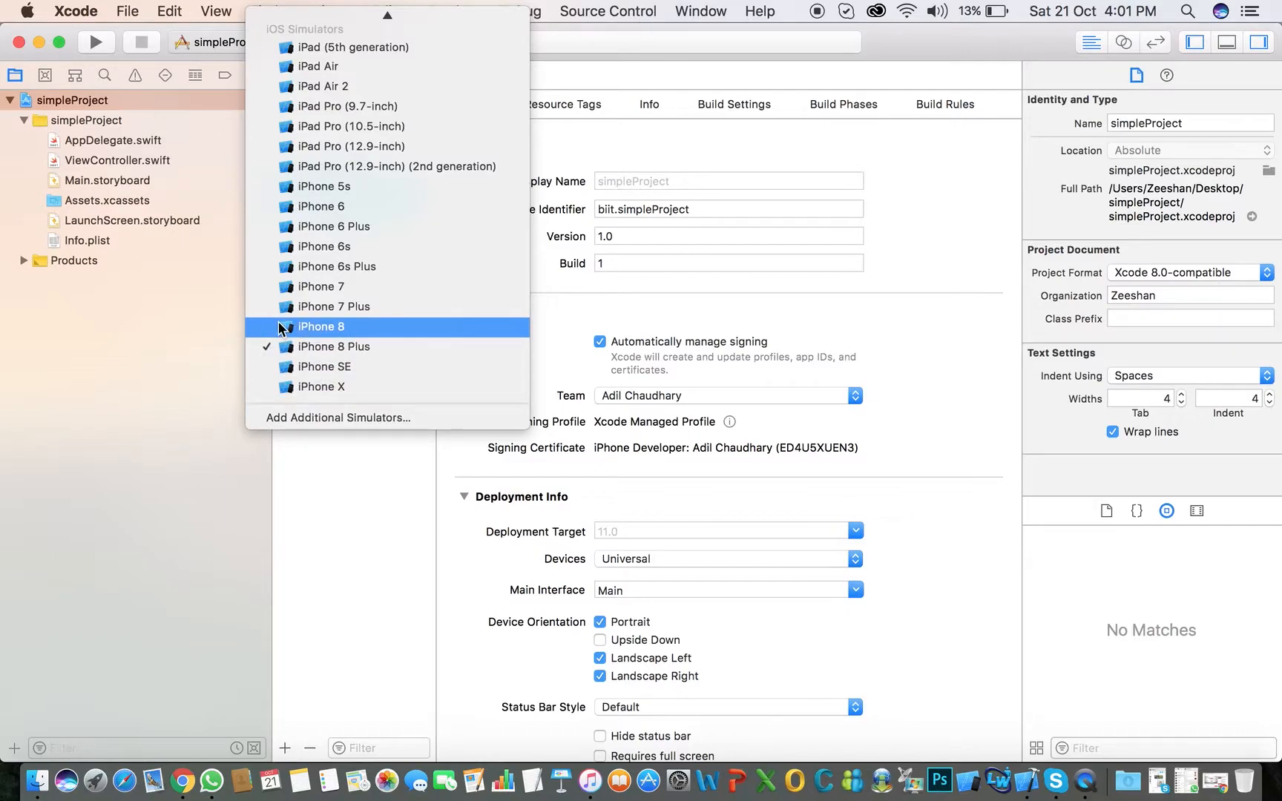
left_click(321, 326)
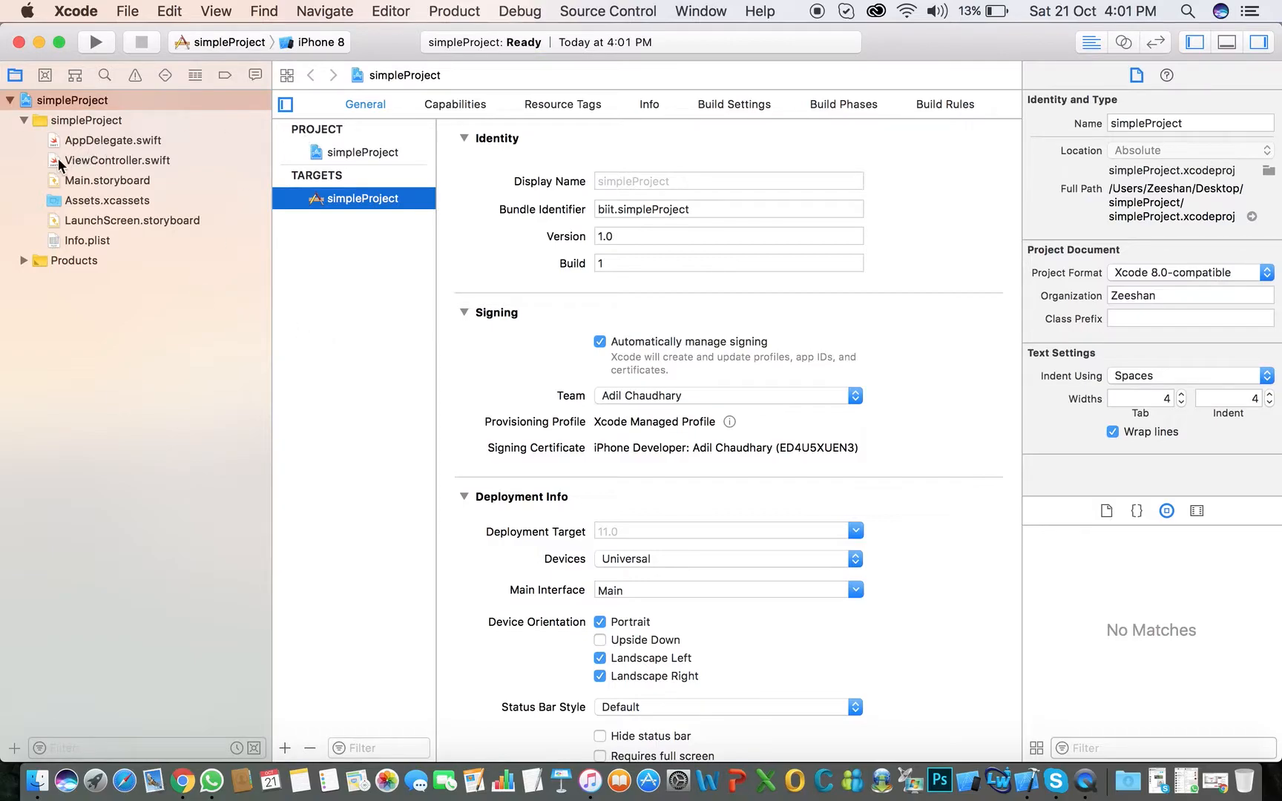
Browse AppDelegate.swift and ViewController.swift in the project navigator.
left_click(113, 139)
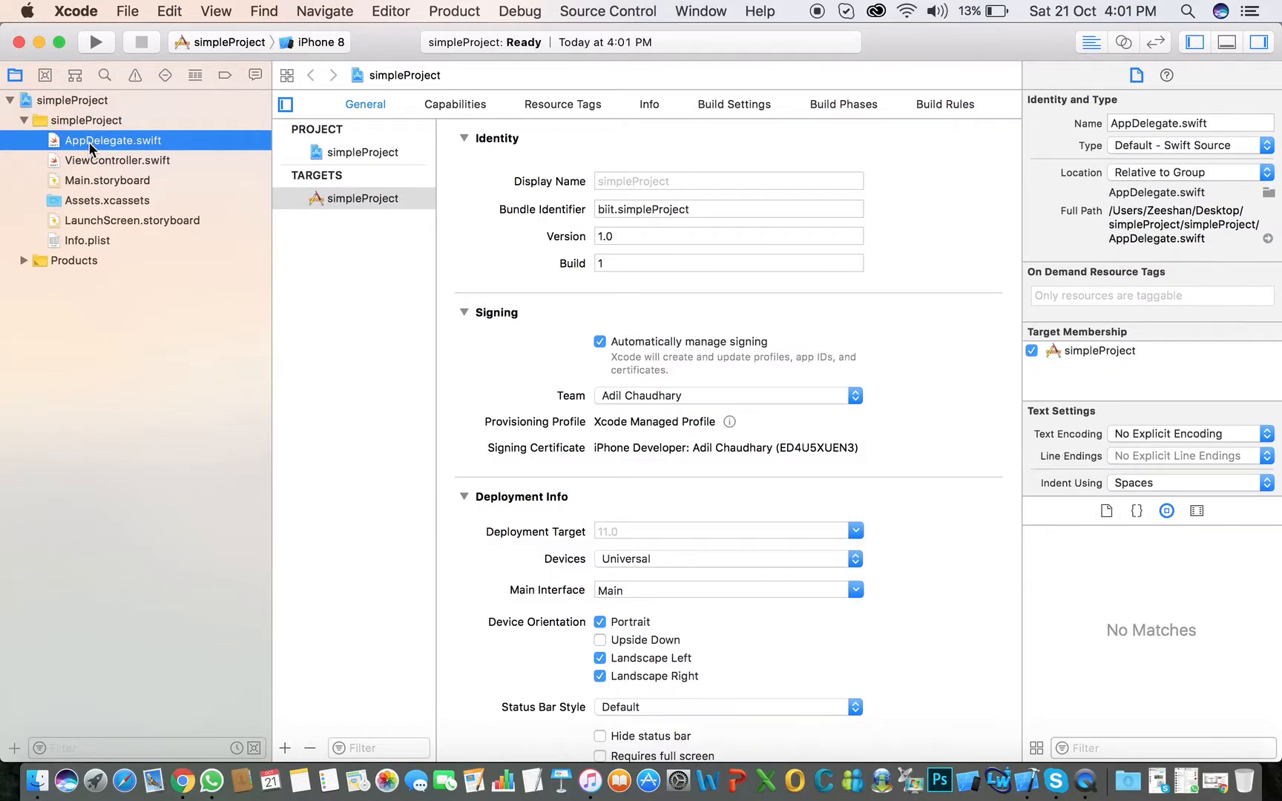
left_click(113, 139)
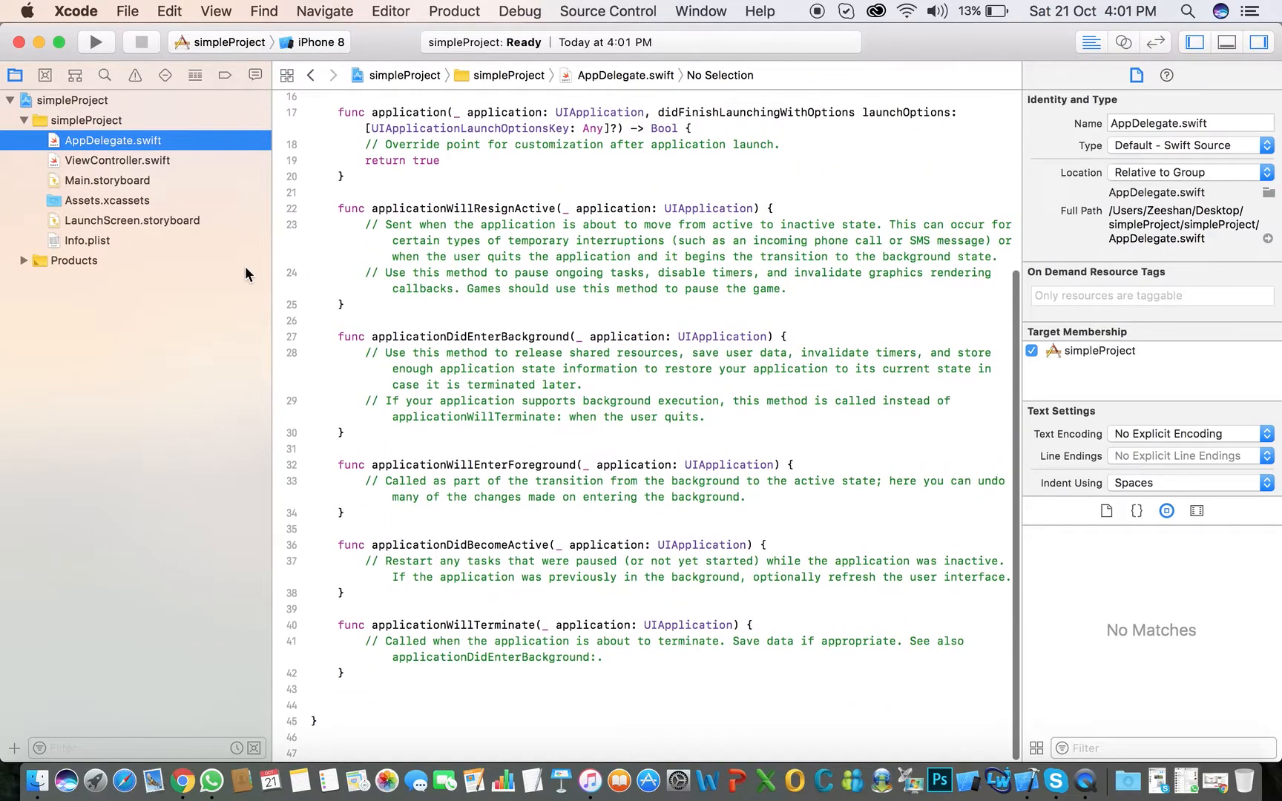
left_click(116, 160)
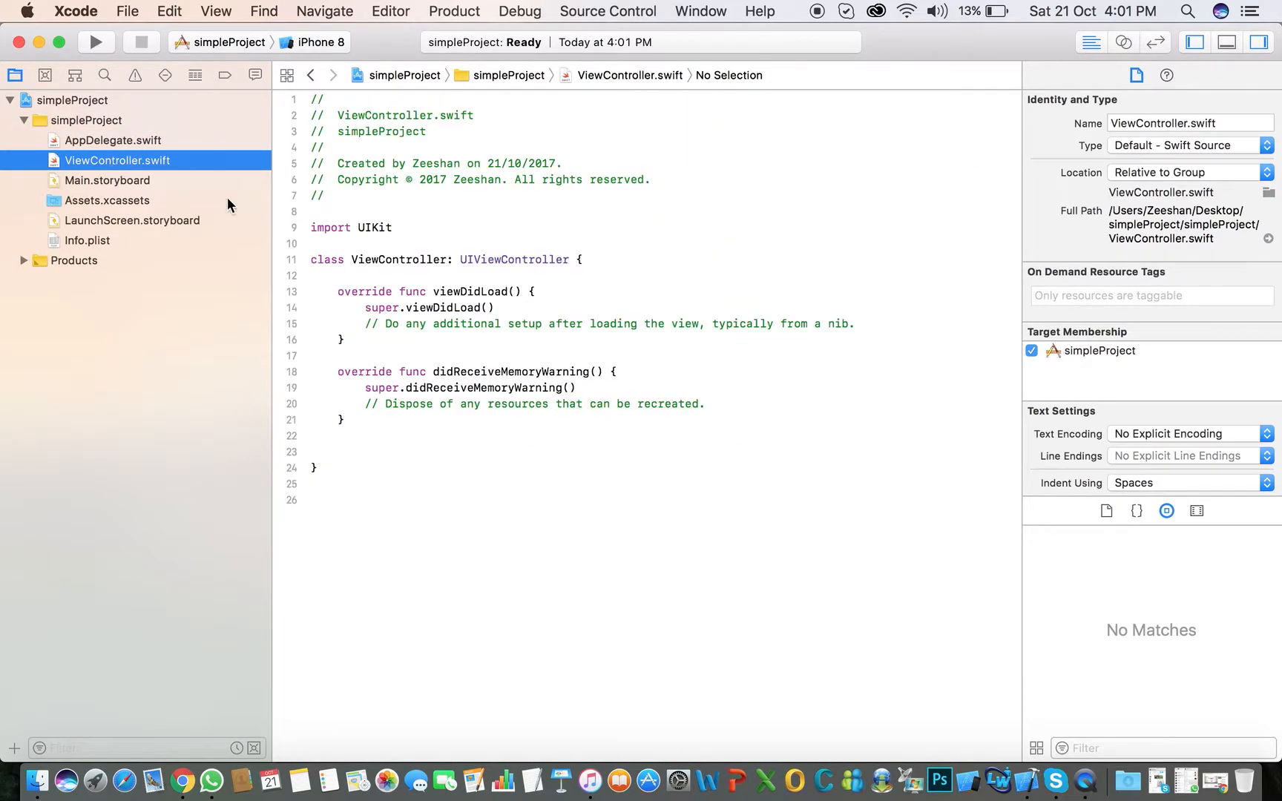
mouse_move(150, 249)
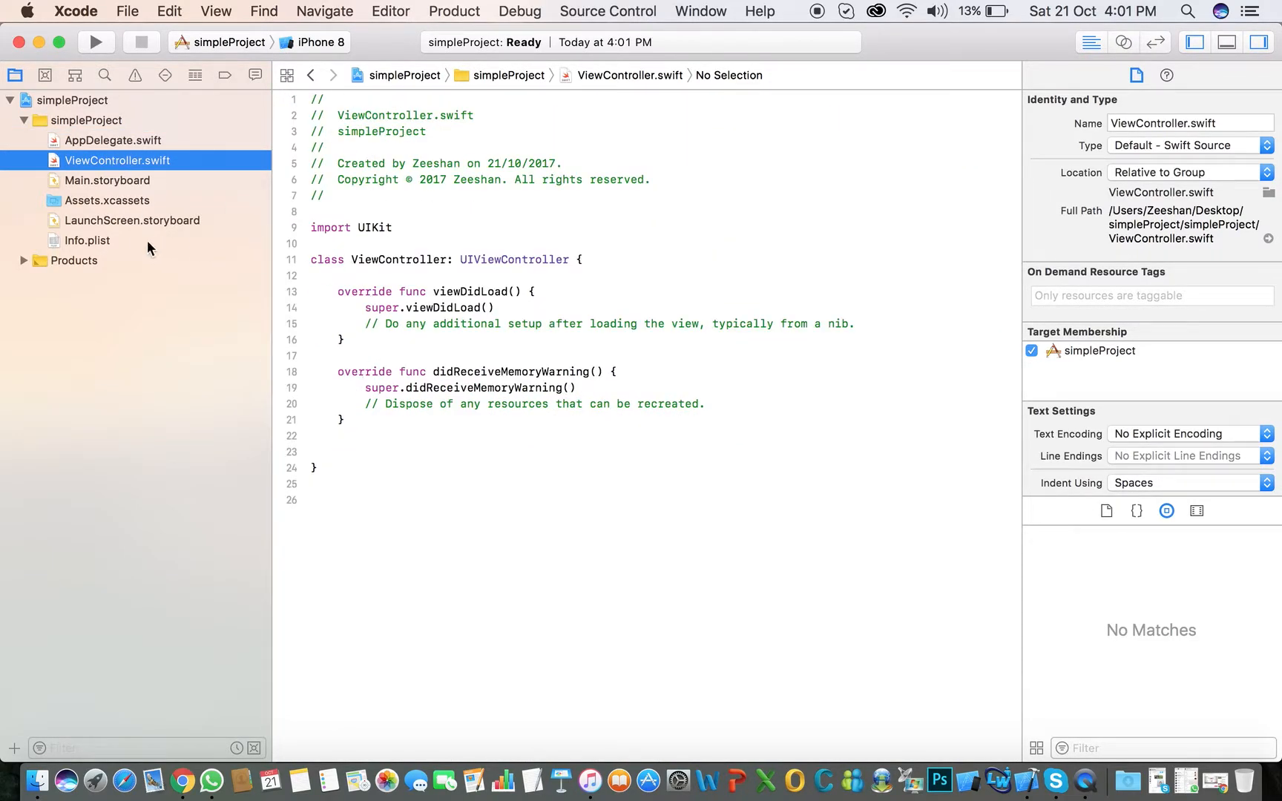
mouse_move(172, 215)
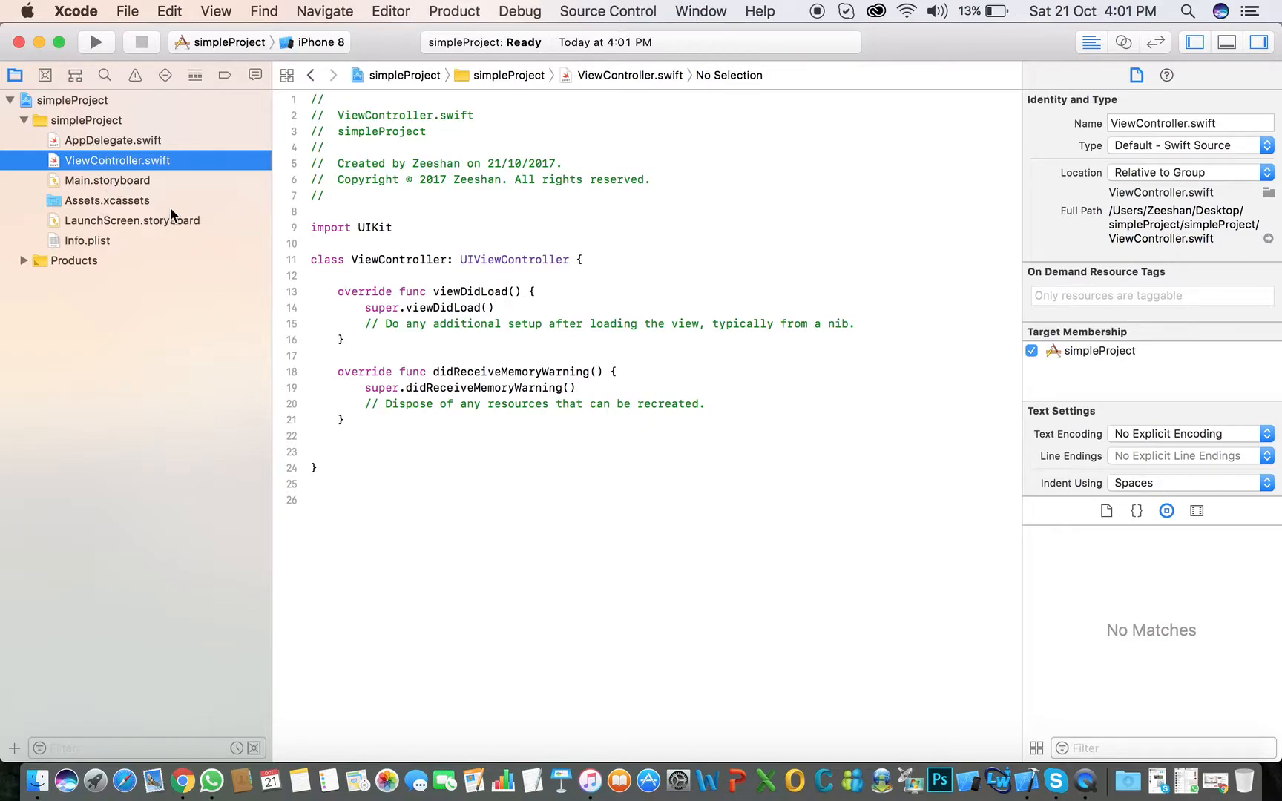
Open Main.storyboard showing the blank View Controller scene.
left_click(106, 180)
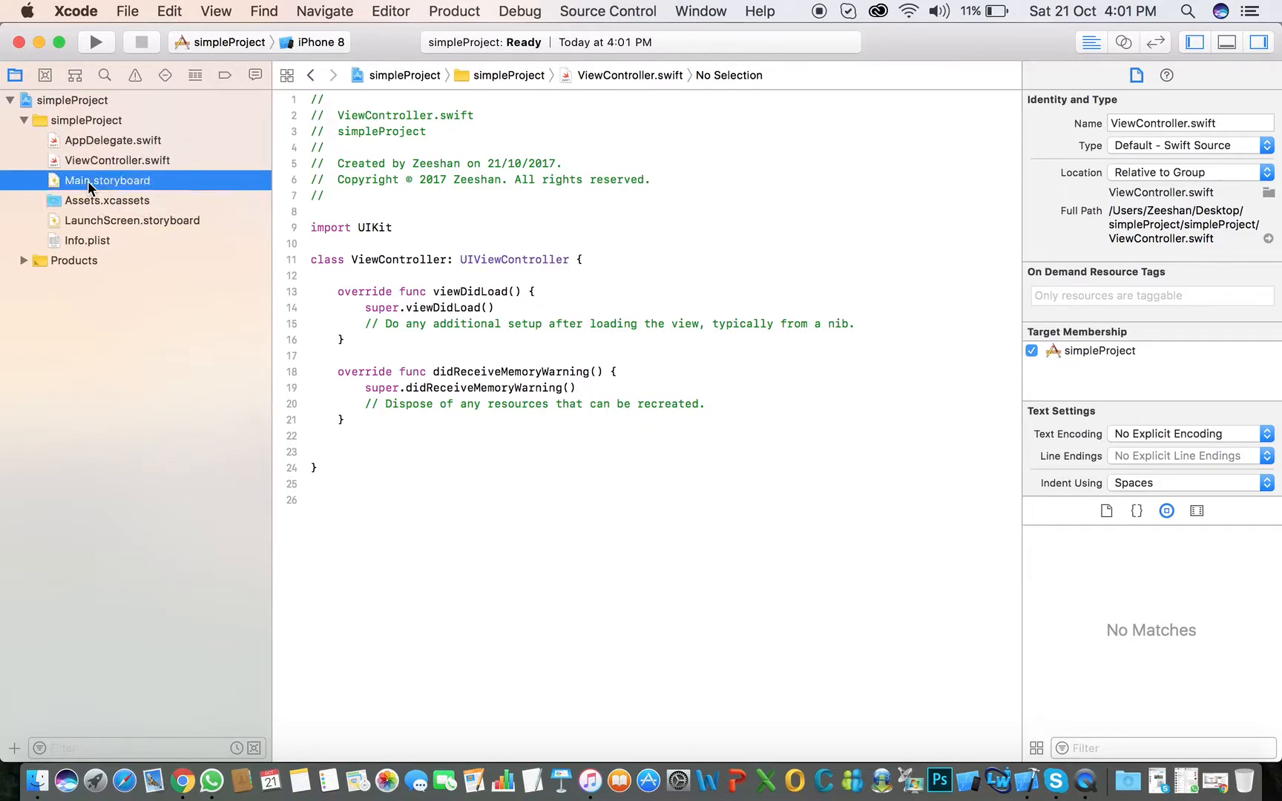
left_click(1225, 76)
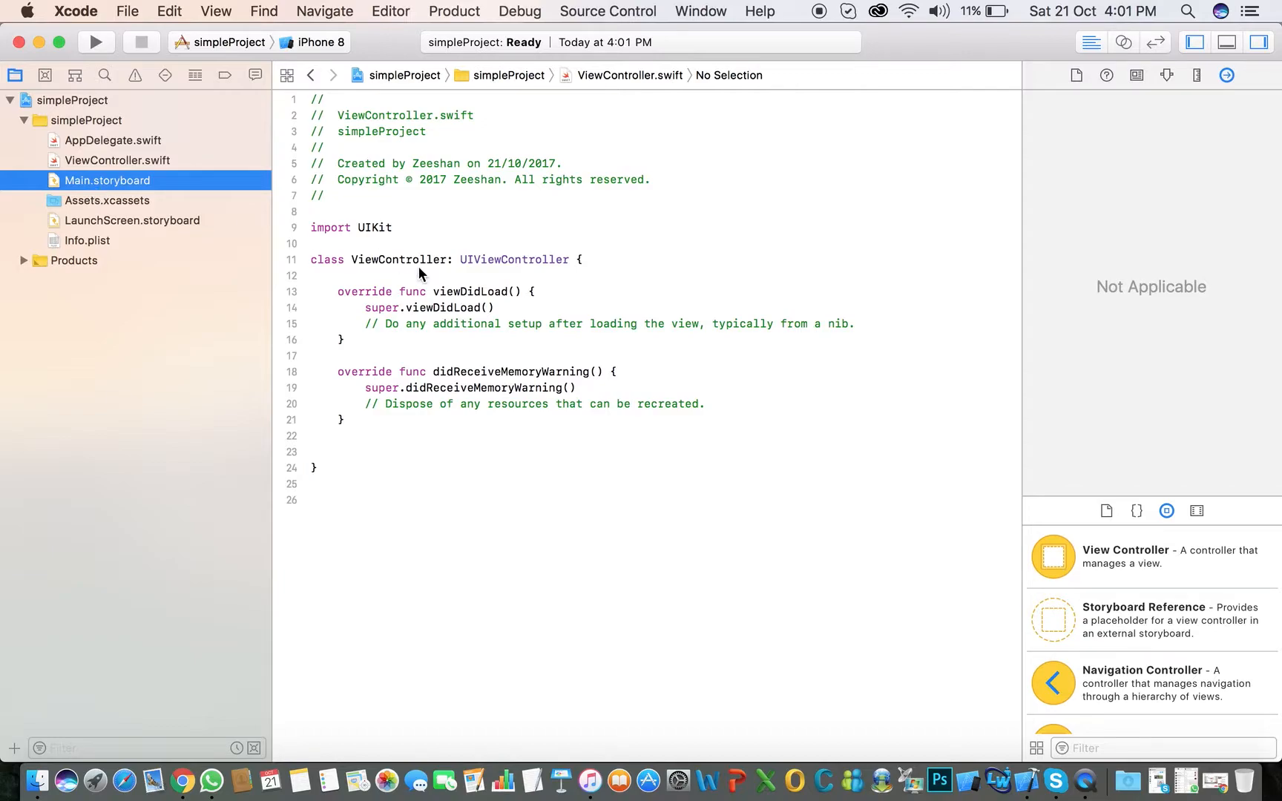
left_click(107, 180)
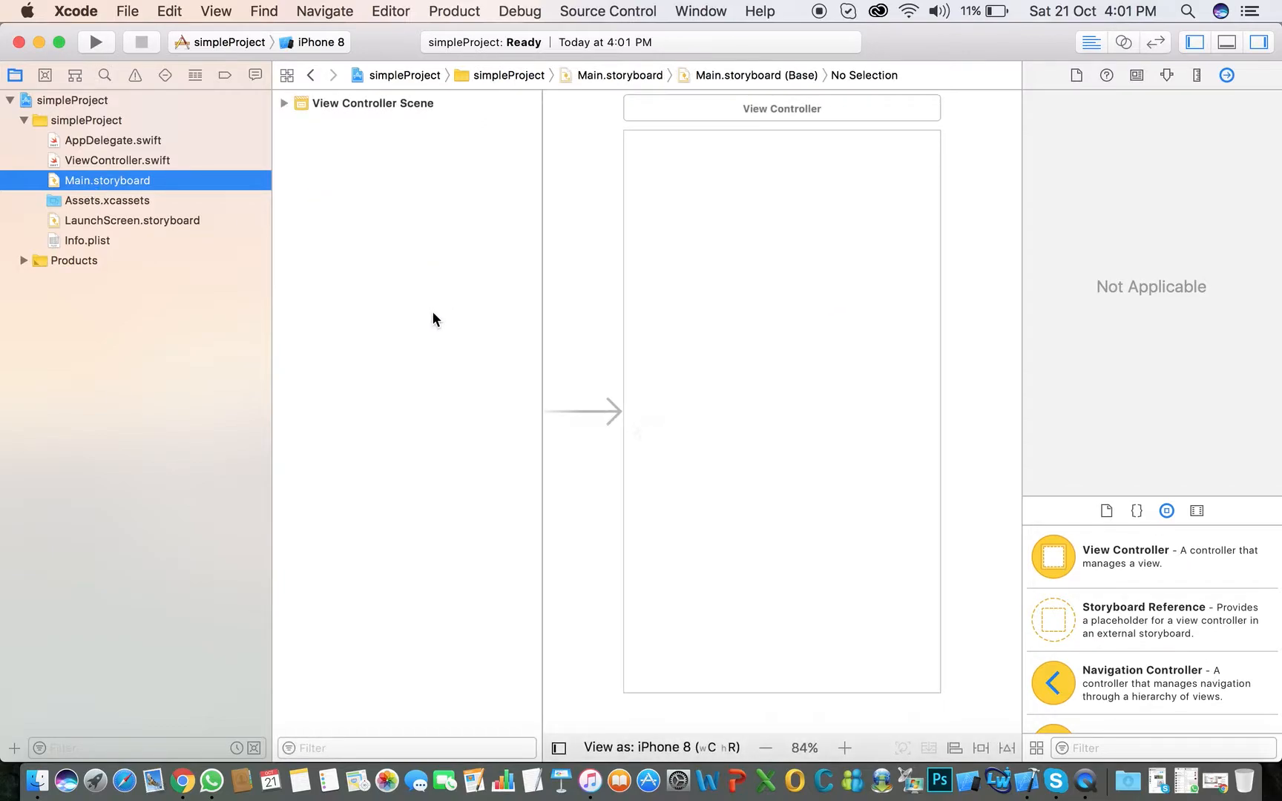
Preview the scene as iPhone X, 8 Plus and SE, then return to iPhone 8.
left_click(766, 748)
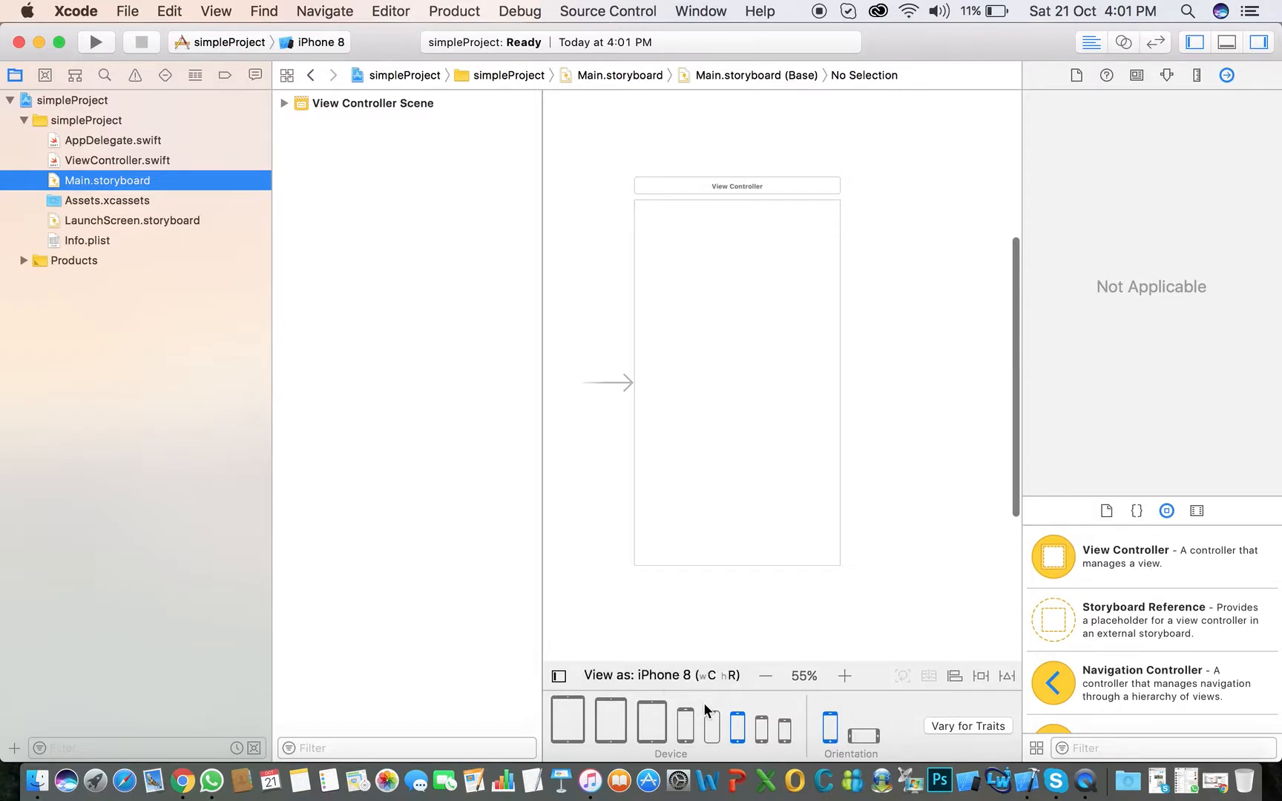
mouse_move(932, 447)
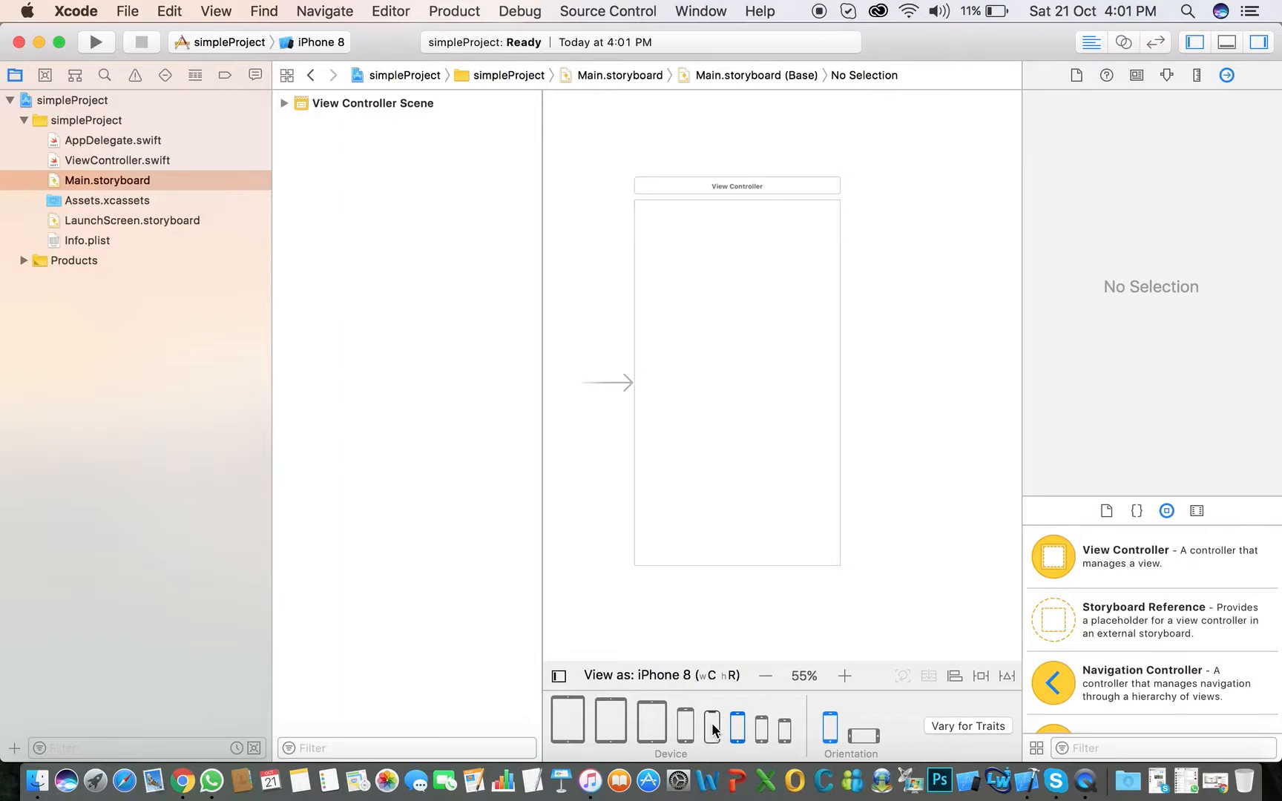
mouse_move(712, 731)
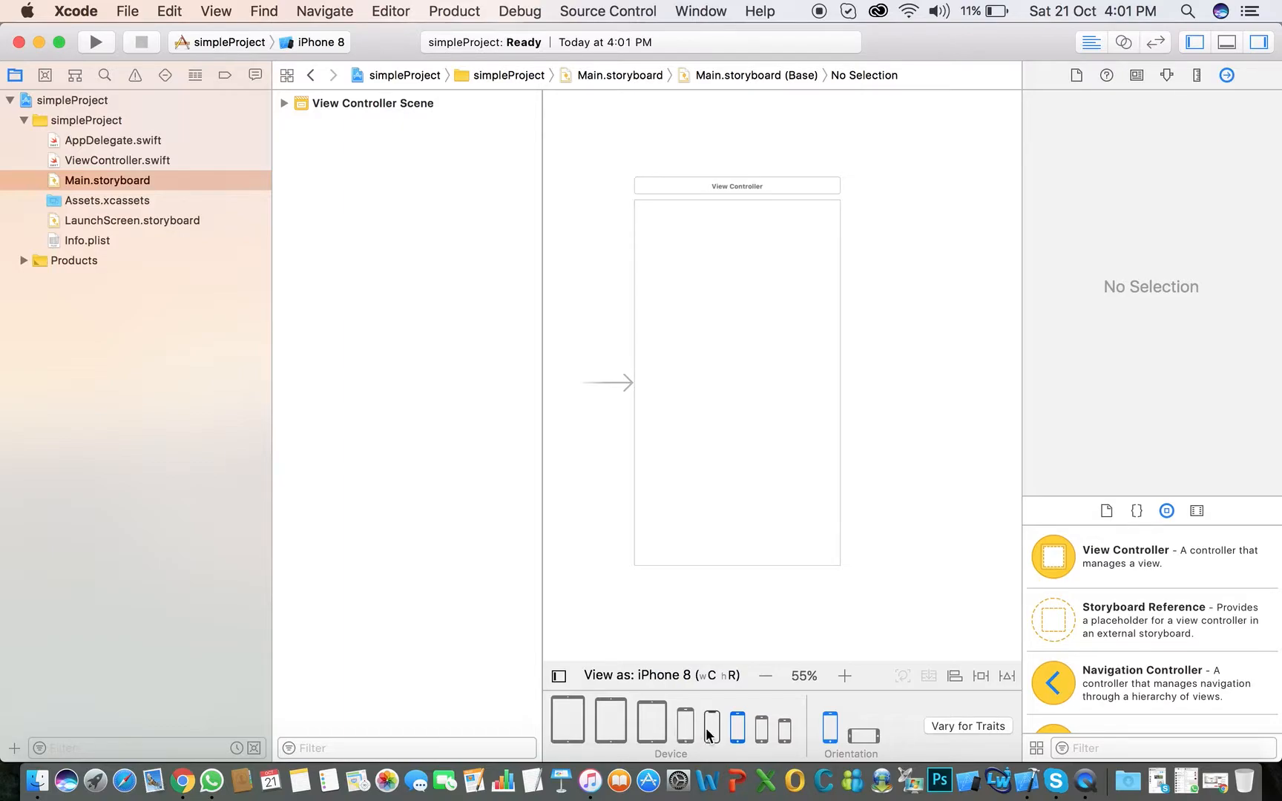
left_click(711, 726)
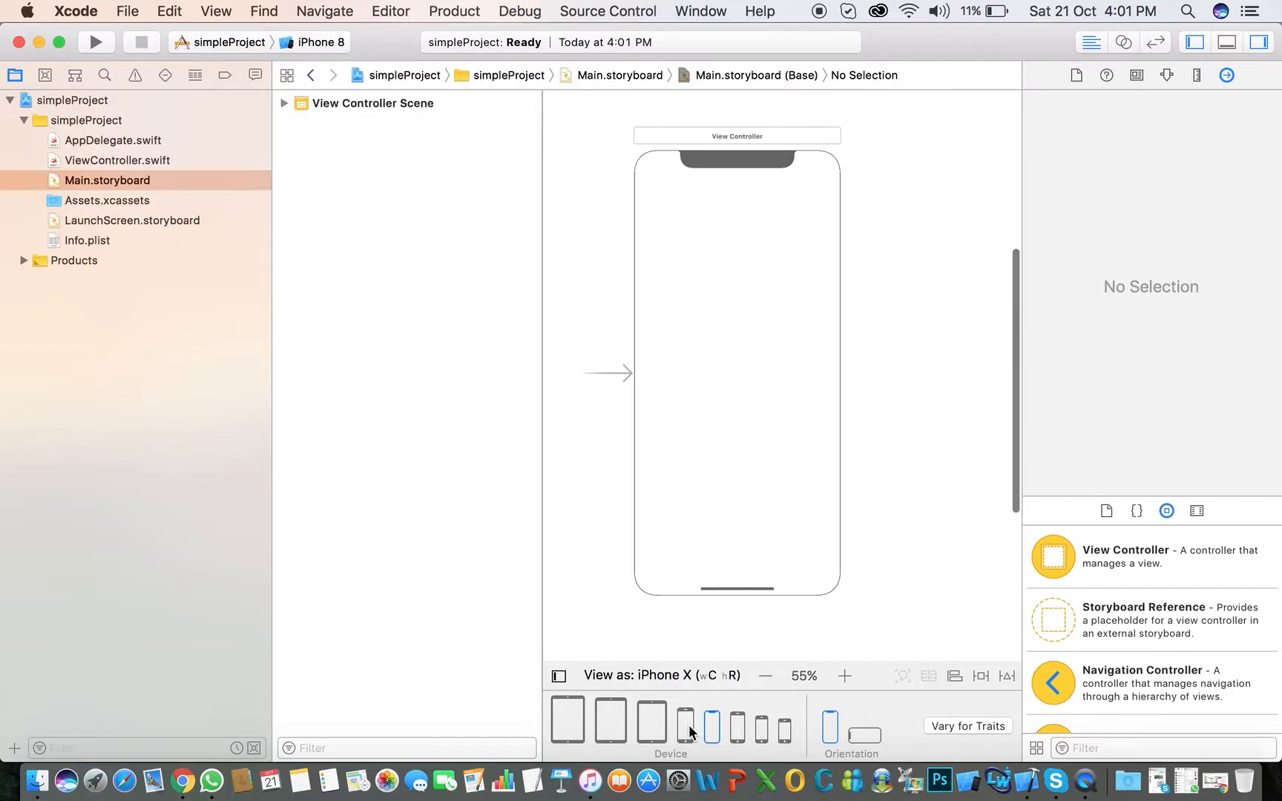
left_click(709, 726)
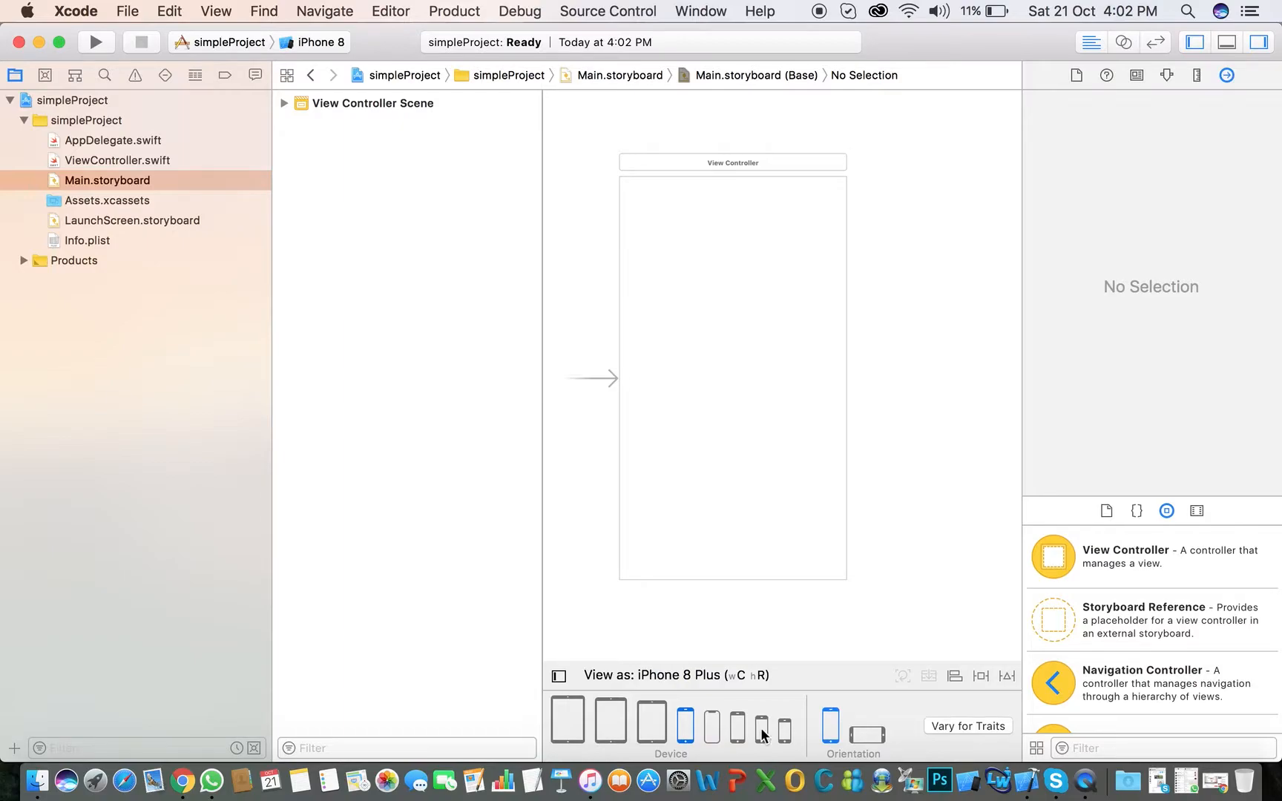
left_click(759, 721)
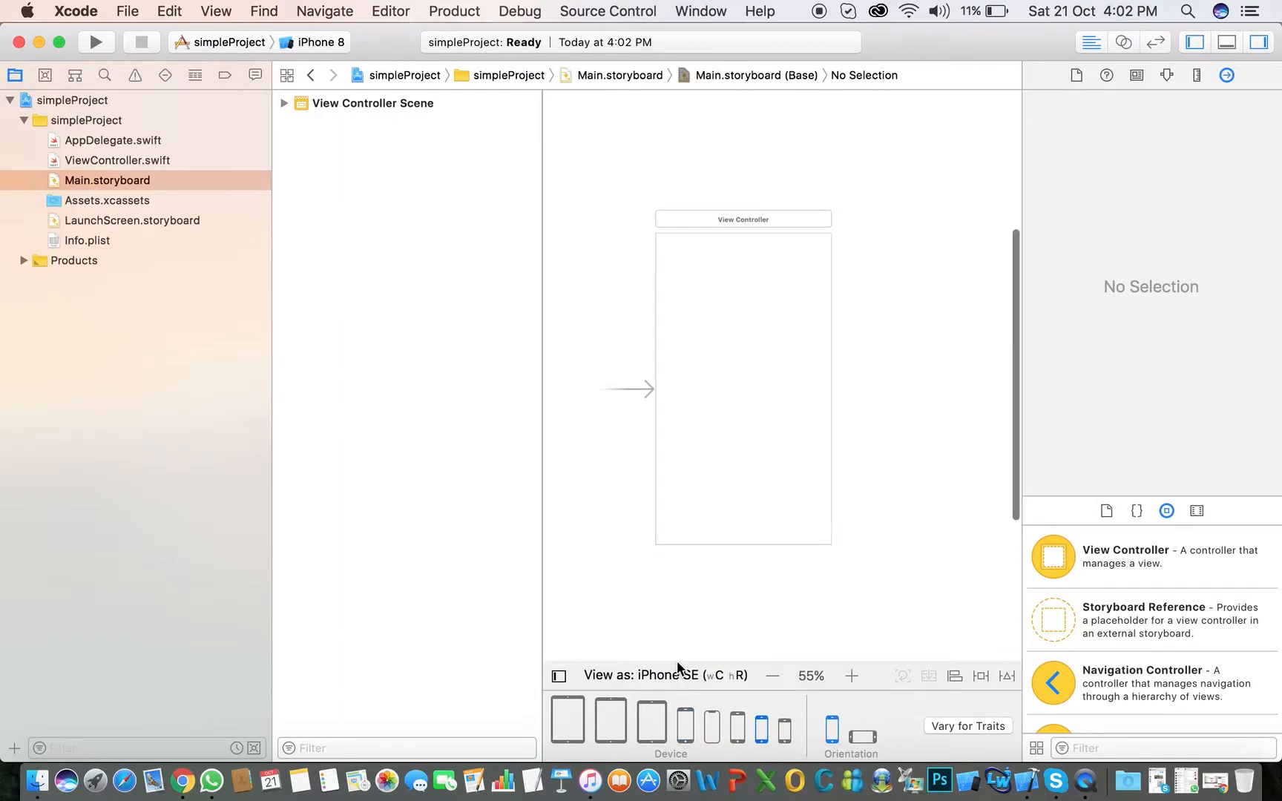
left_click(736, 724)
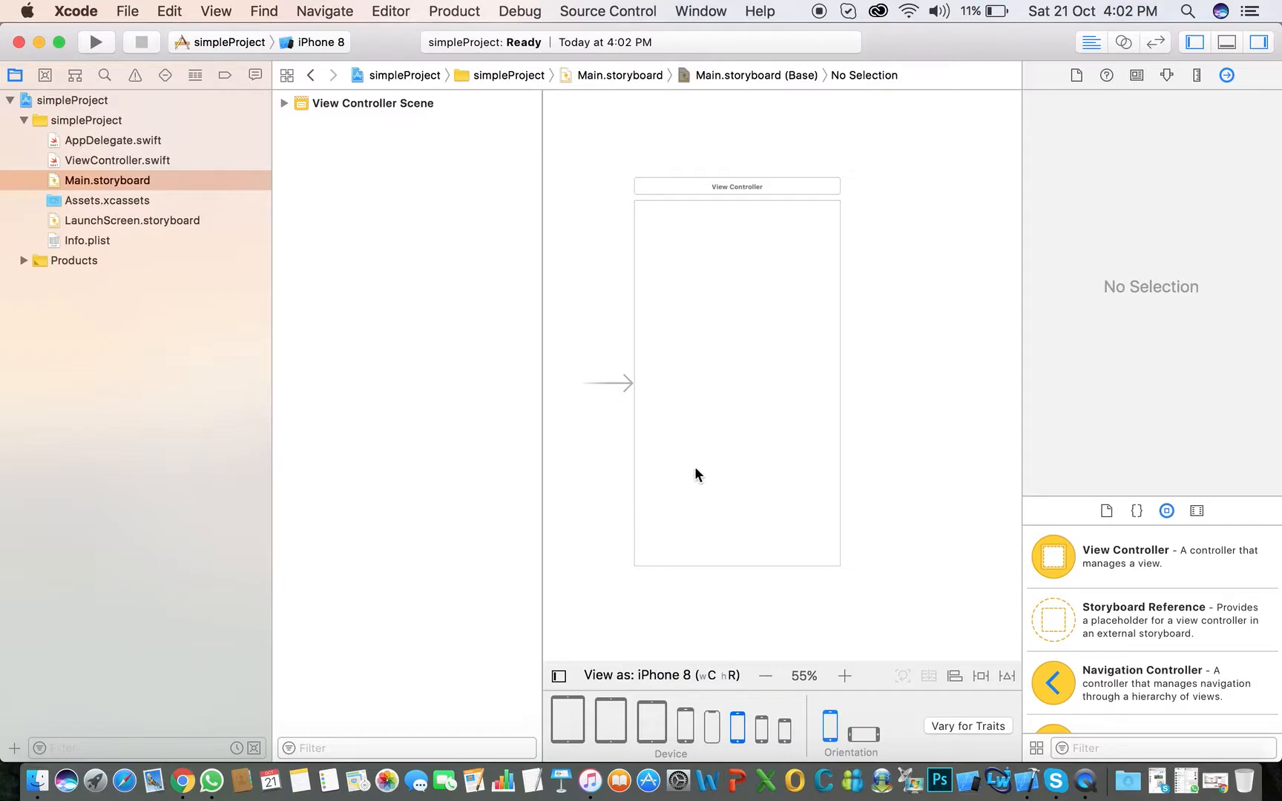
left_click(764, 675)
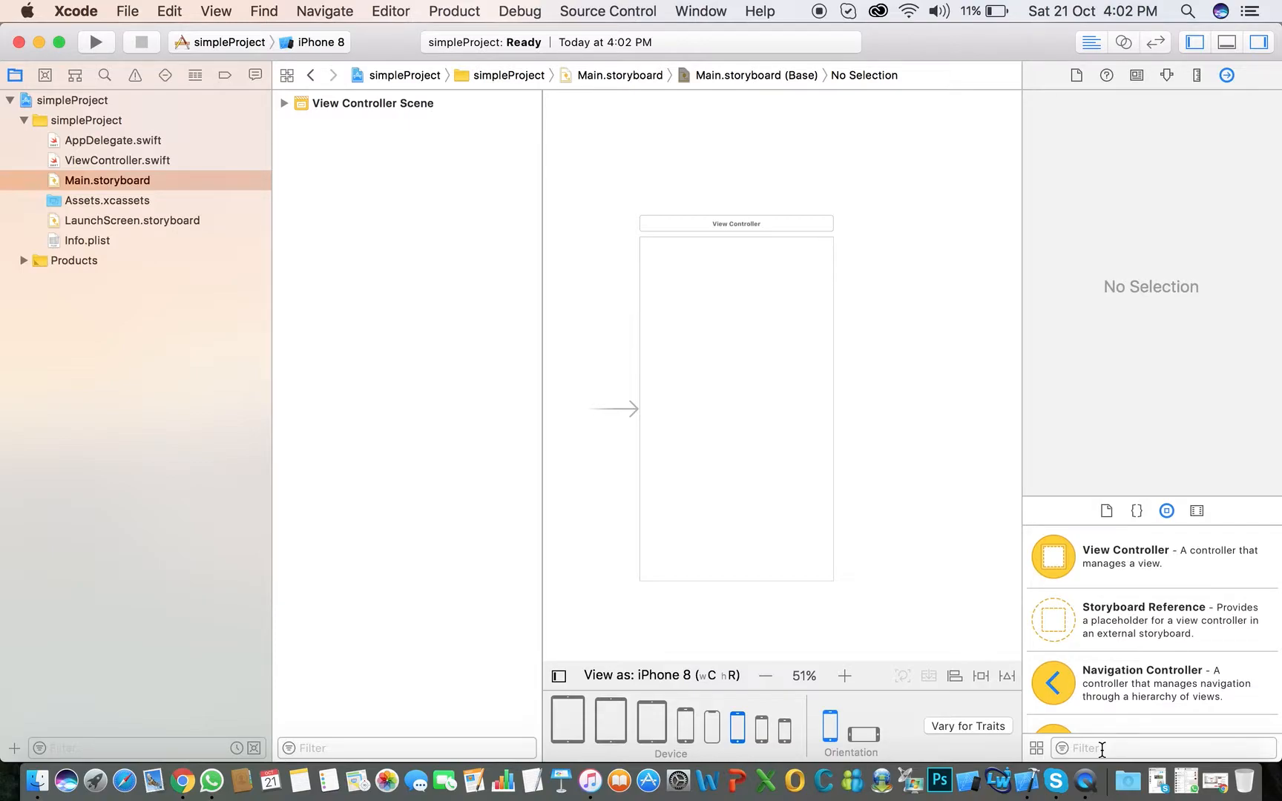
Filter the Object Library for 'label' and place a Label at the view's centre.
type("labe")
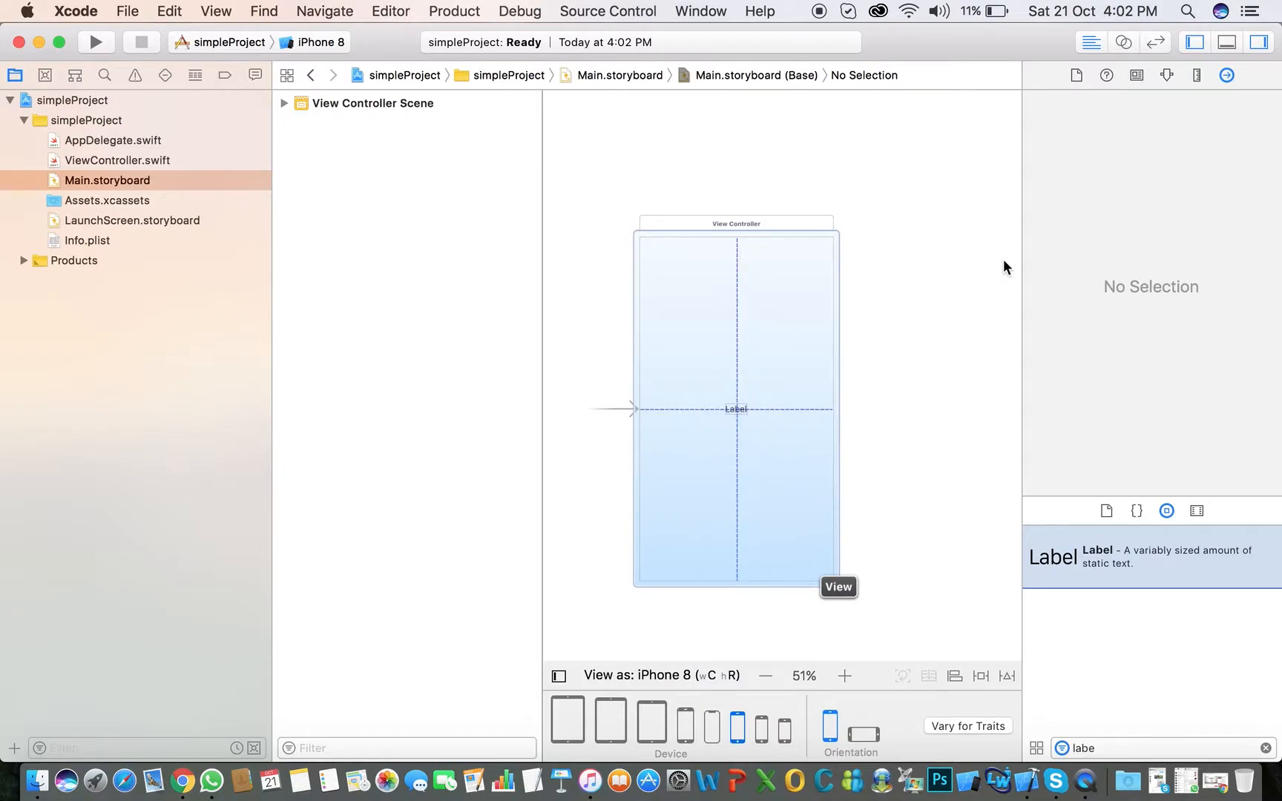
left_click(734, 409)
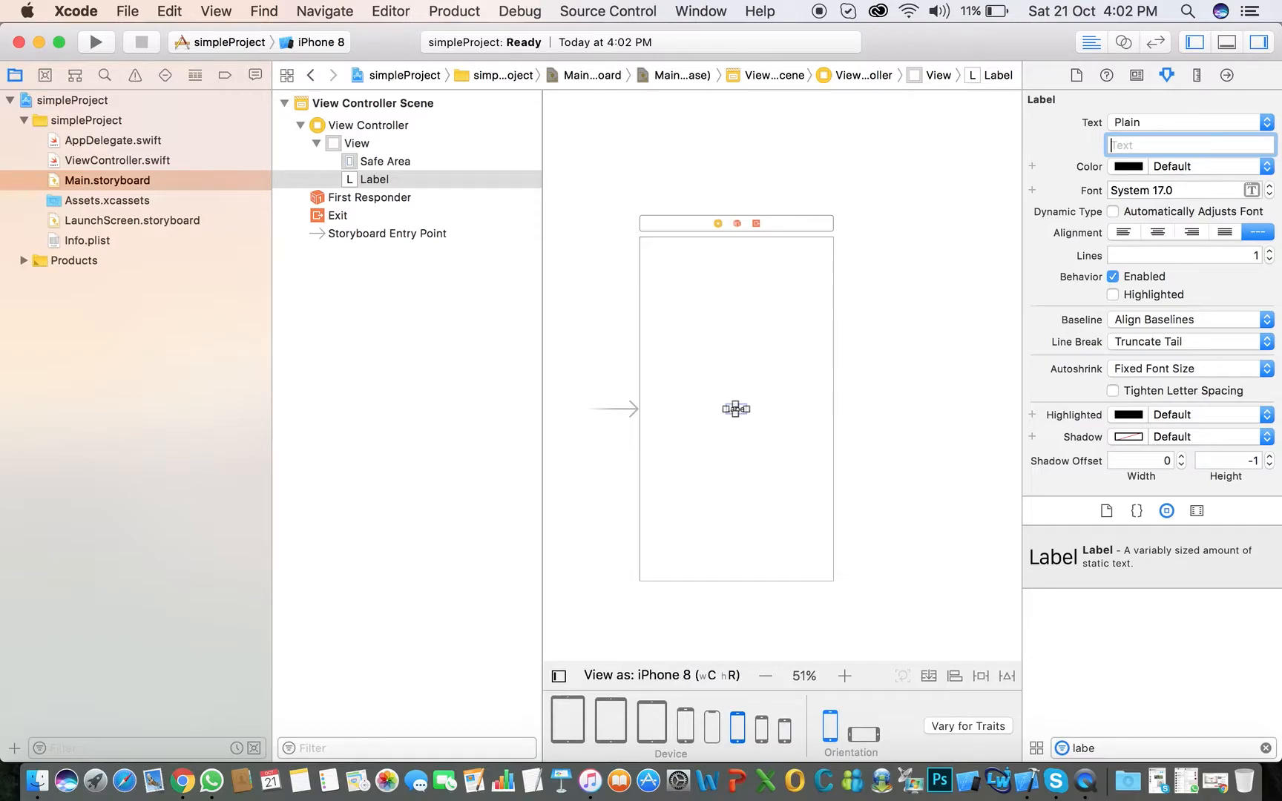
Set the label text to 'Hello to the Swift 4 and Xcode 9 Ios 11'.
type("Hello to the Swift")
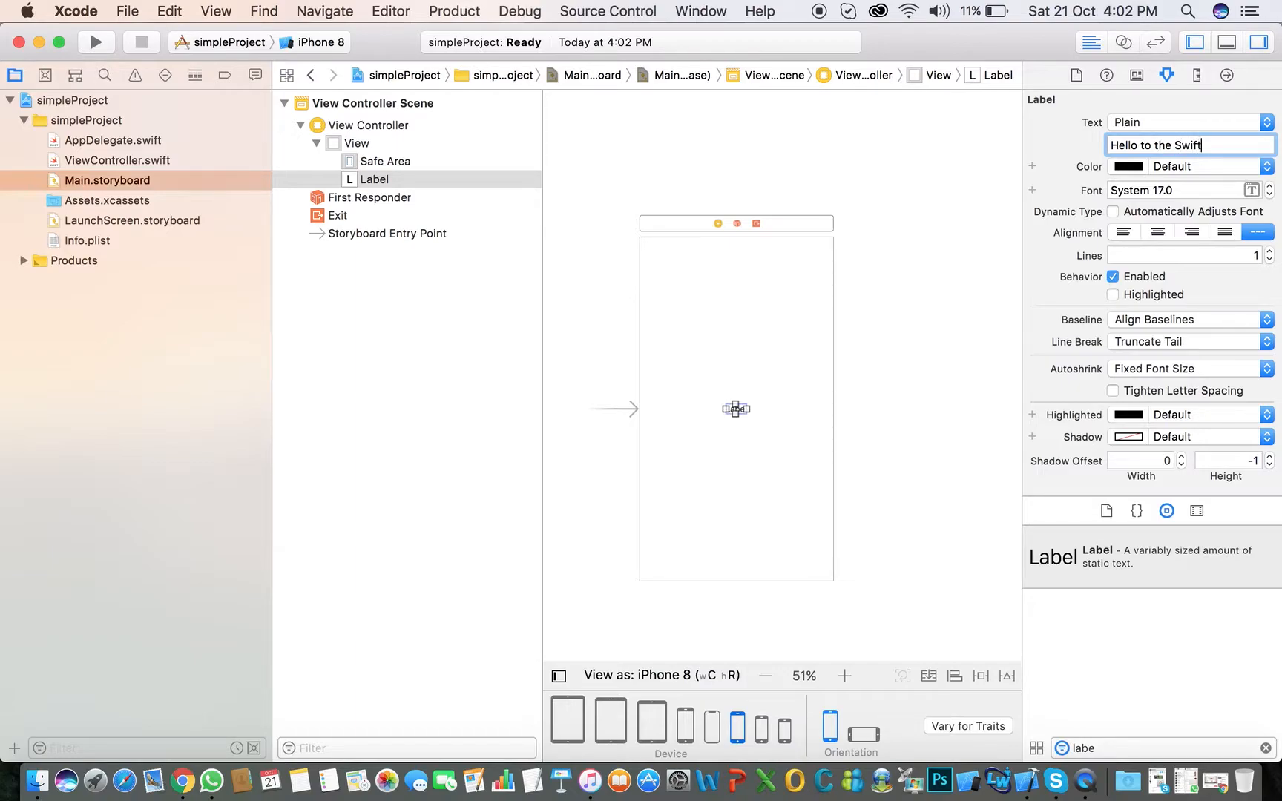
type("4 and Xcode 9 Ios")
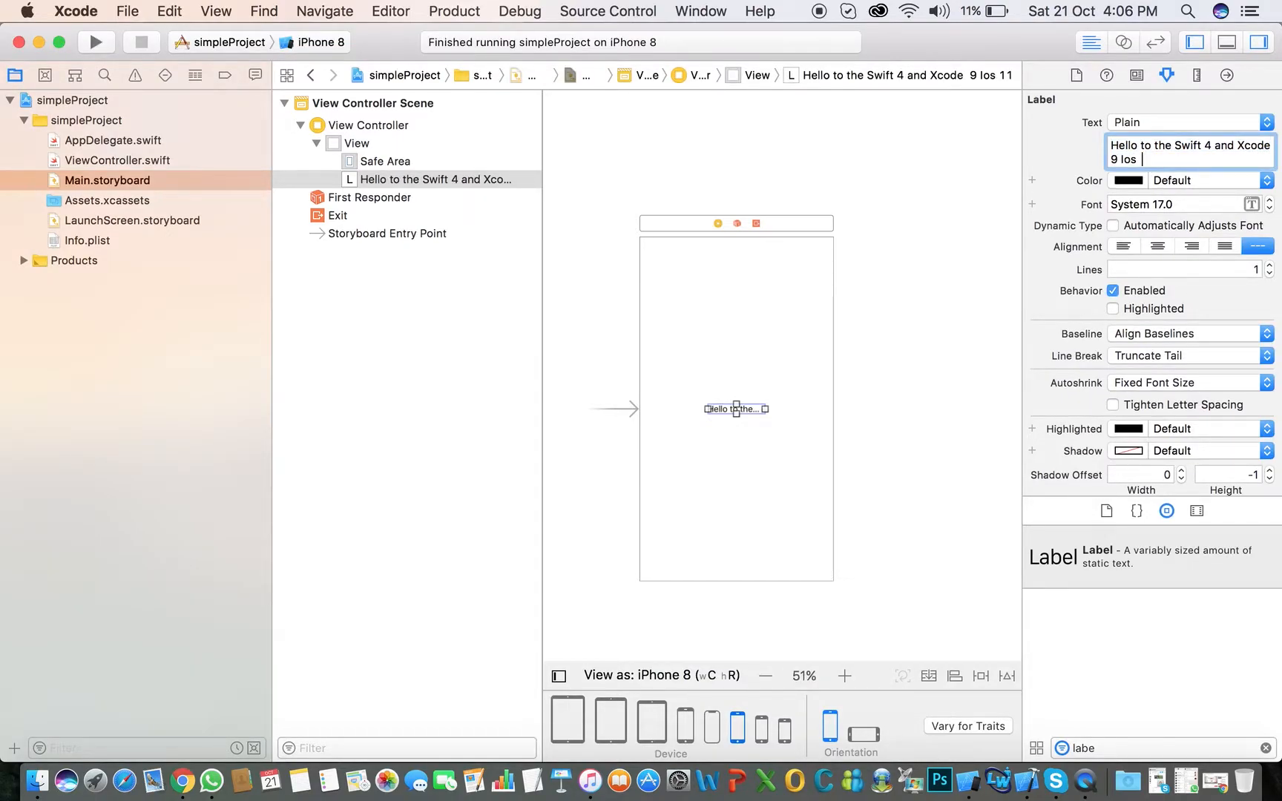
type("11")
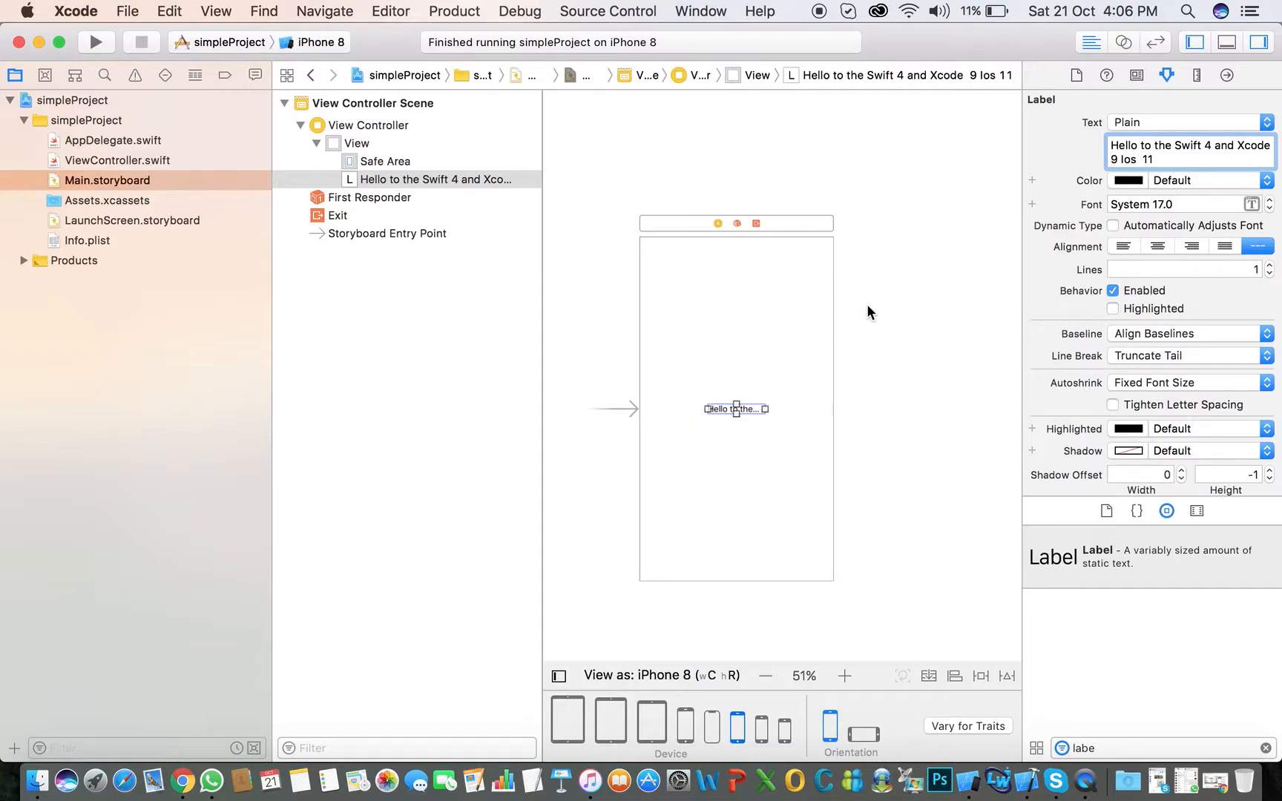
mouse_move(766, 408)
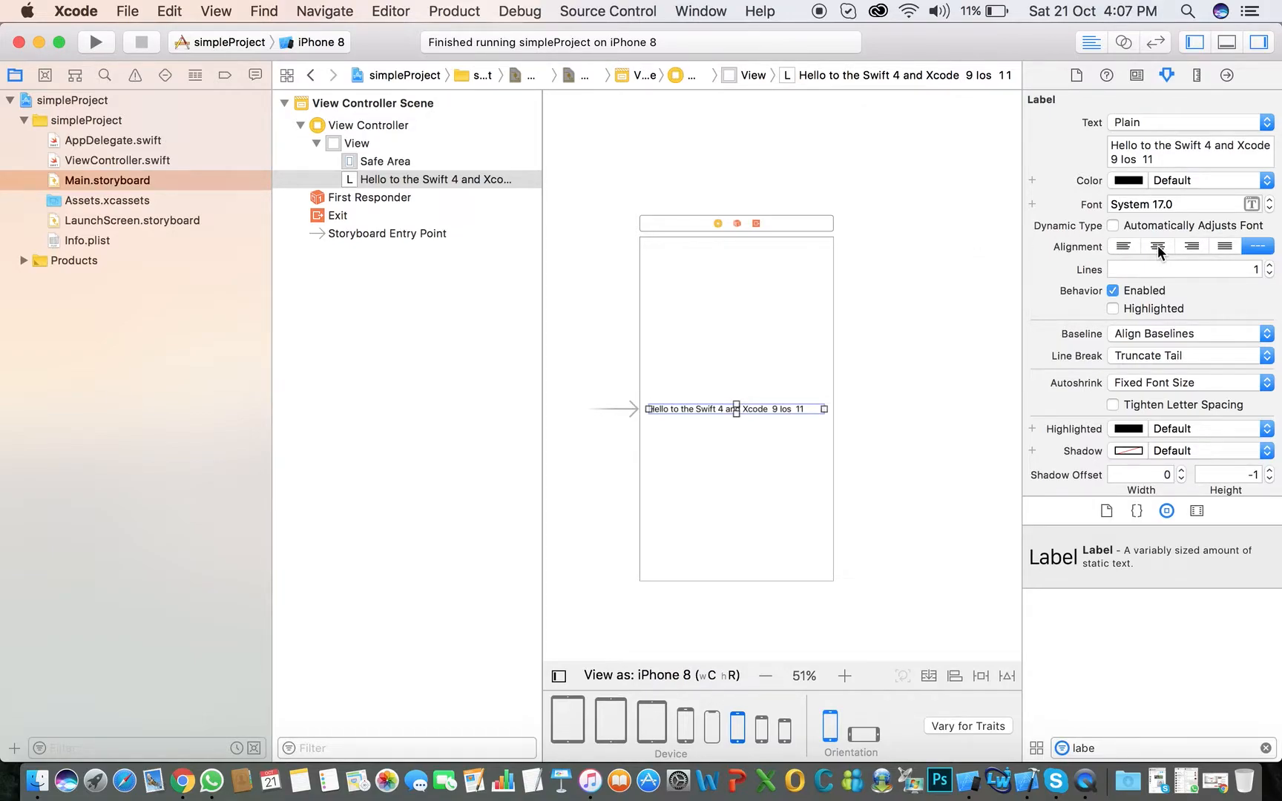
Centre-align the greeting text within the label.
left_click(1157, 247)
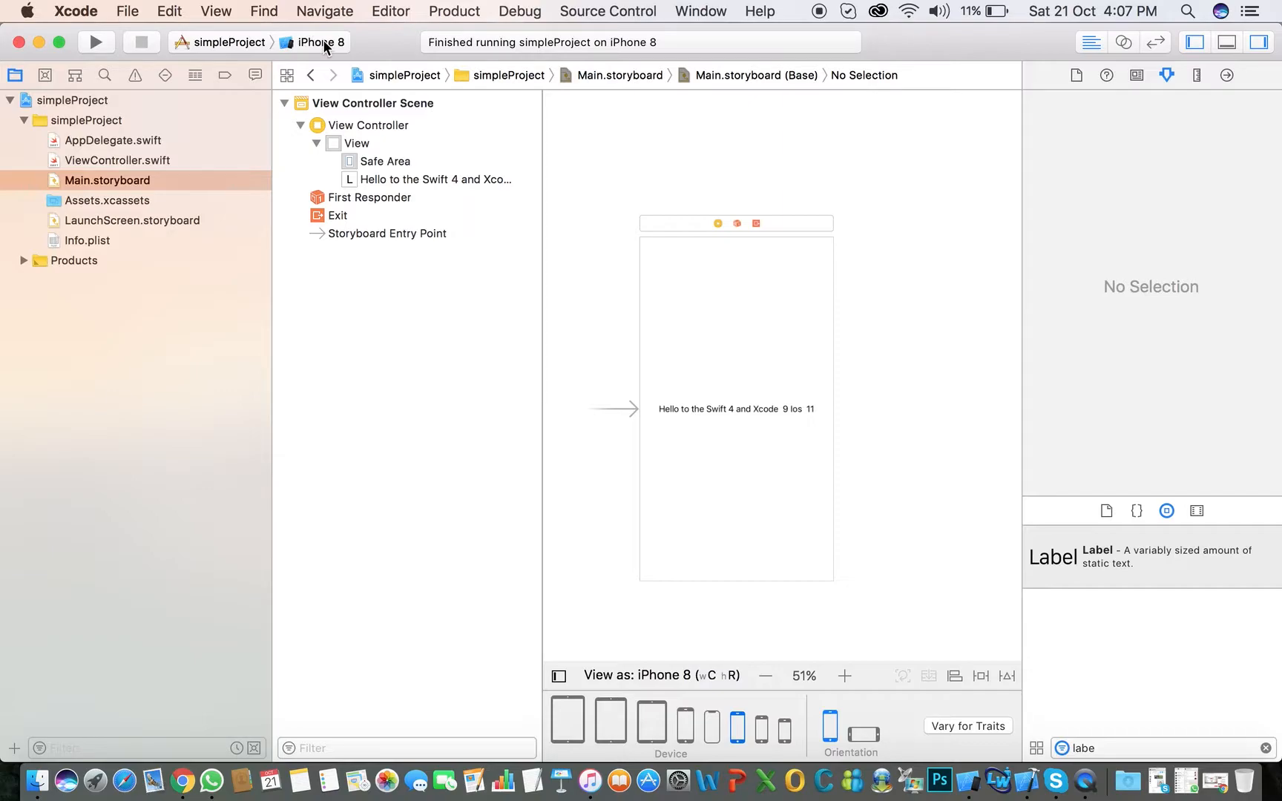
mouse_move(95, 42)
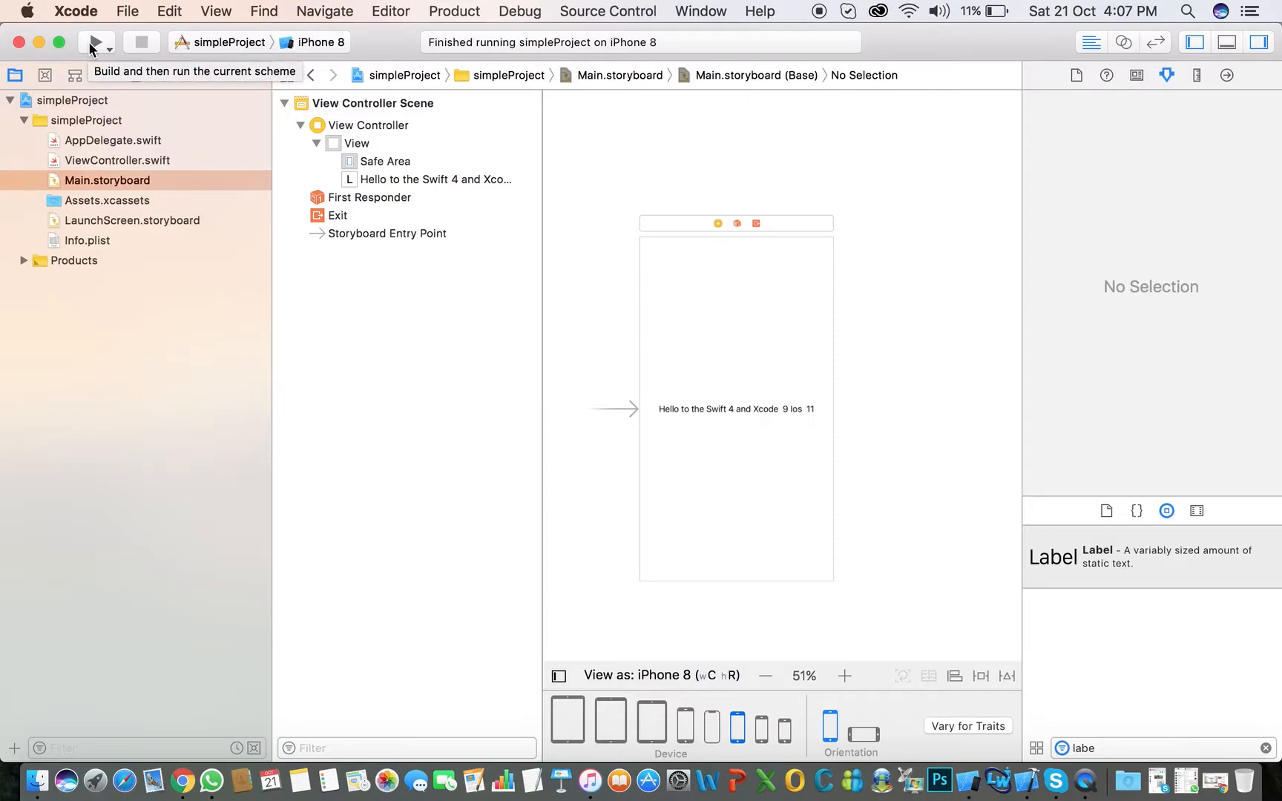
Build and run simpleProject on the iPhone 8 simulator from the toolbar Run button.
left_click(95, 42)
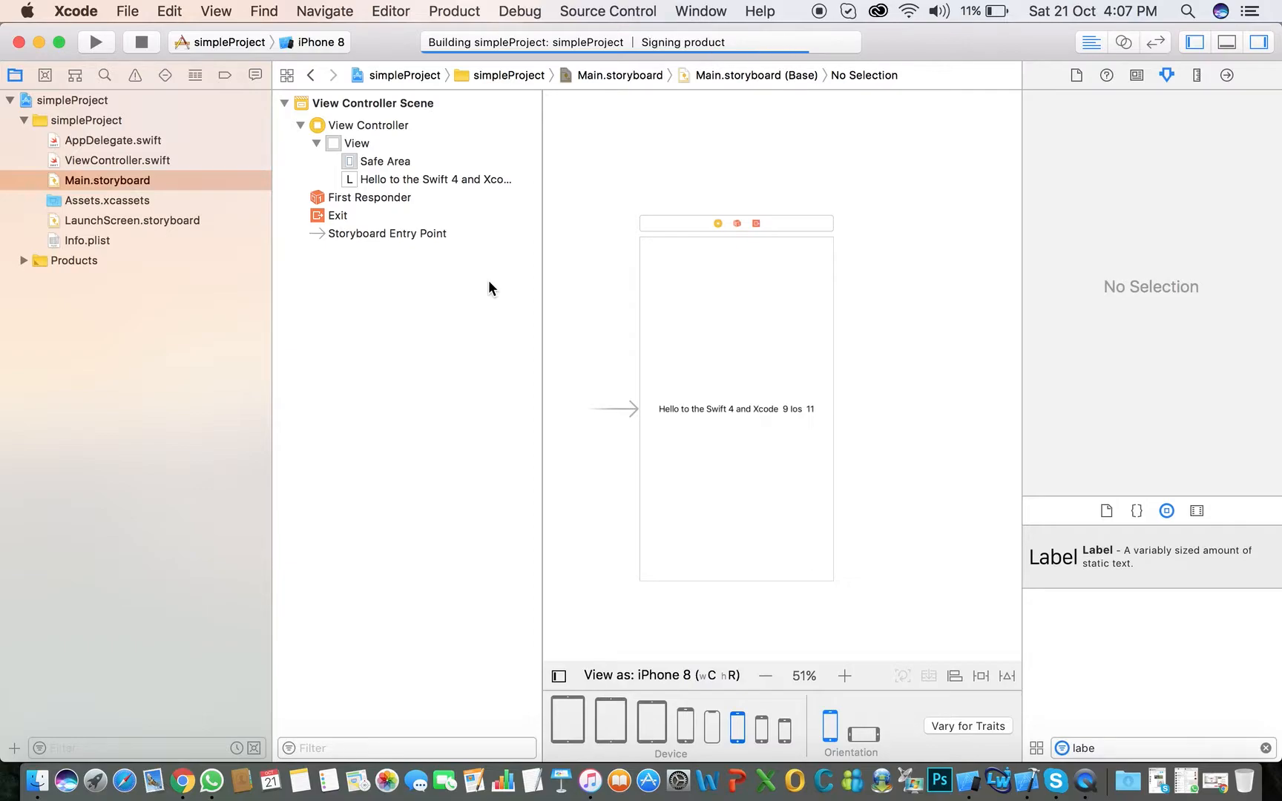
left_click(95, 42)
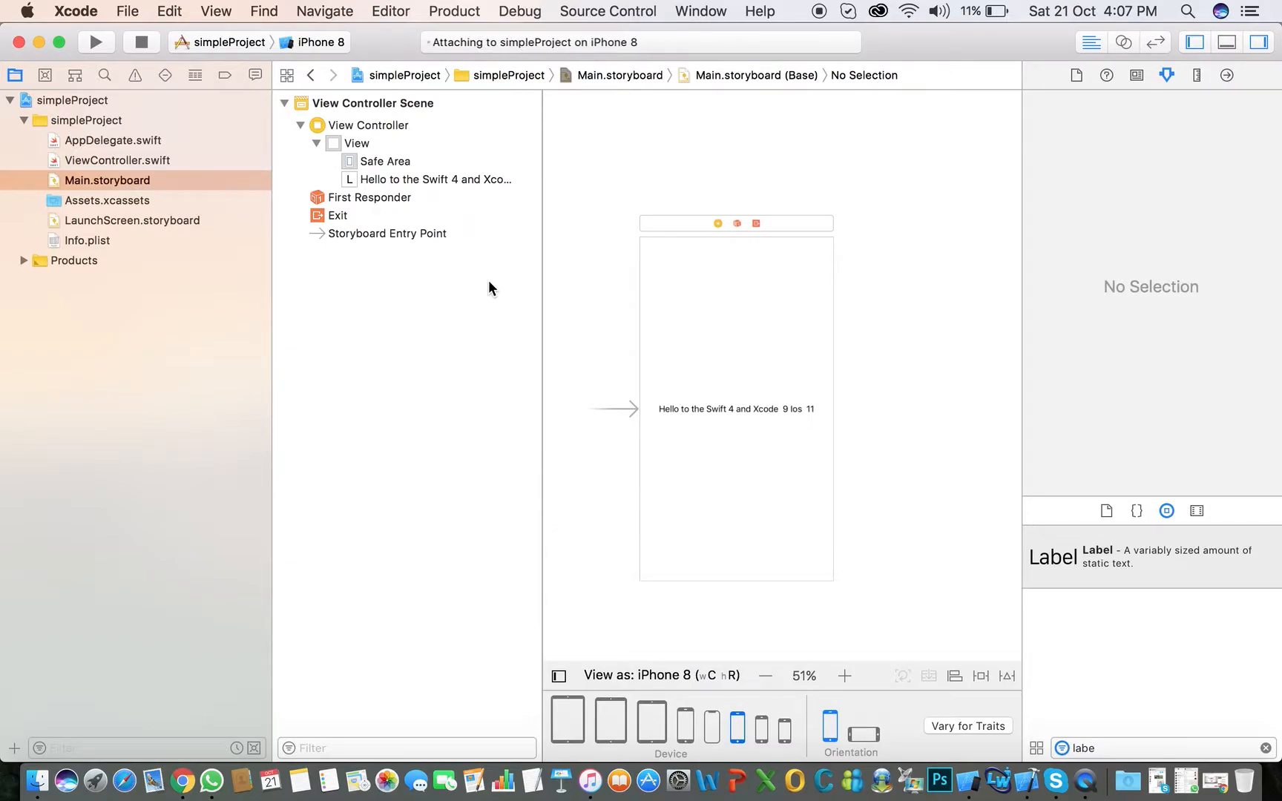
left_click(95, 42)
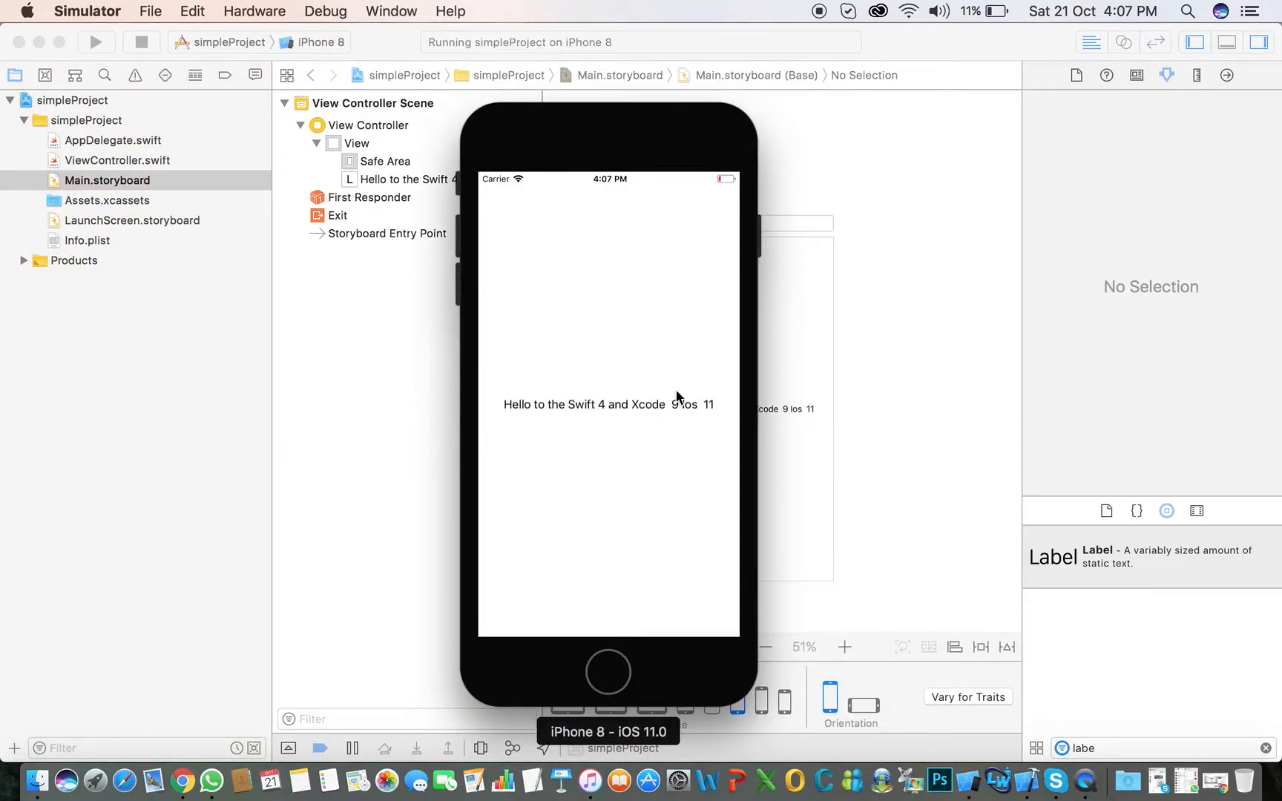
mouse_move(485, 466)
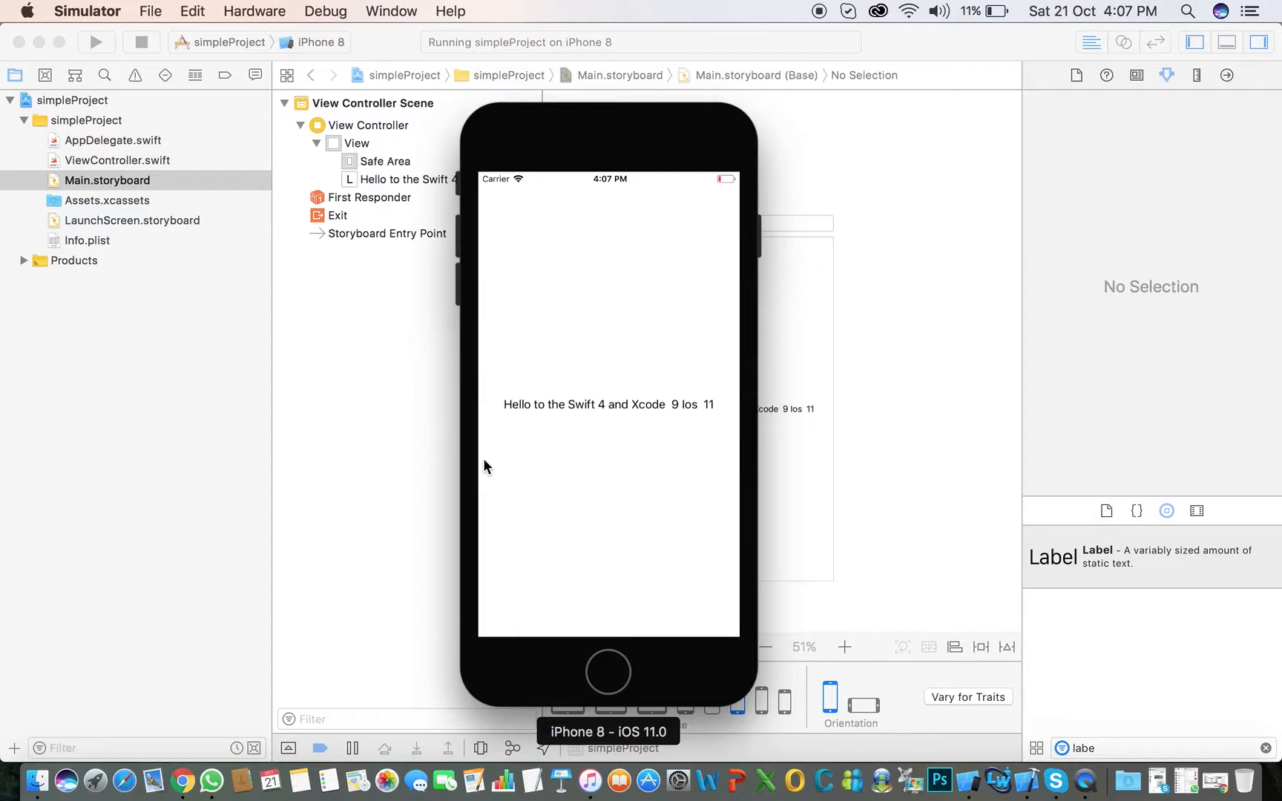
mouse_move(978, 650)
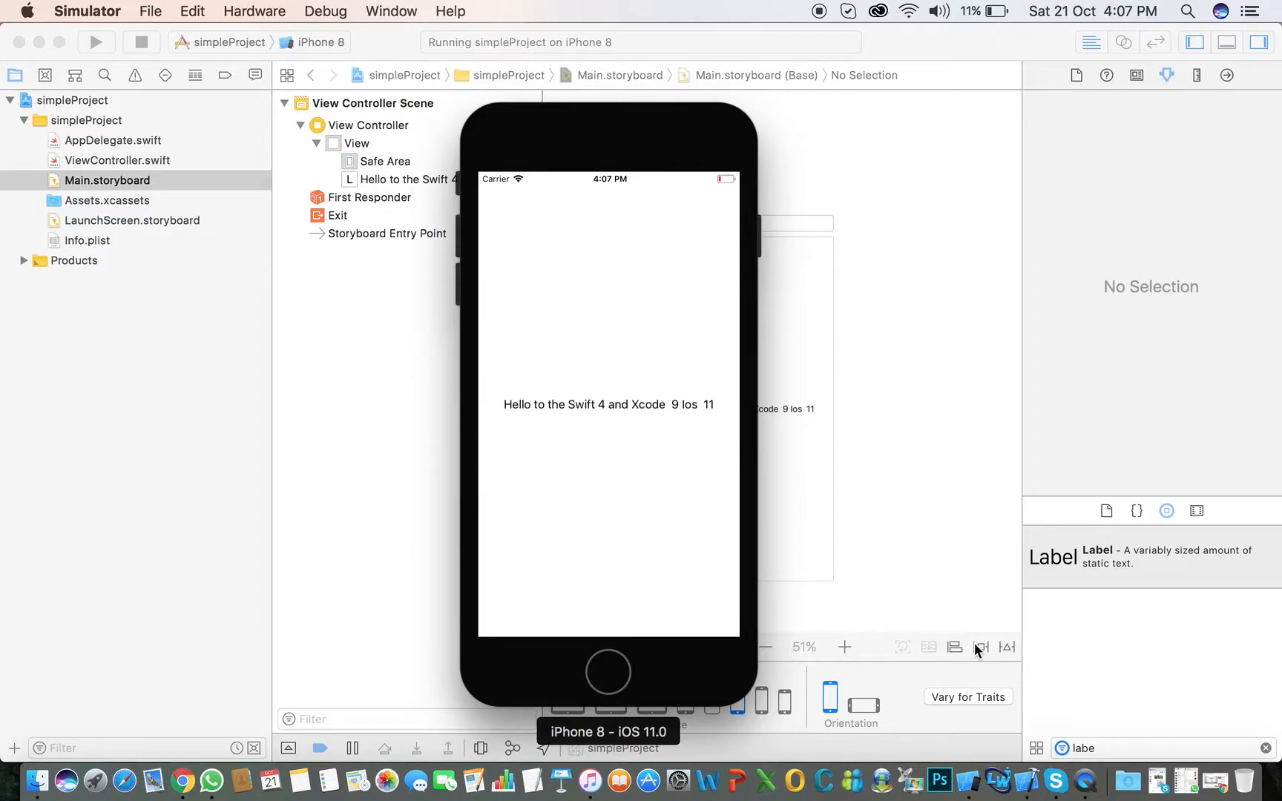
mouse_move(1089, 784)
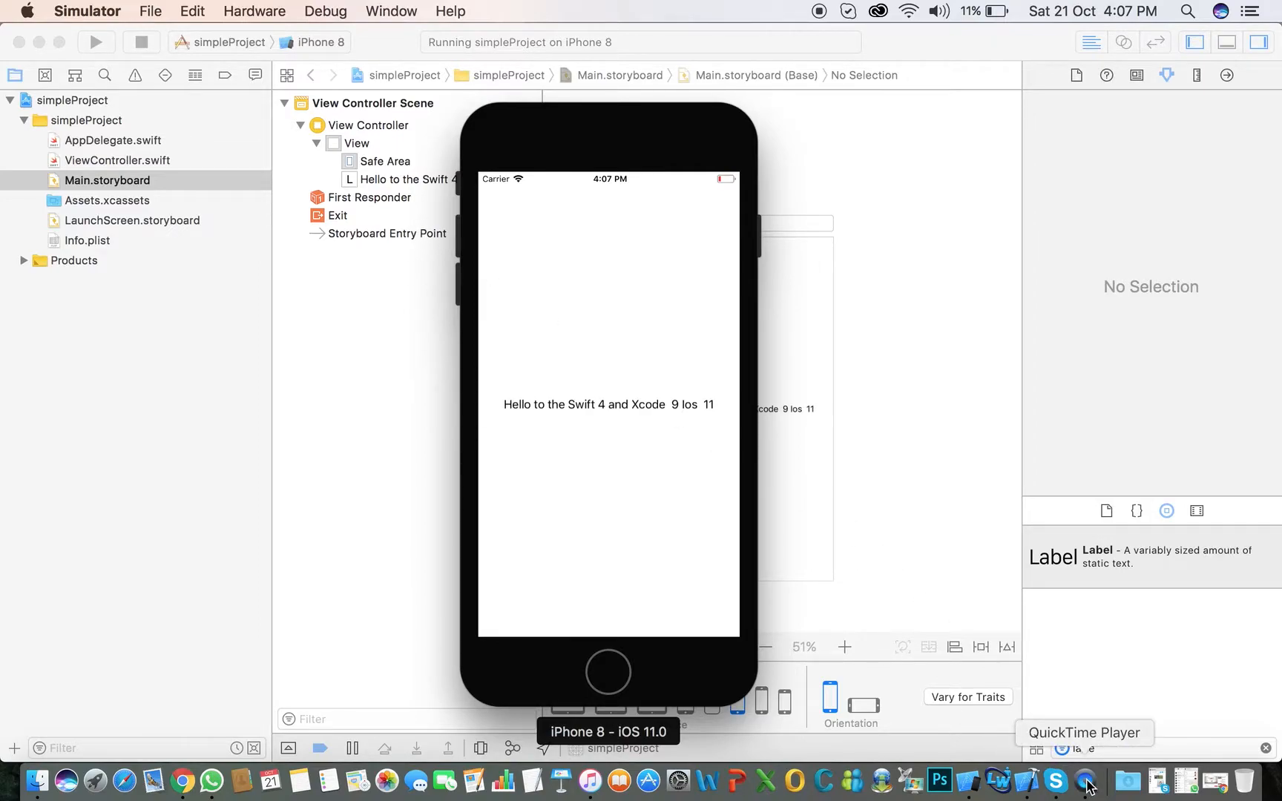